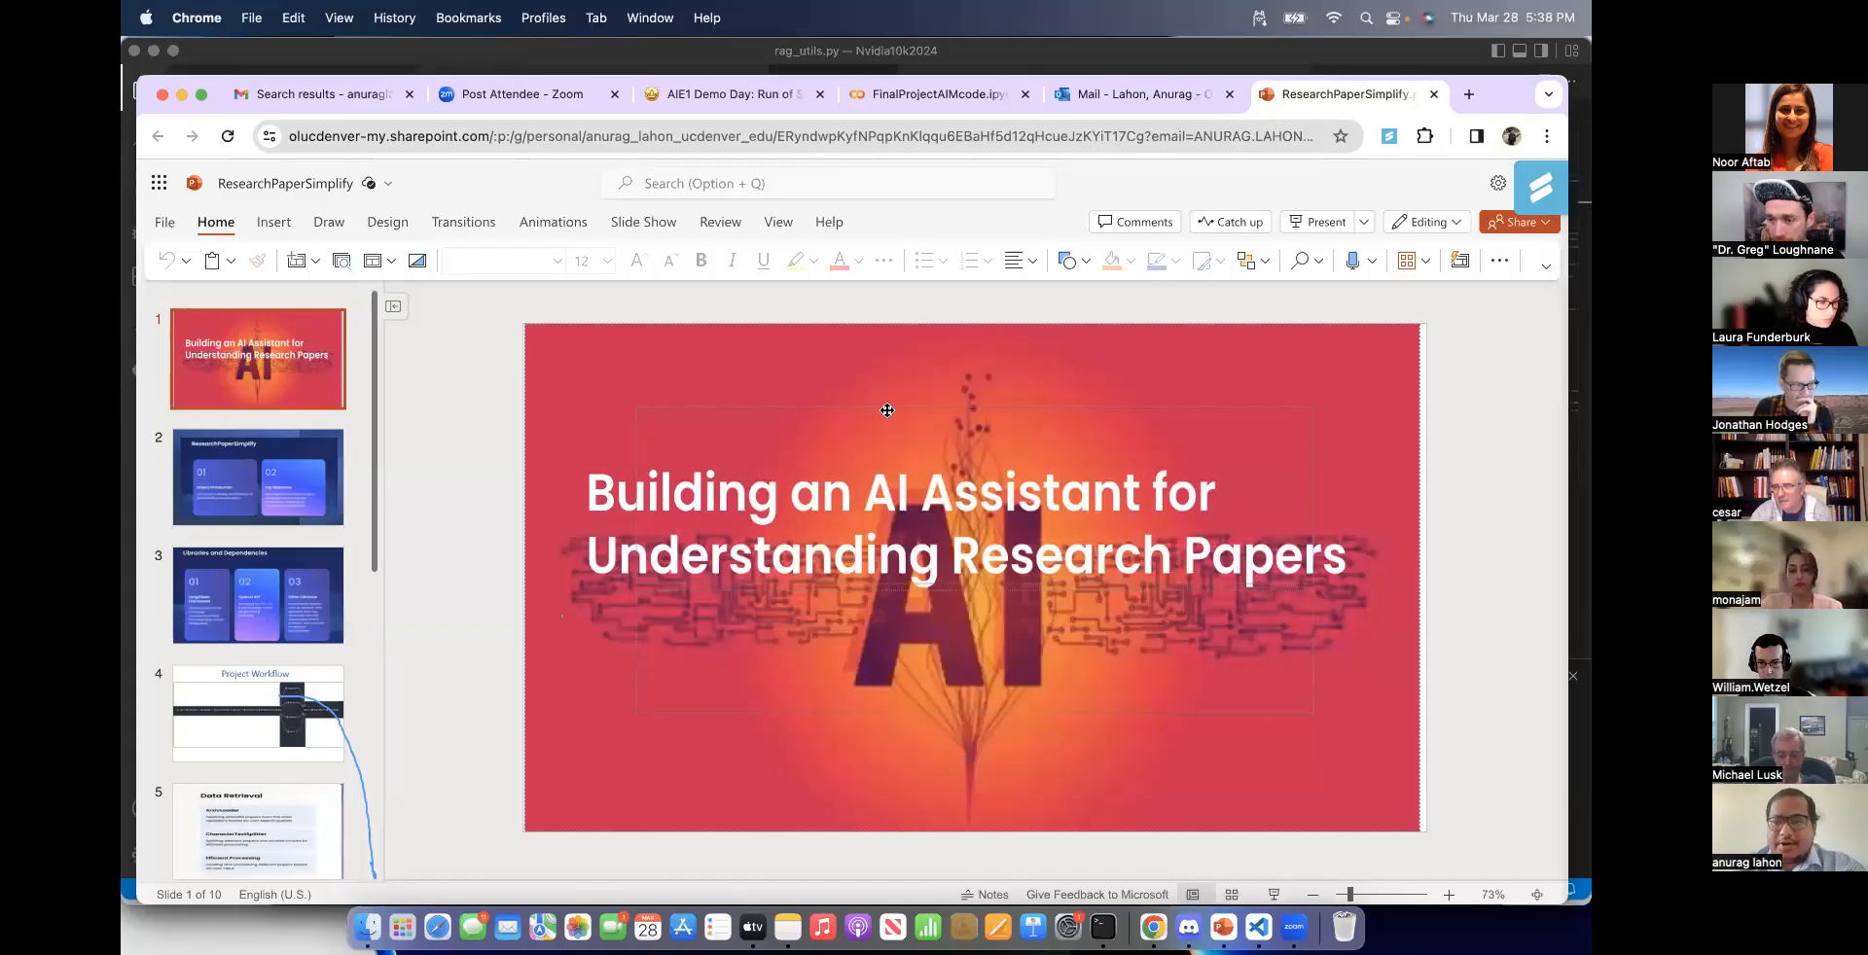
mouse_move(794, 392)
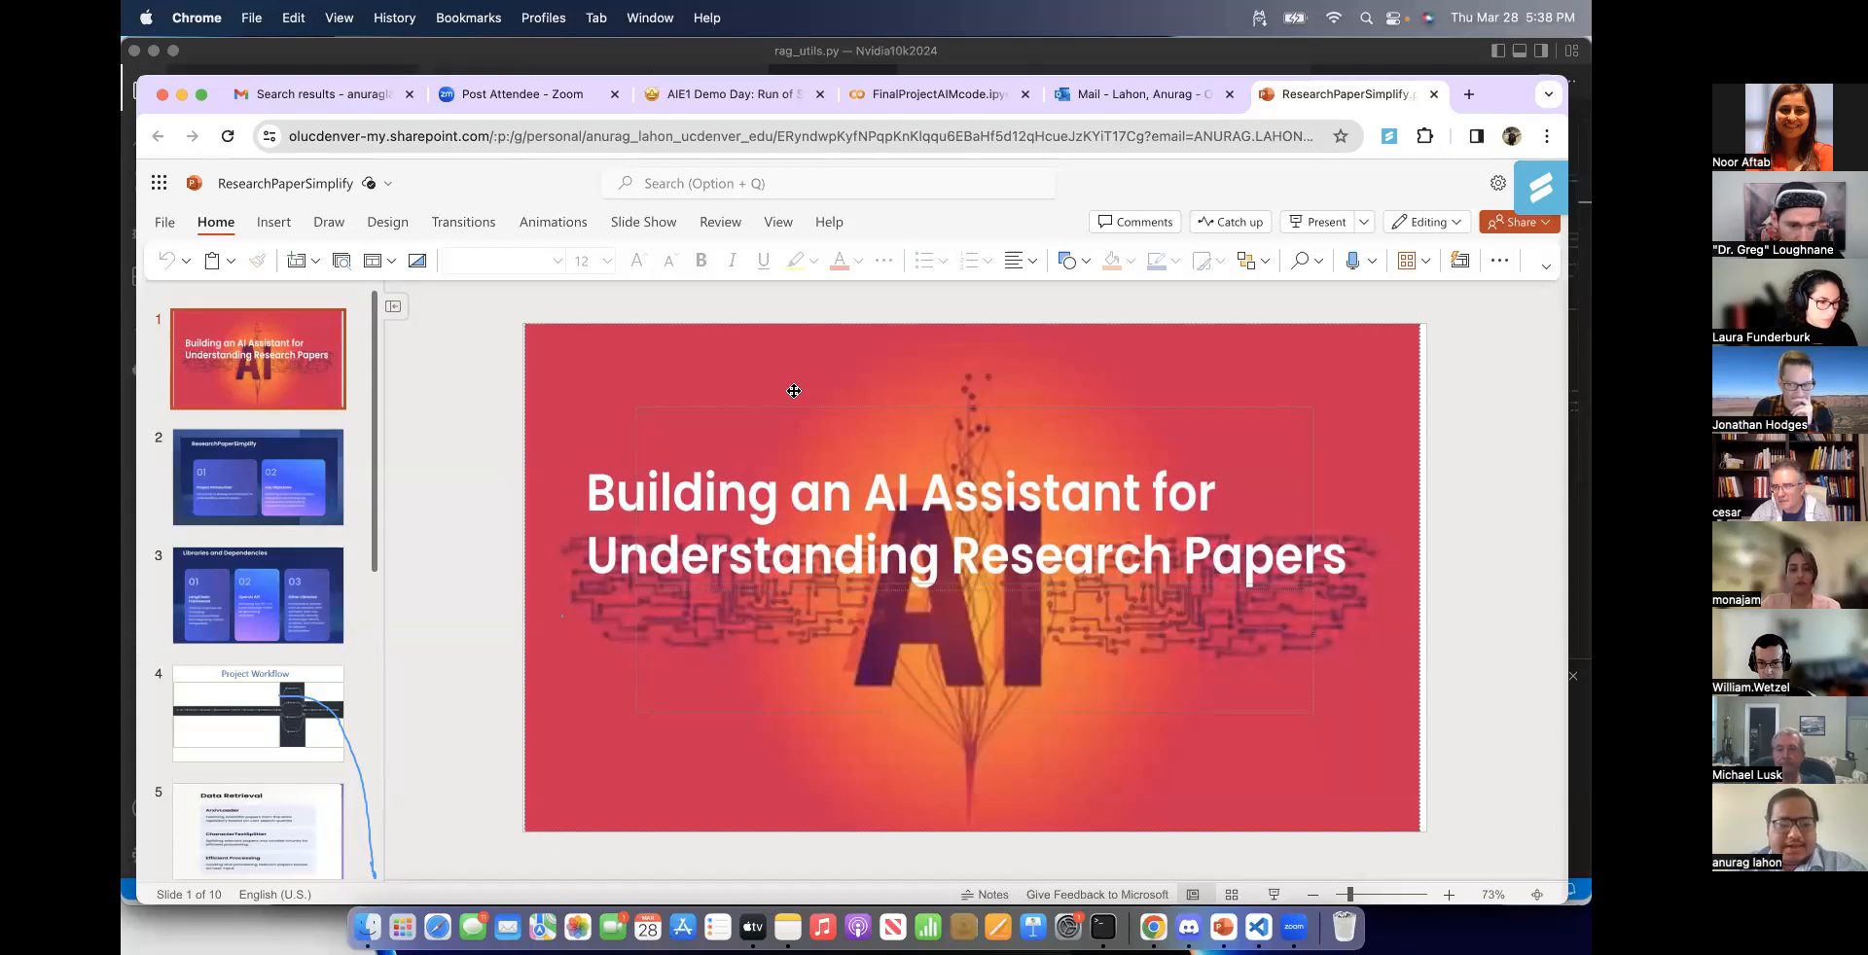
mouse_move(858, 385)
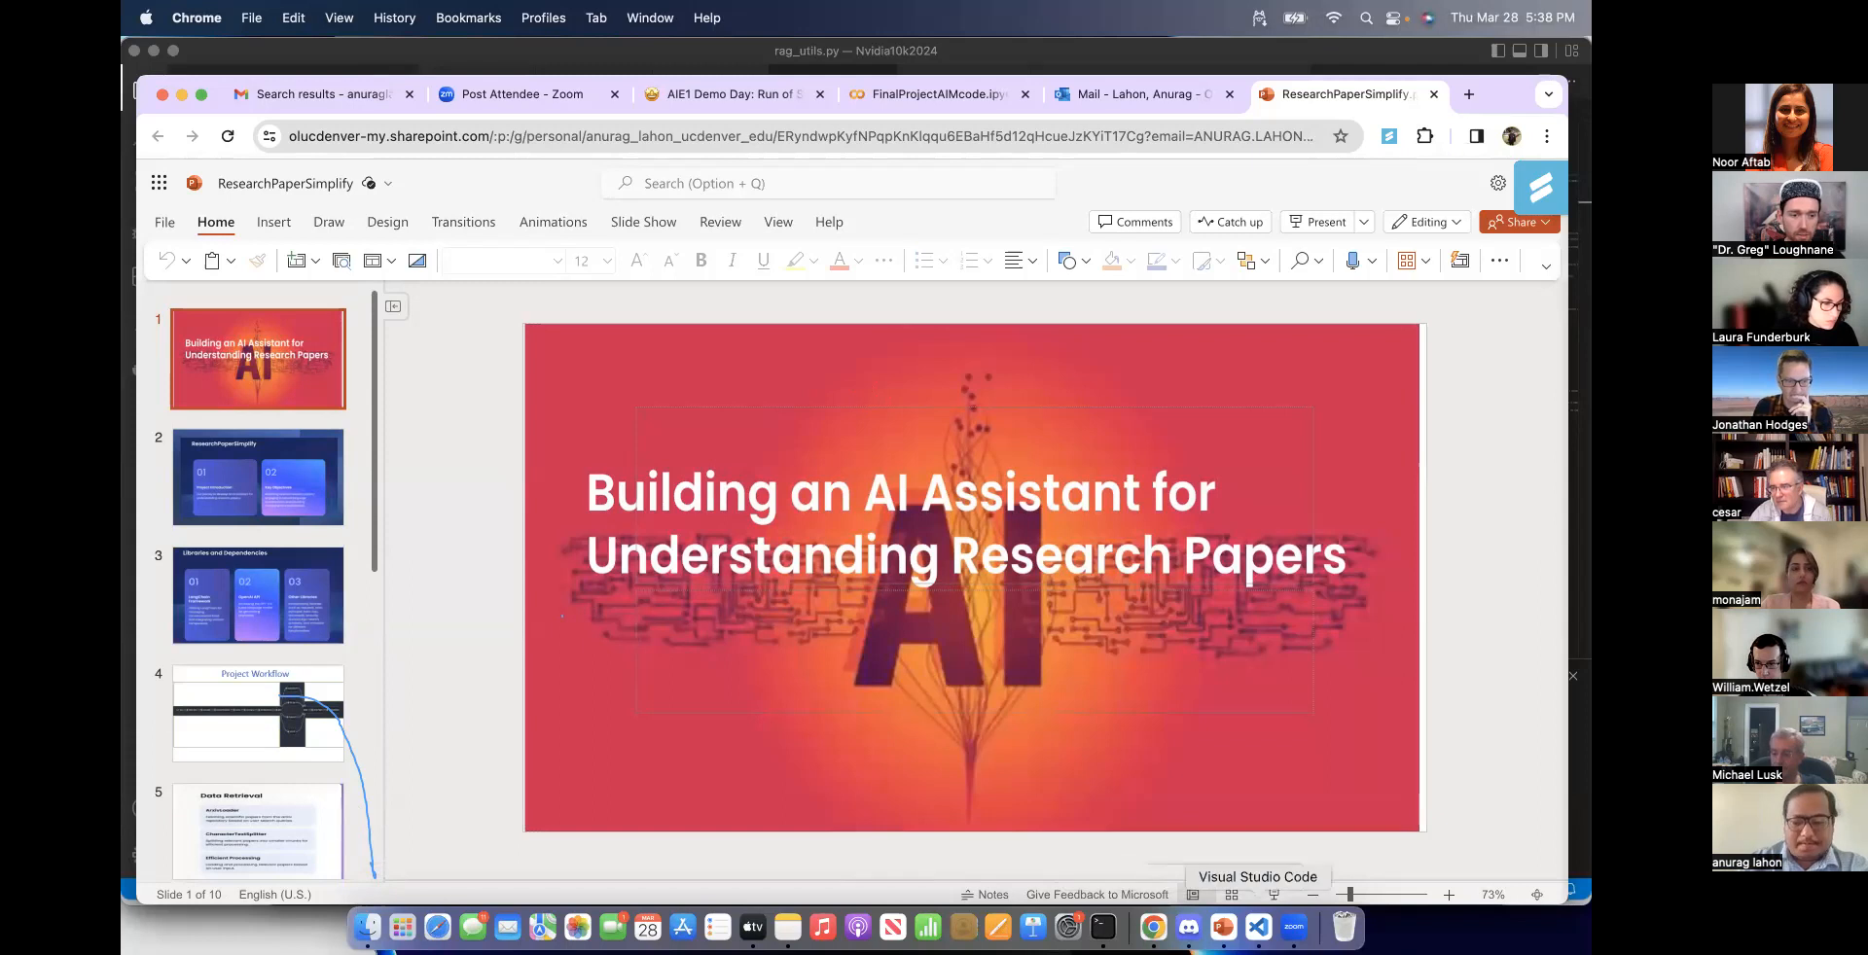
Step: Switch via the Dock from the browser deck to the desktop PowerPoint title slide
click(1294, 927)
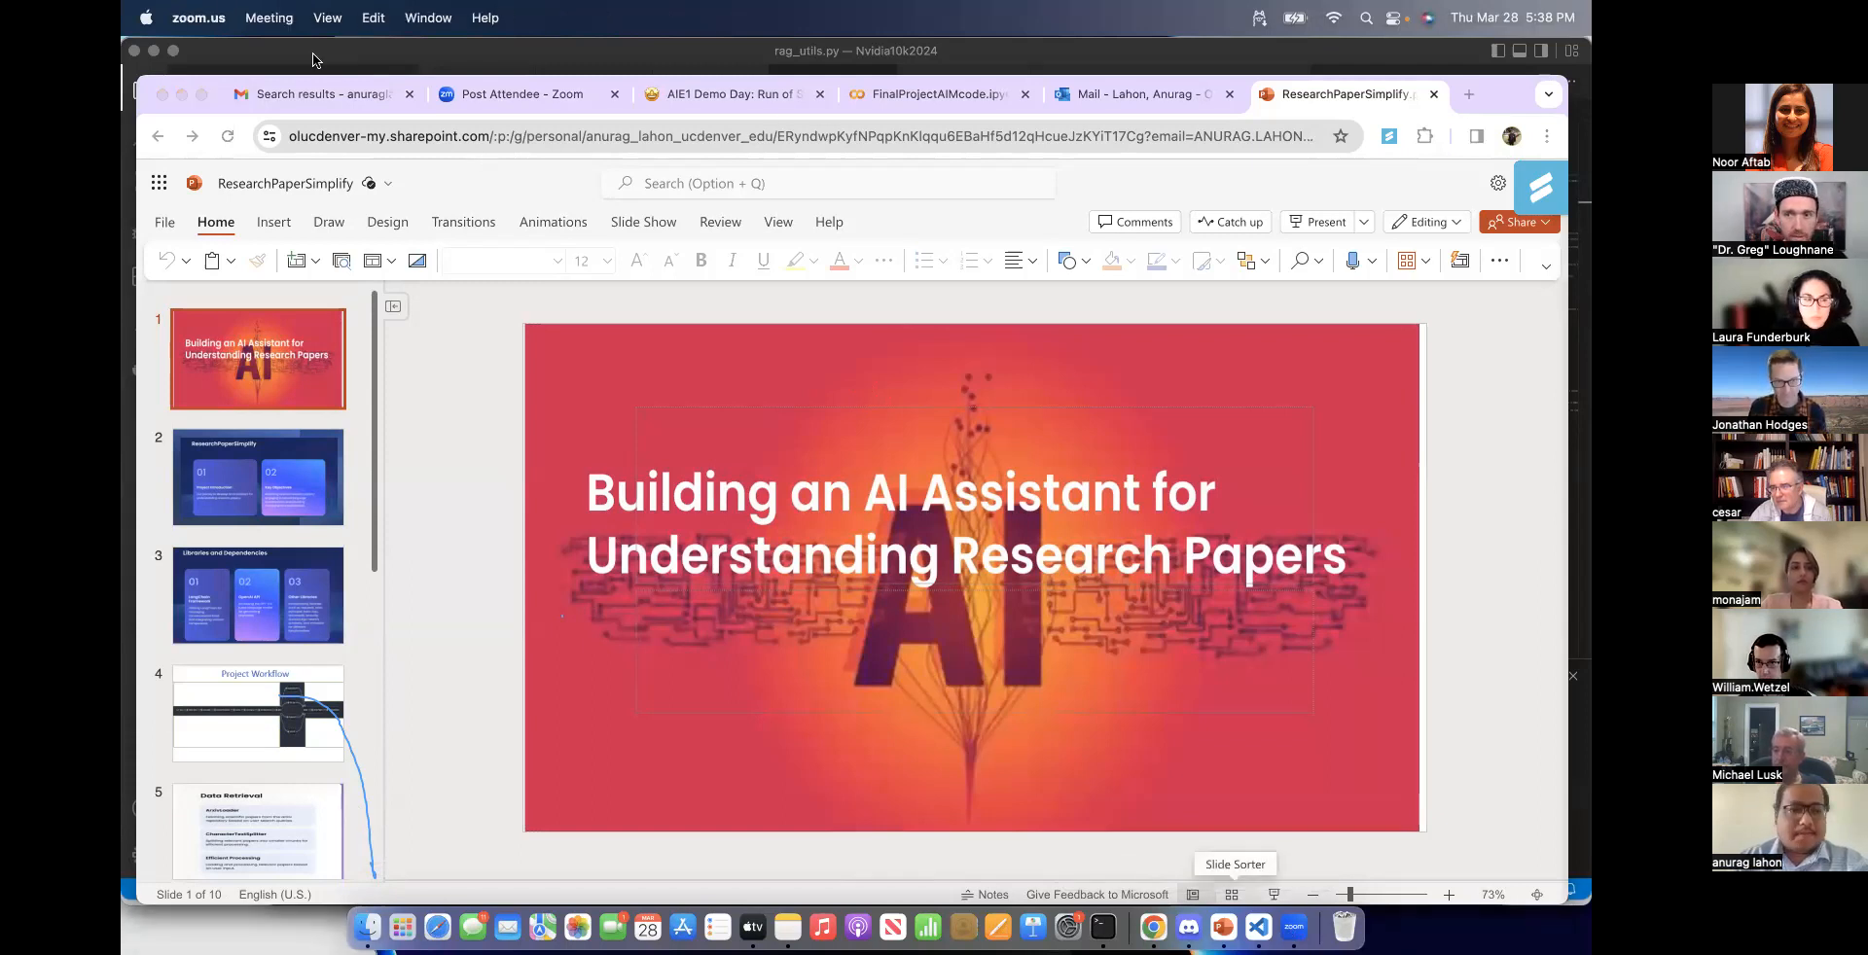
click(1257, 928)
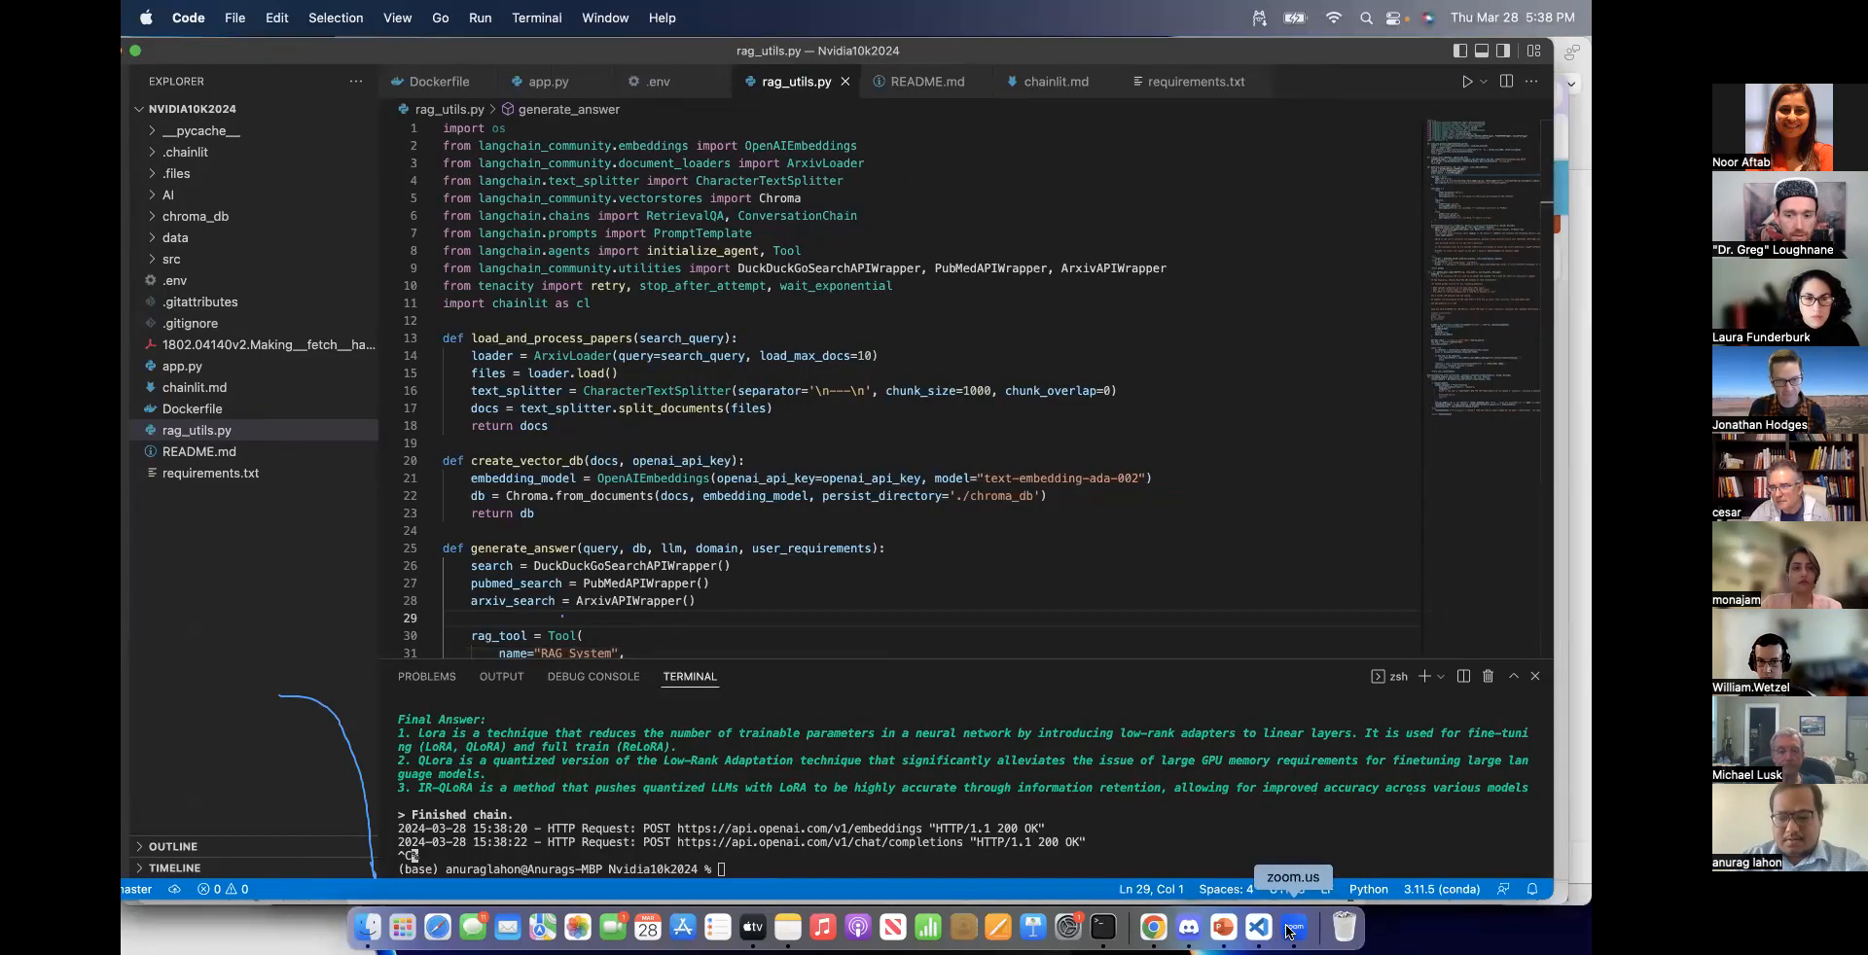
click(1220, 929)
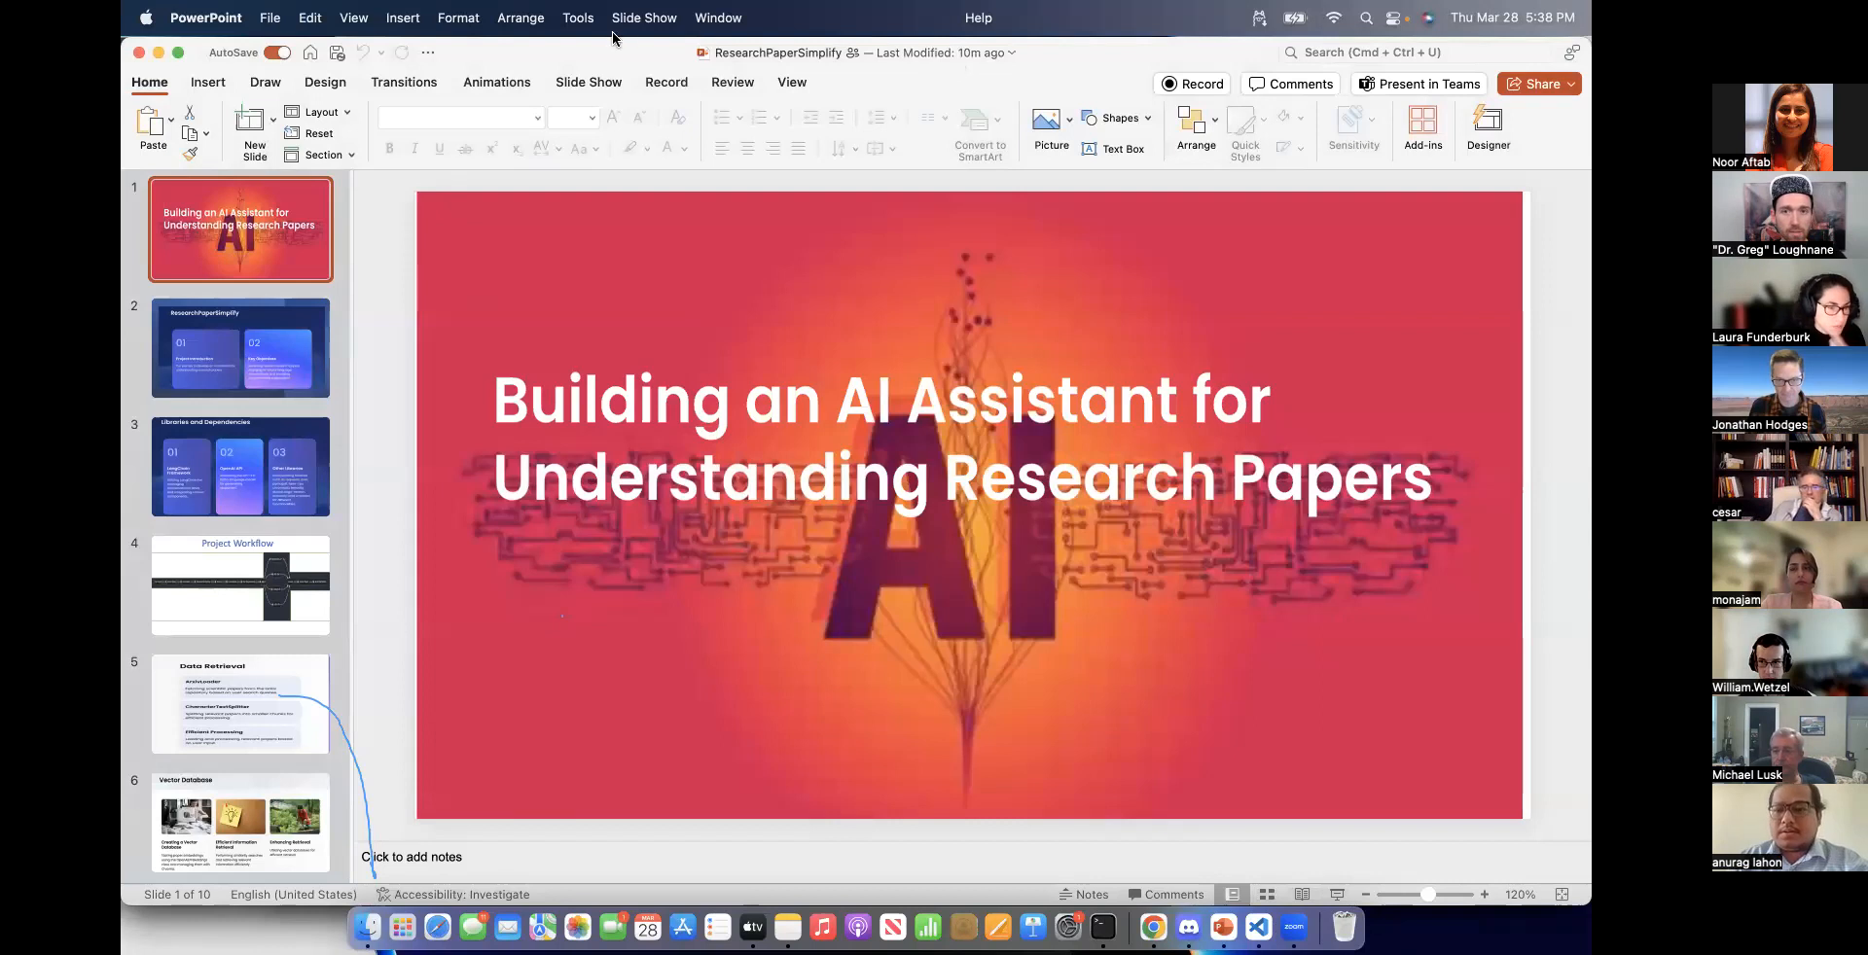
mouse_move(901, 322)
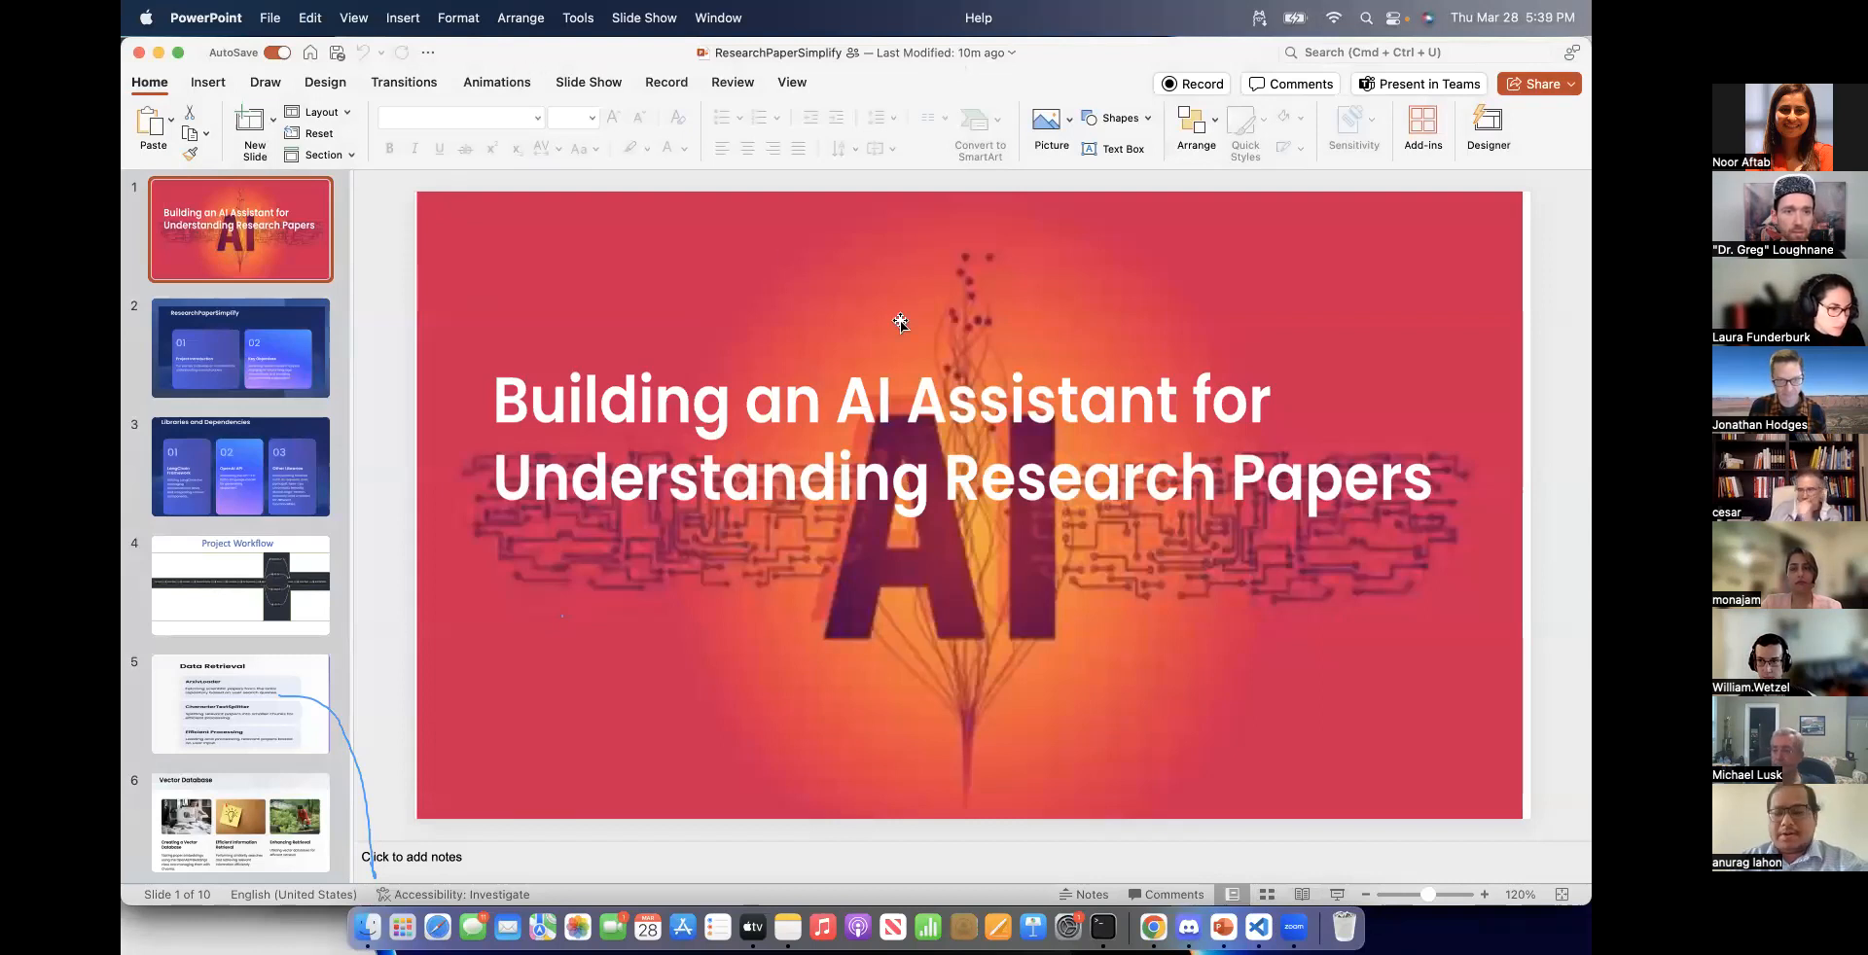
mouse_move(942, 364)
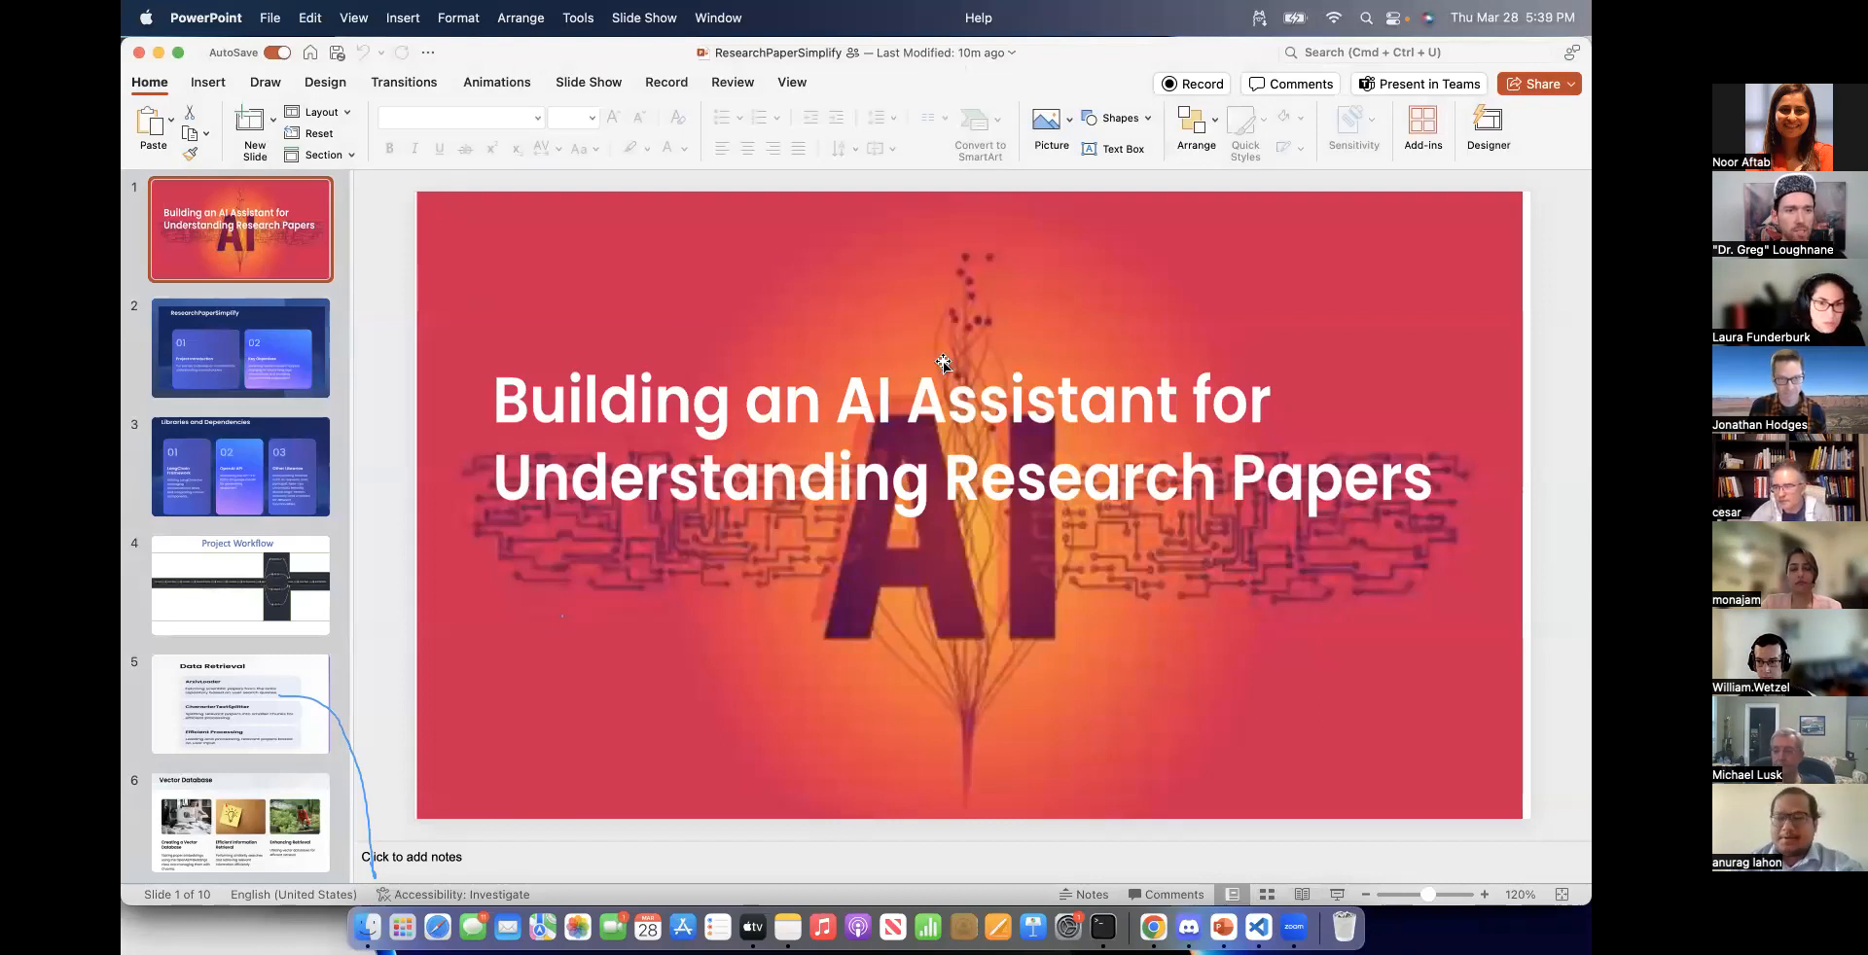
mouse_move(932, 300)
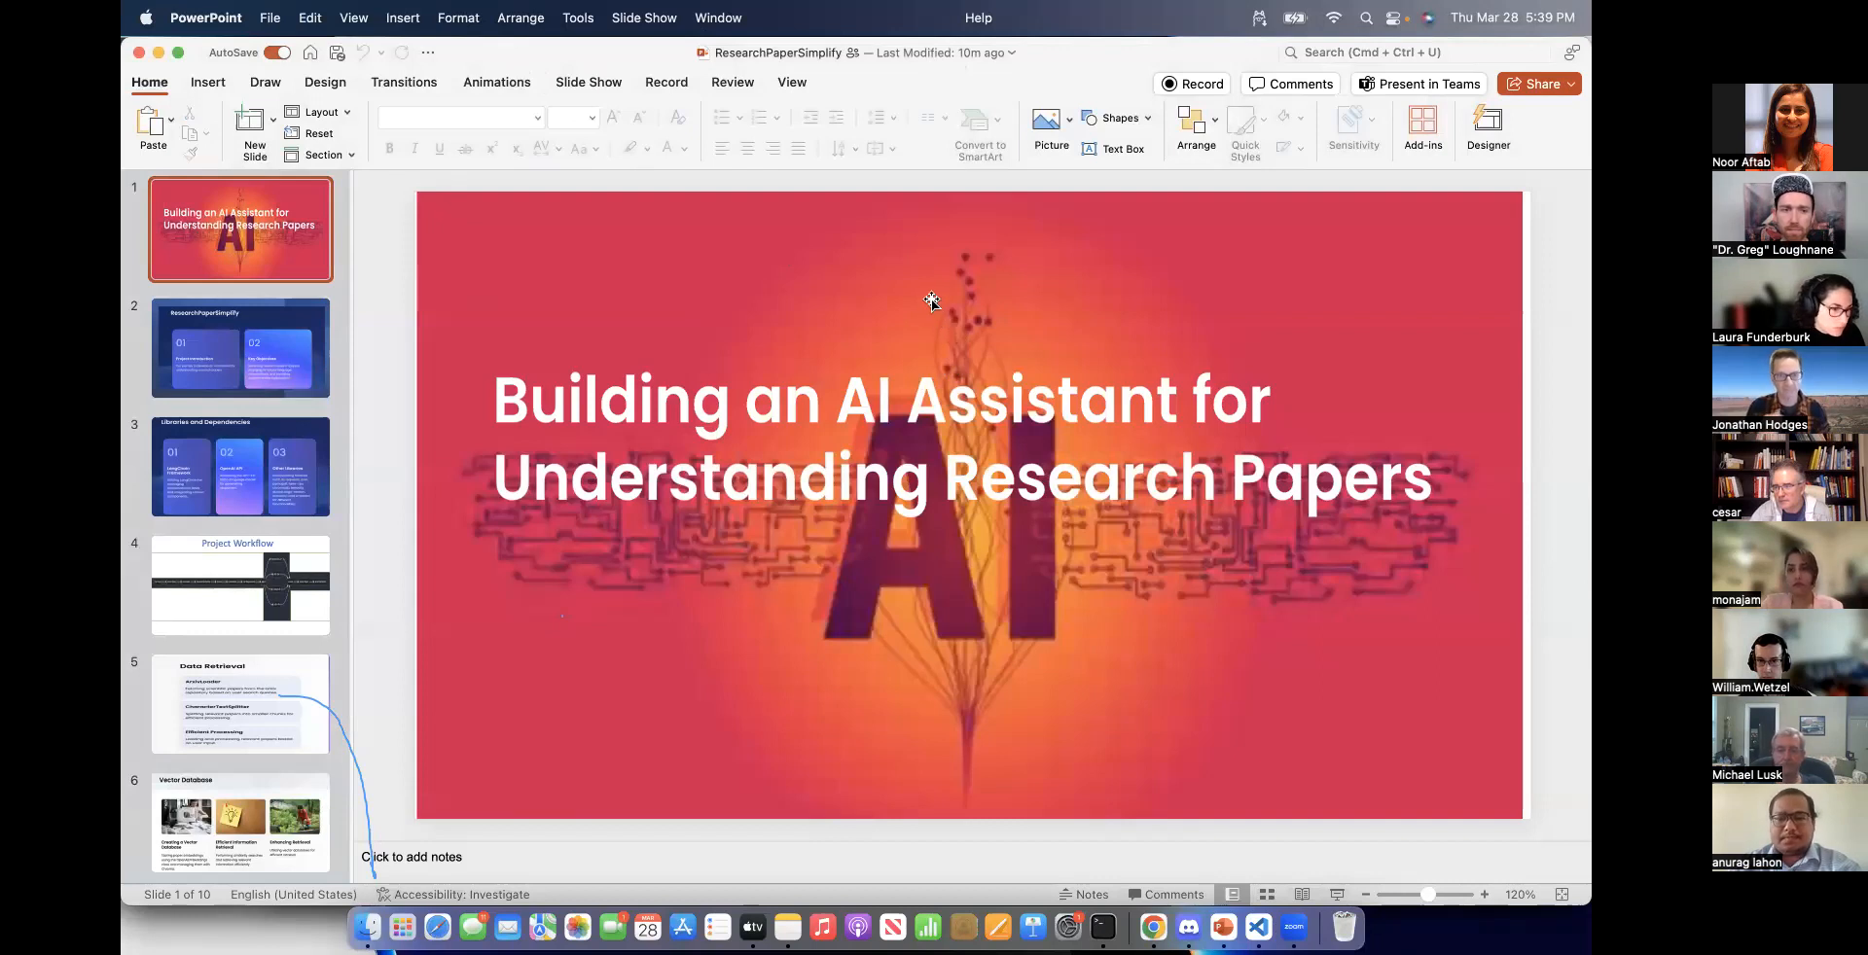
mouse_move(389, 232)
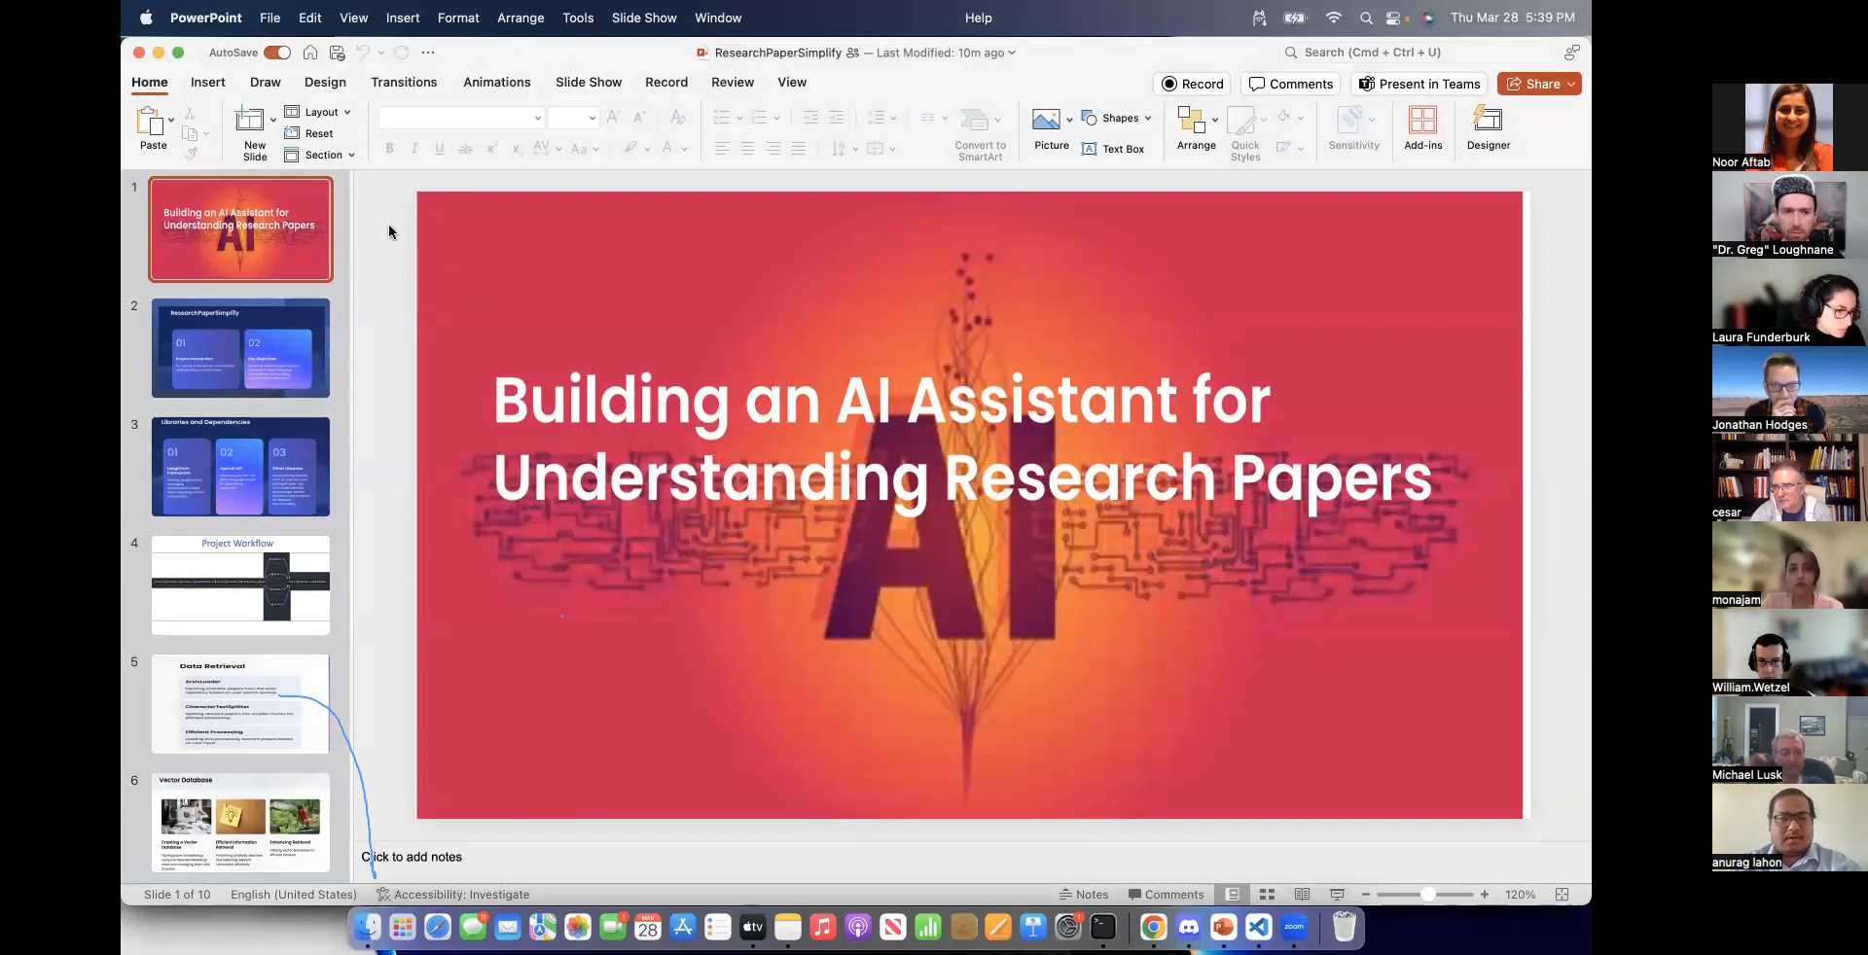
mouse_move(975, 306)
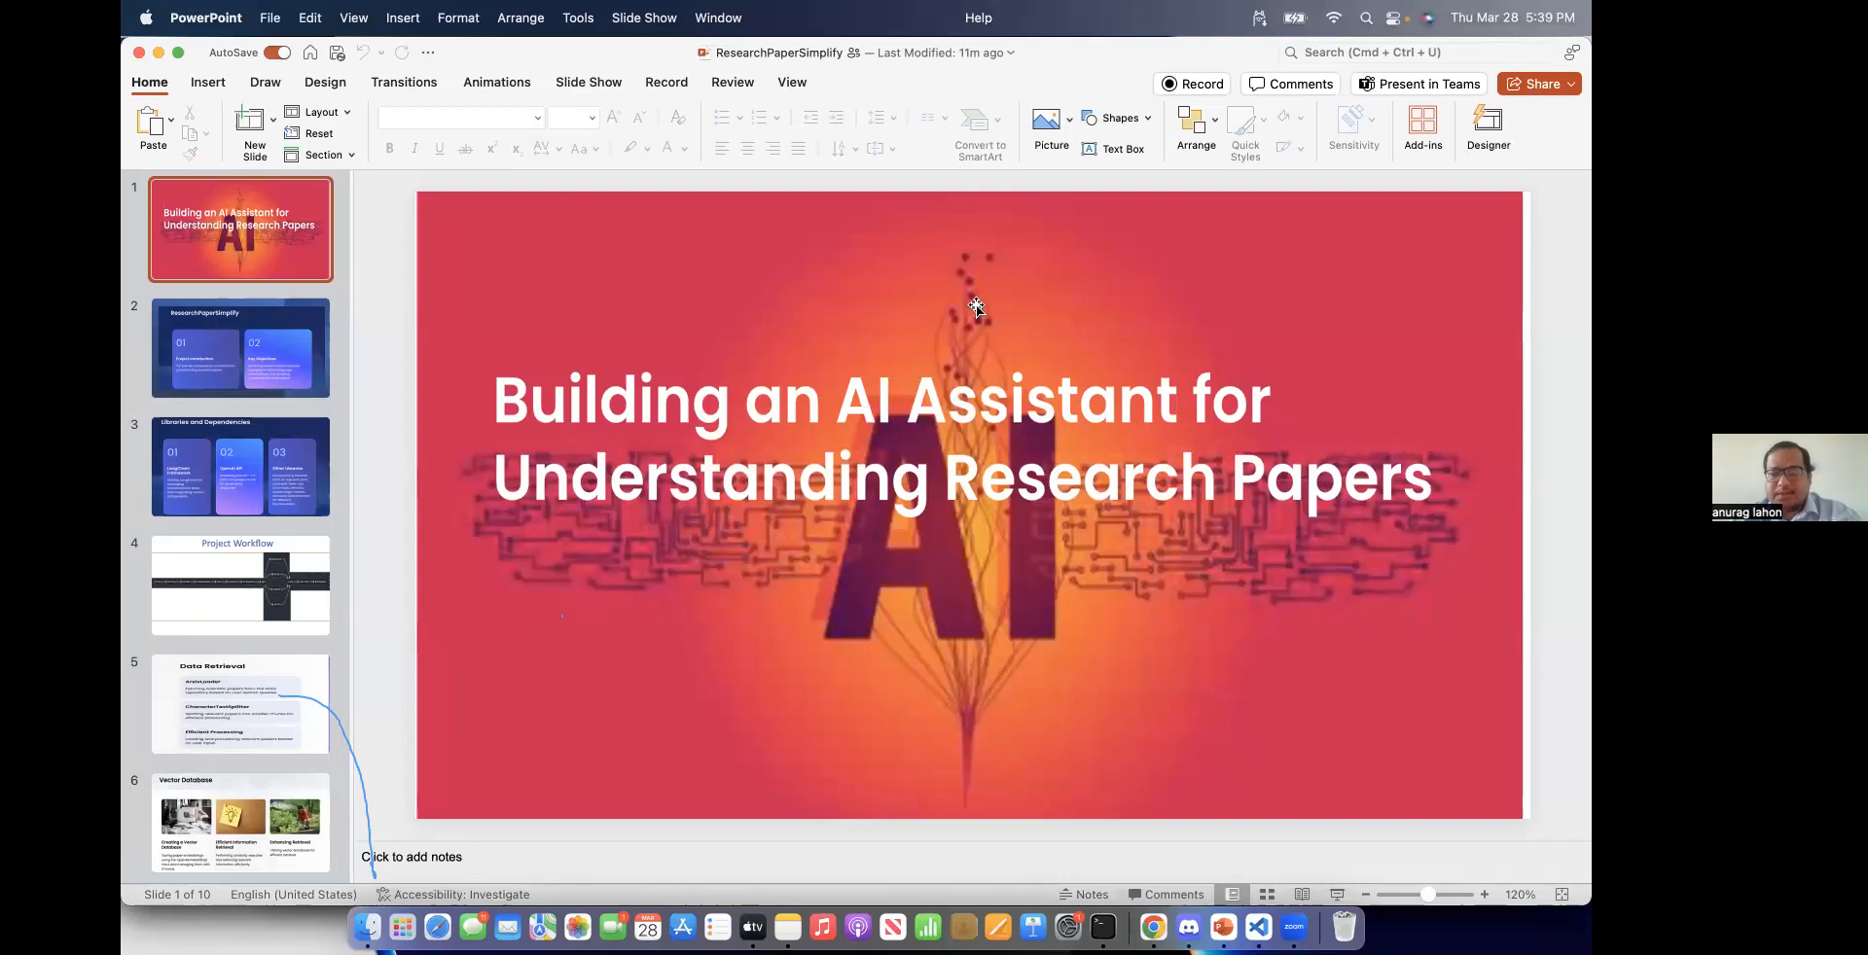
mouse_move(220, 344)
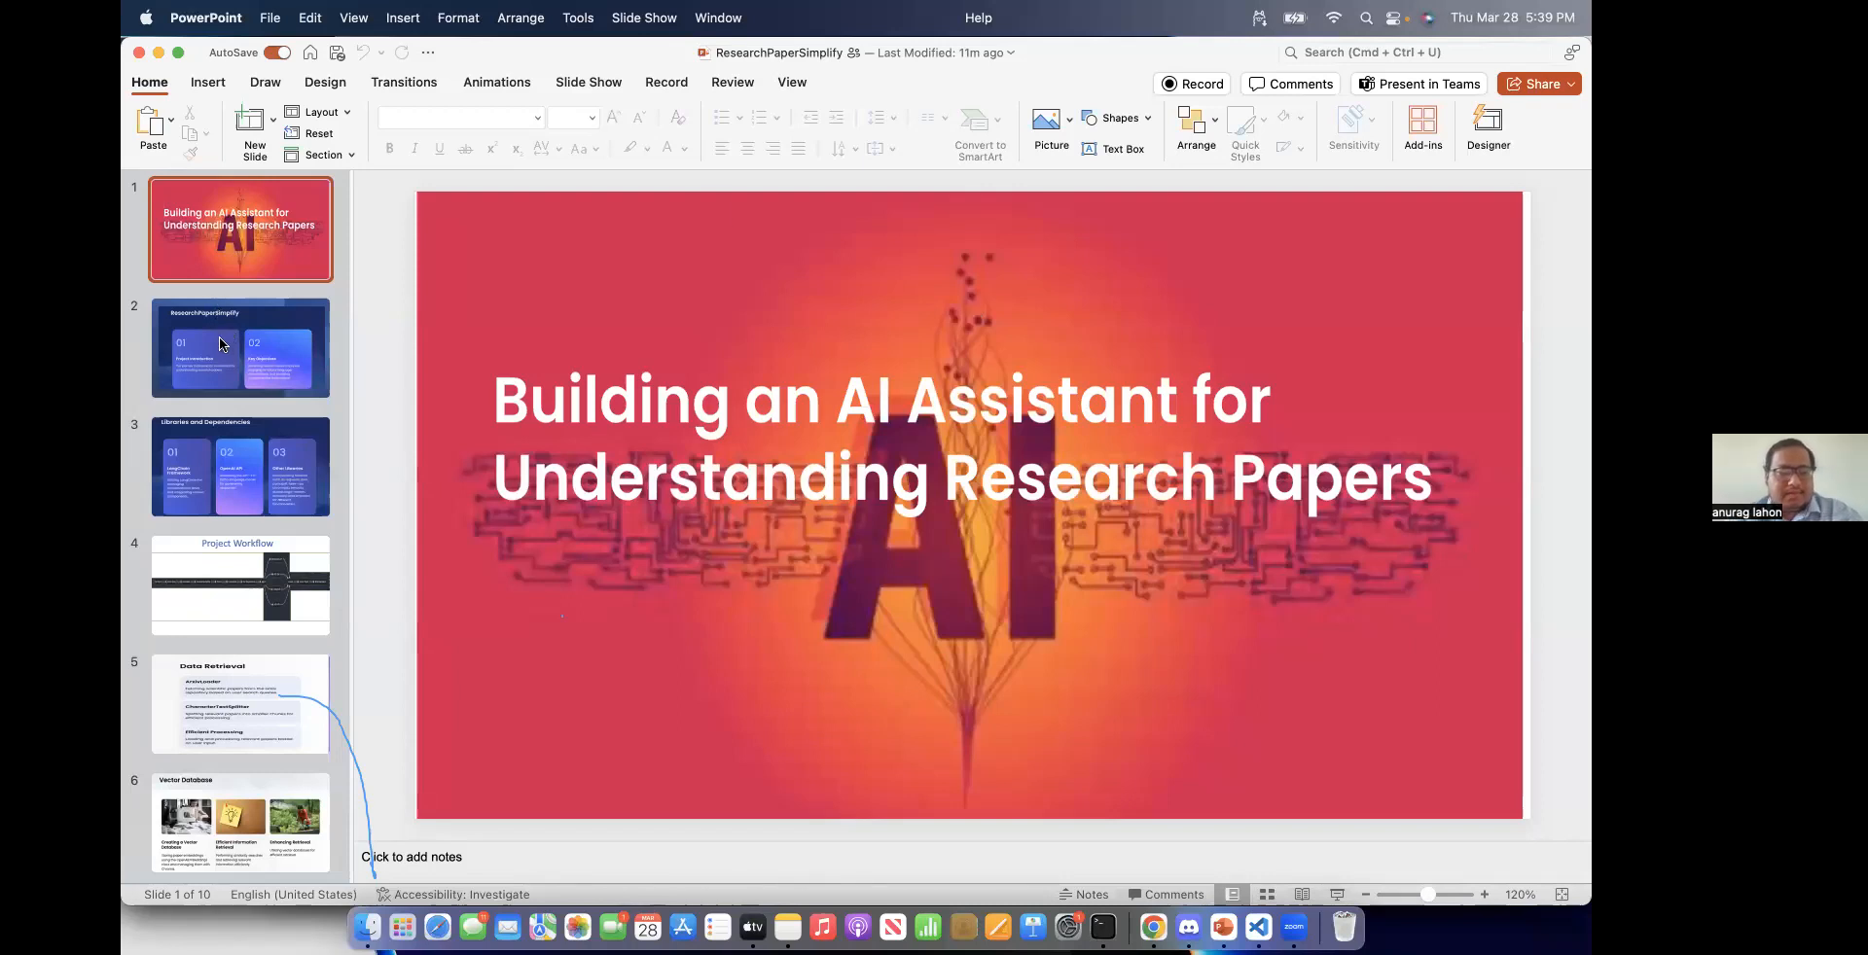
Step: Show slide 2, the ResearchPaperSimplify overview with Project Introduction and Key Objectives
click(239, 347)
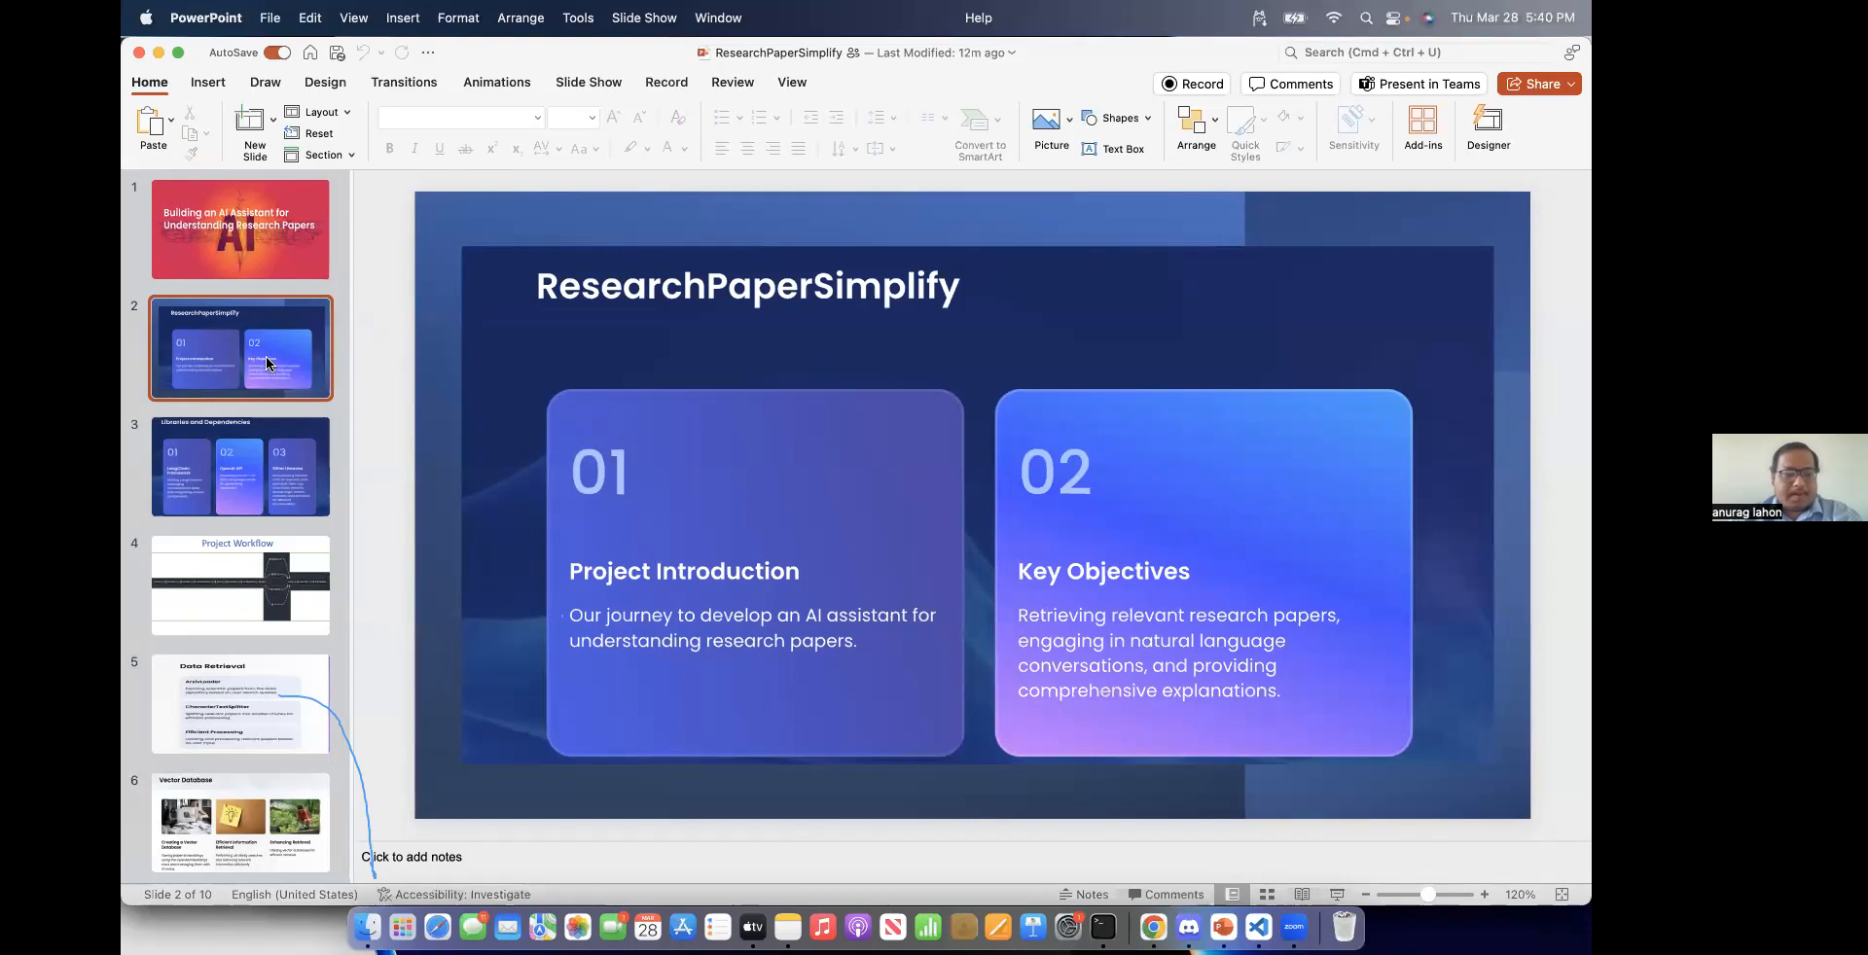
Step: Show slide 3, Libraries and Dependencies covering LangChain and OpenAI API
click(239, 465)
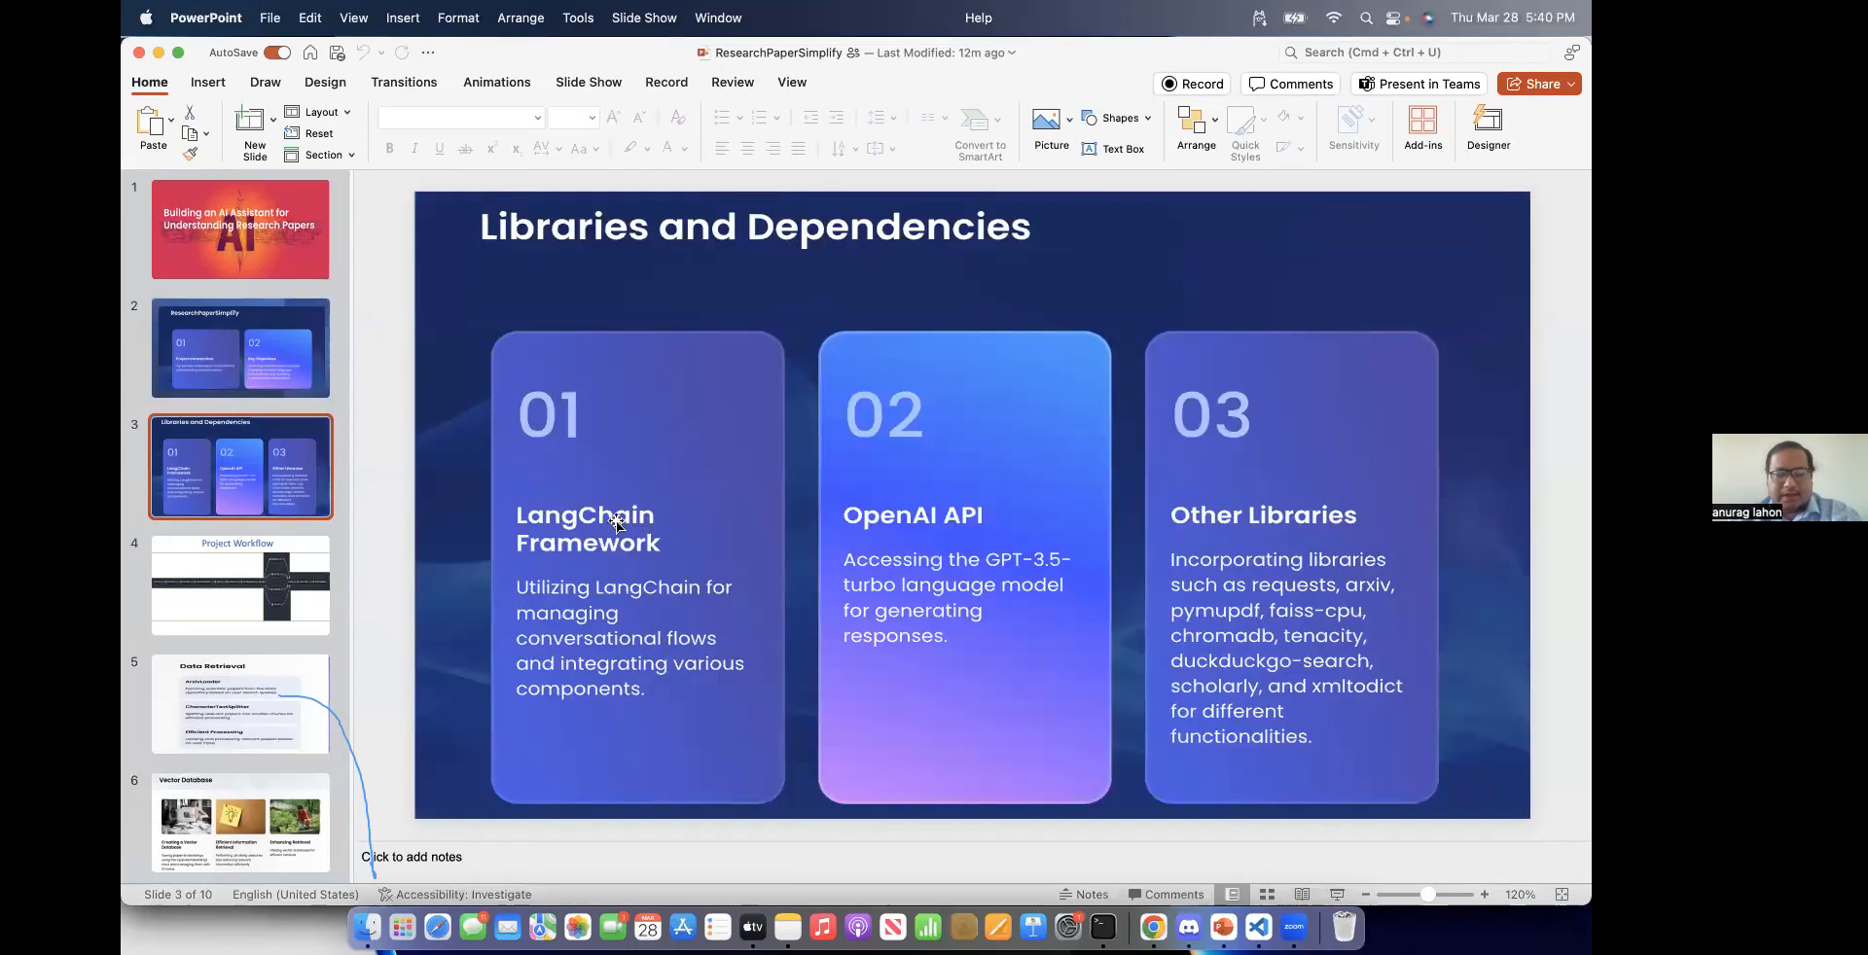
mouse_move(921, 517)
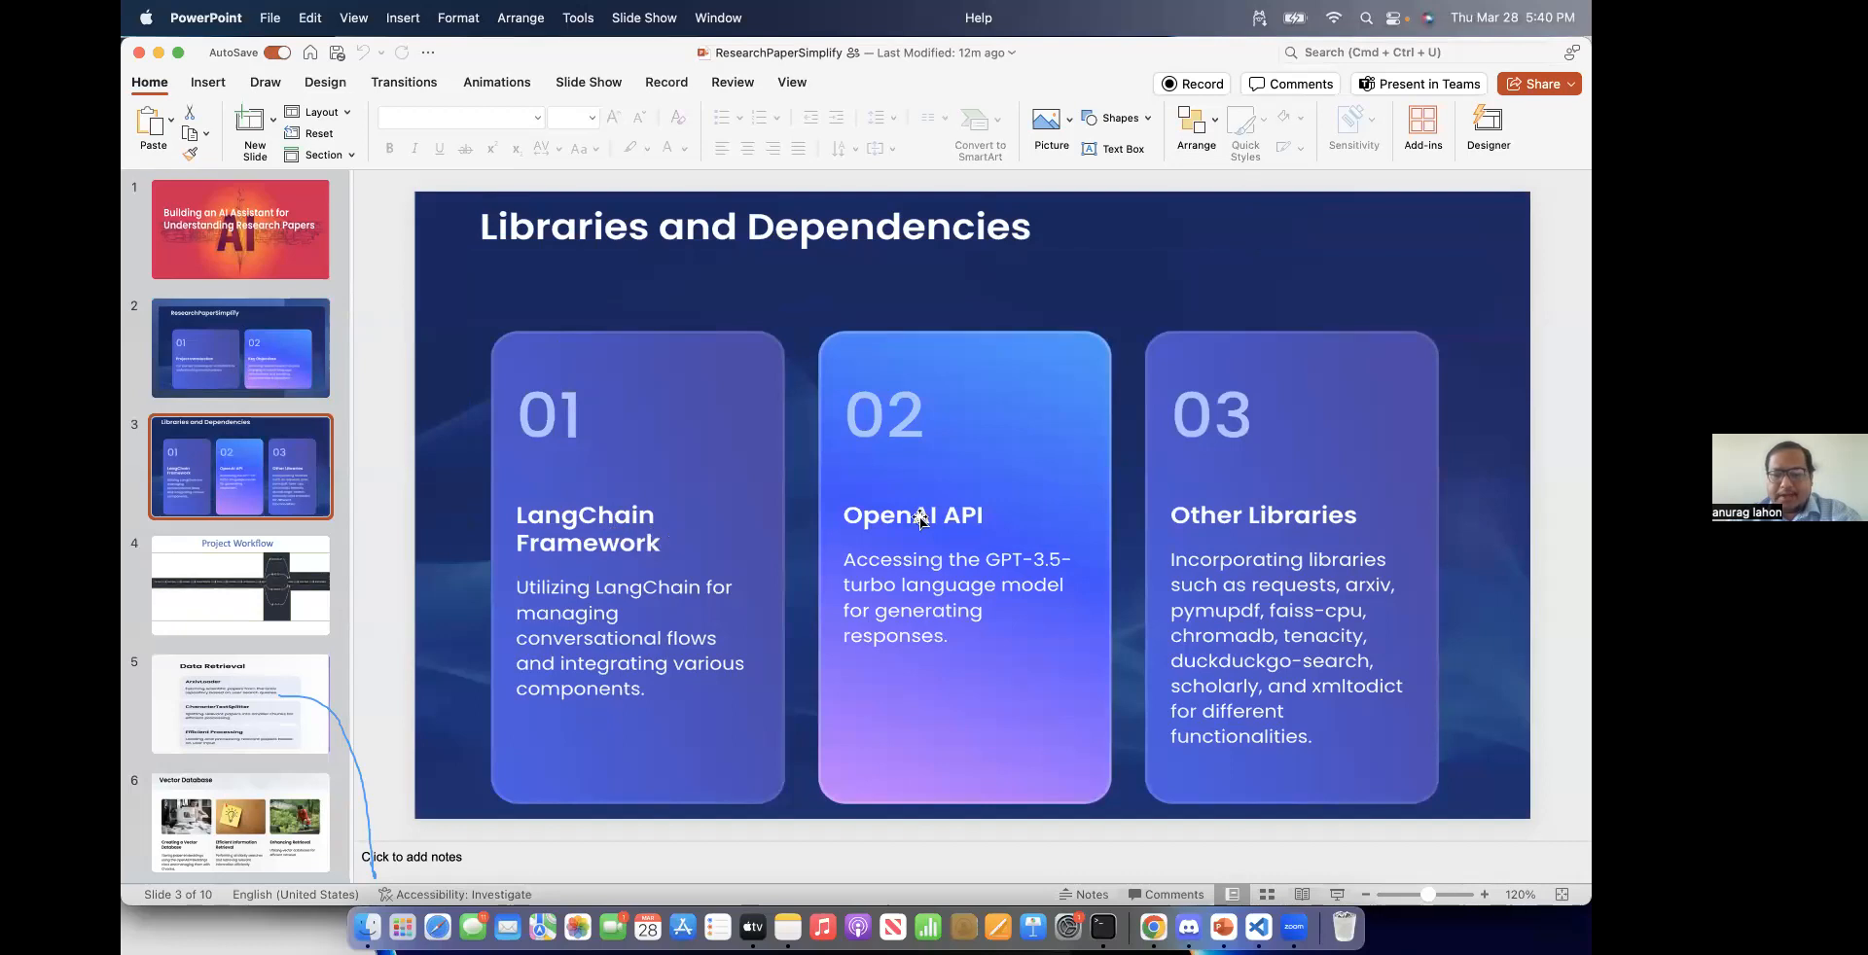
mouse_move(975, 539)
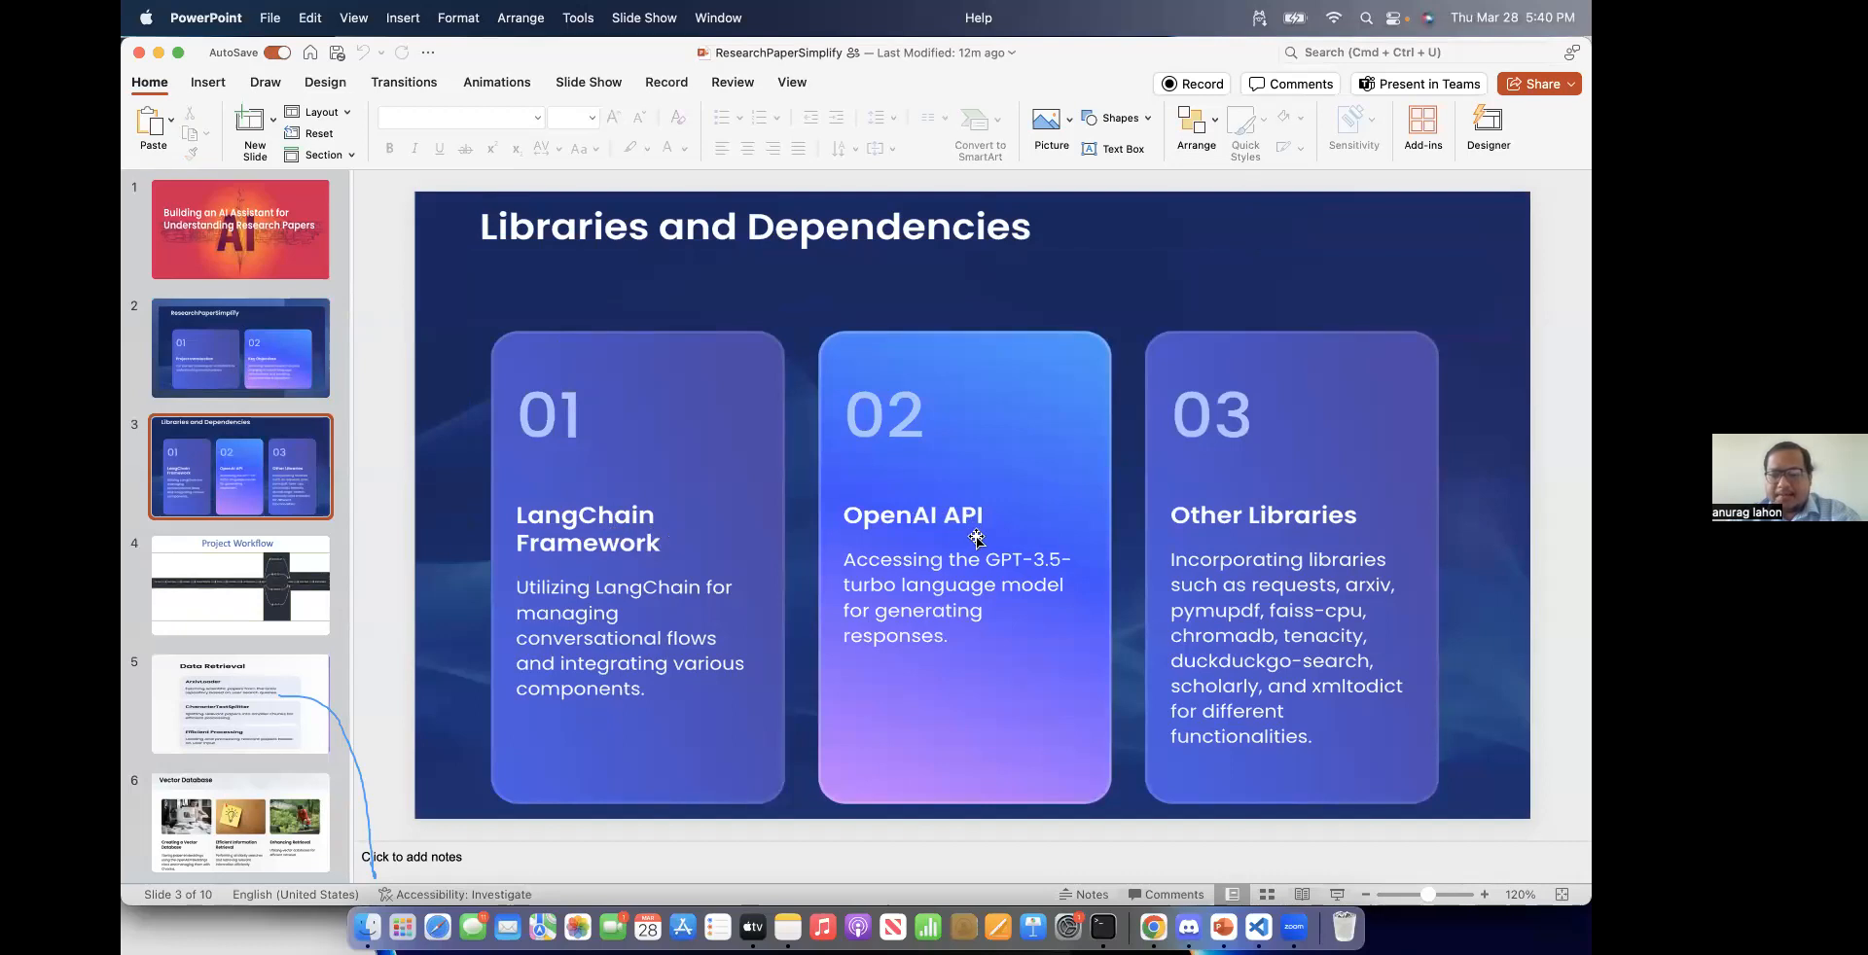
mouse_move(1273, 539)
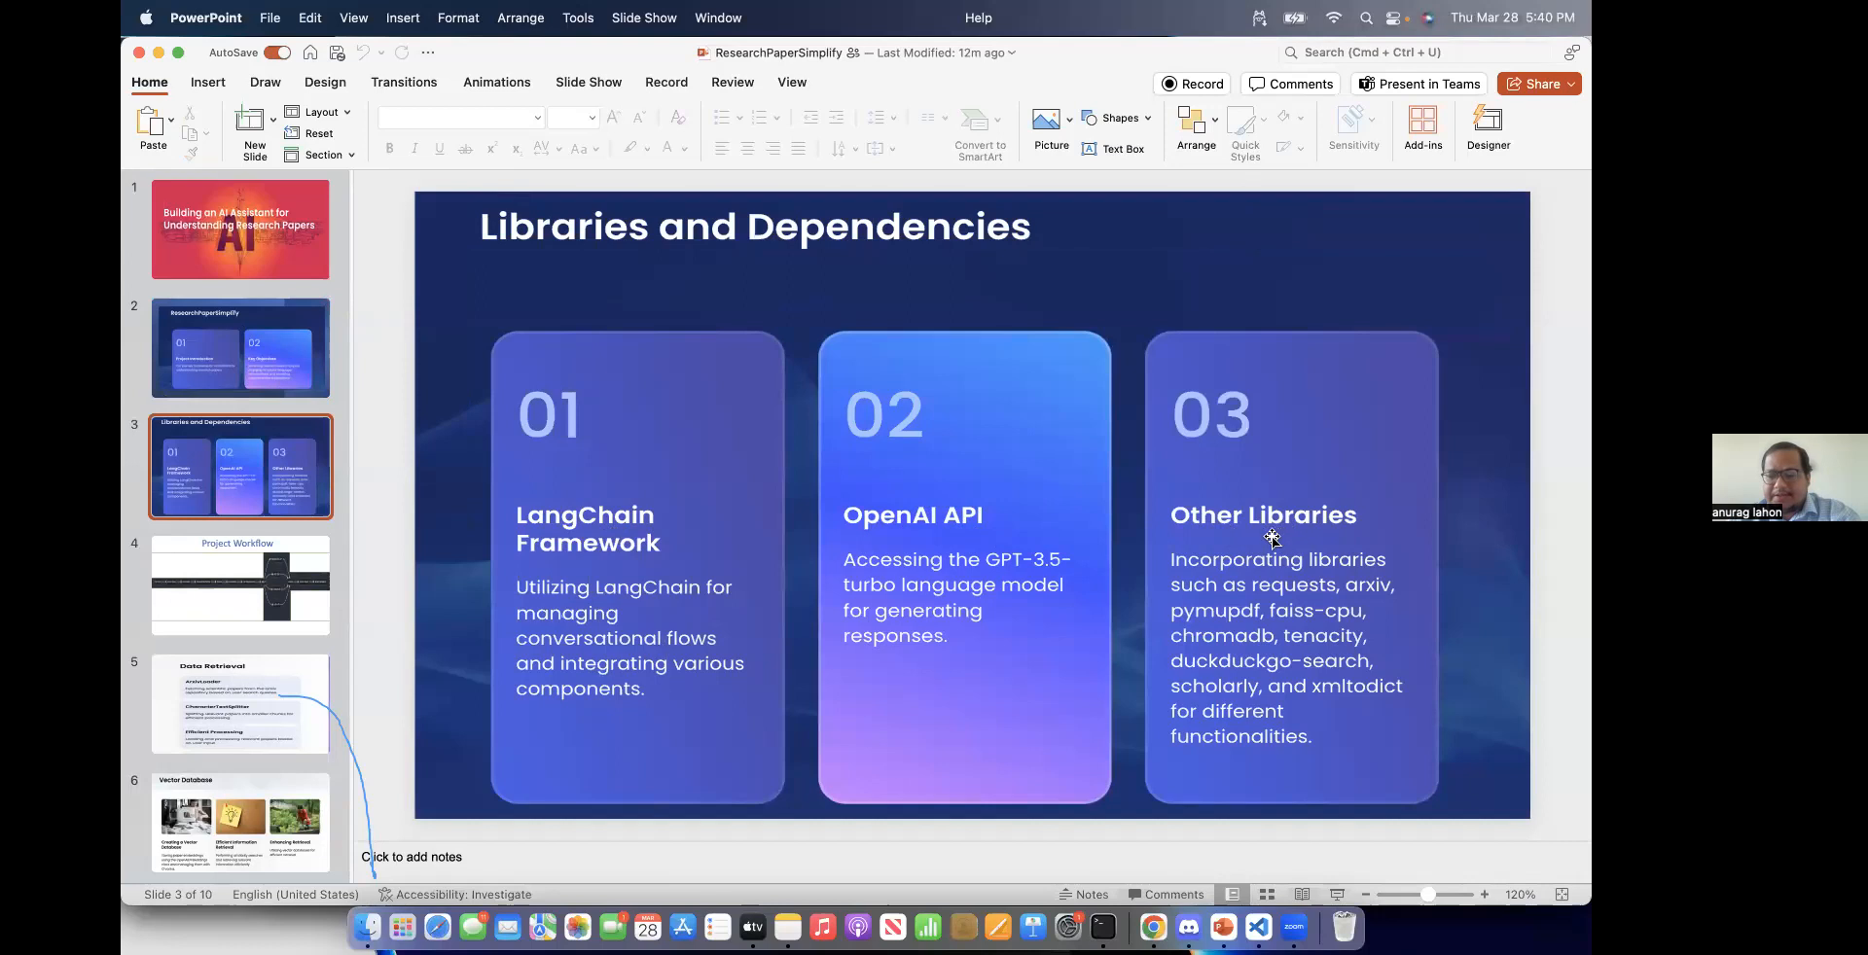
mouse_move(1243, 652)
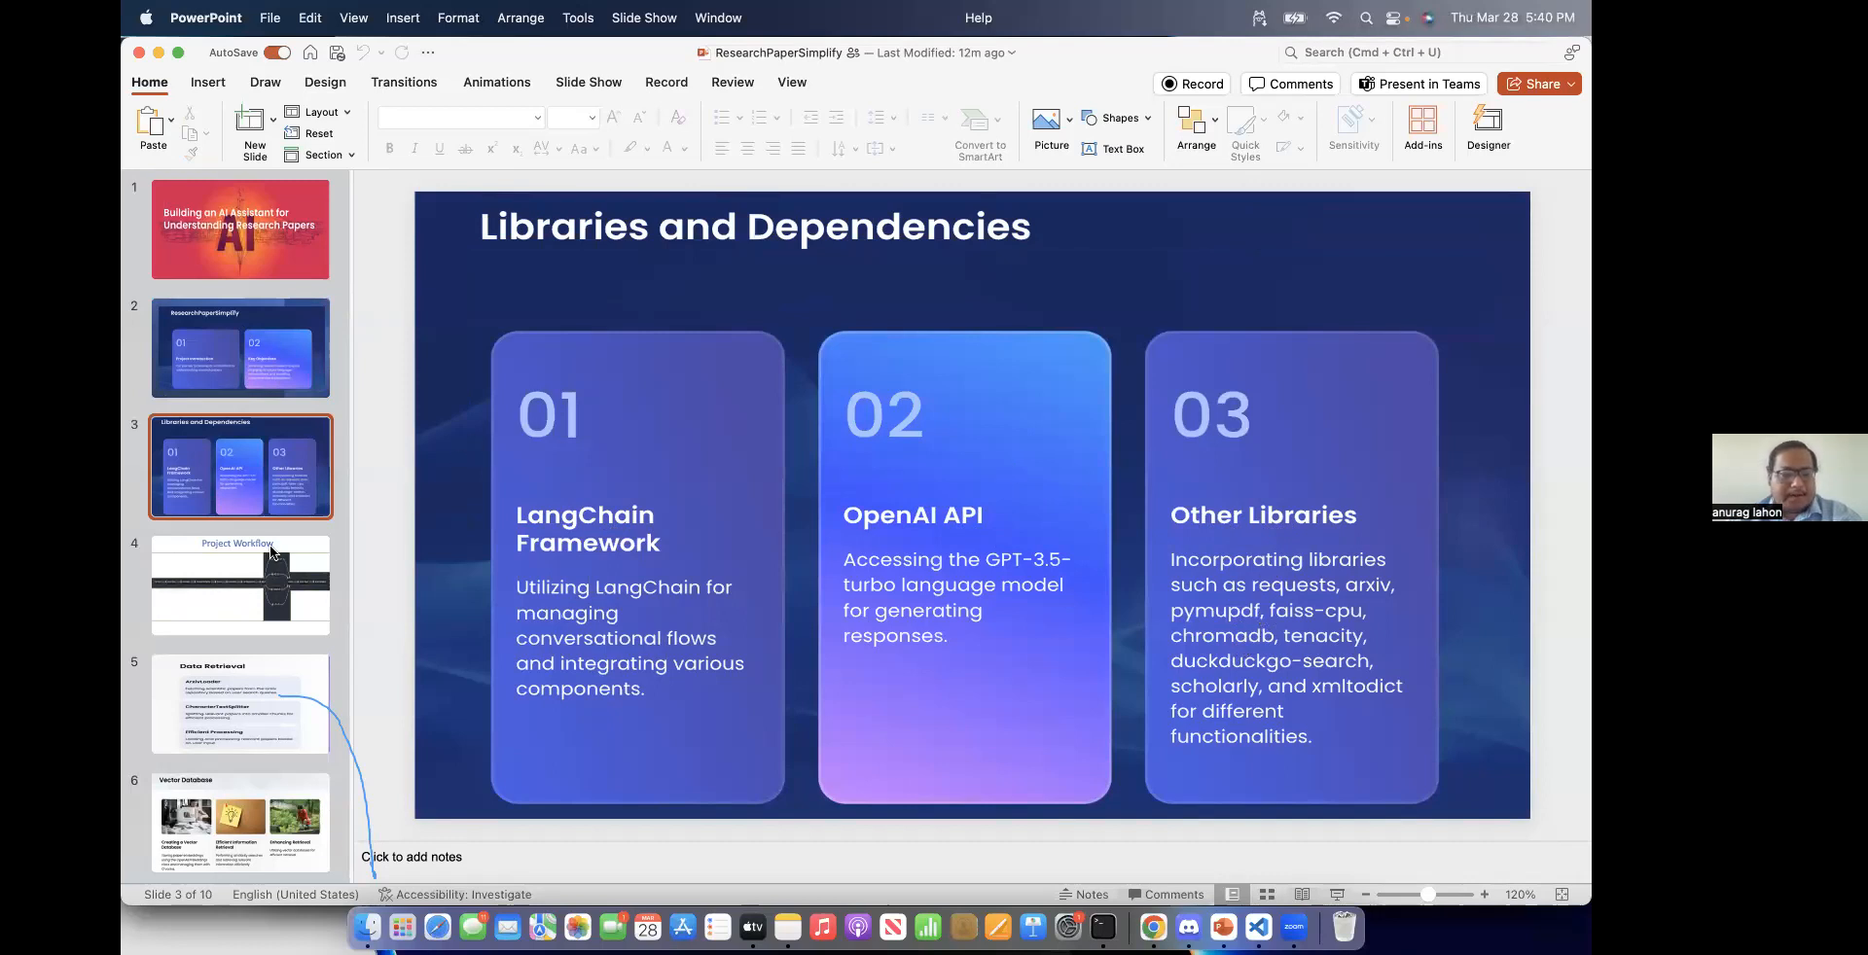
Step: Show slide 4, the Project Workflow pipeline diagram
click(239, 584)
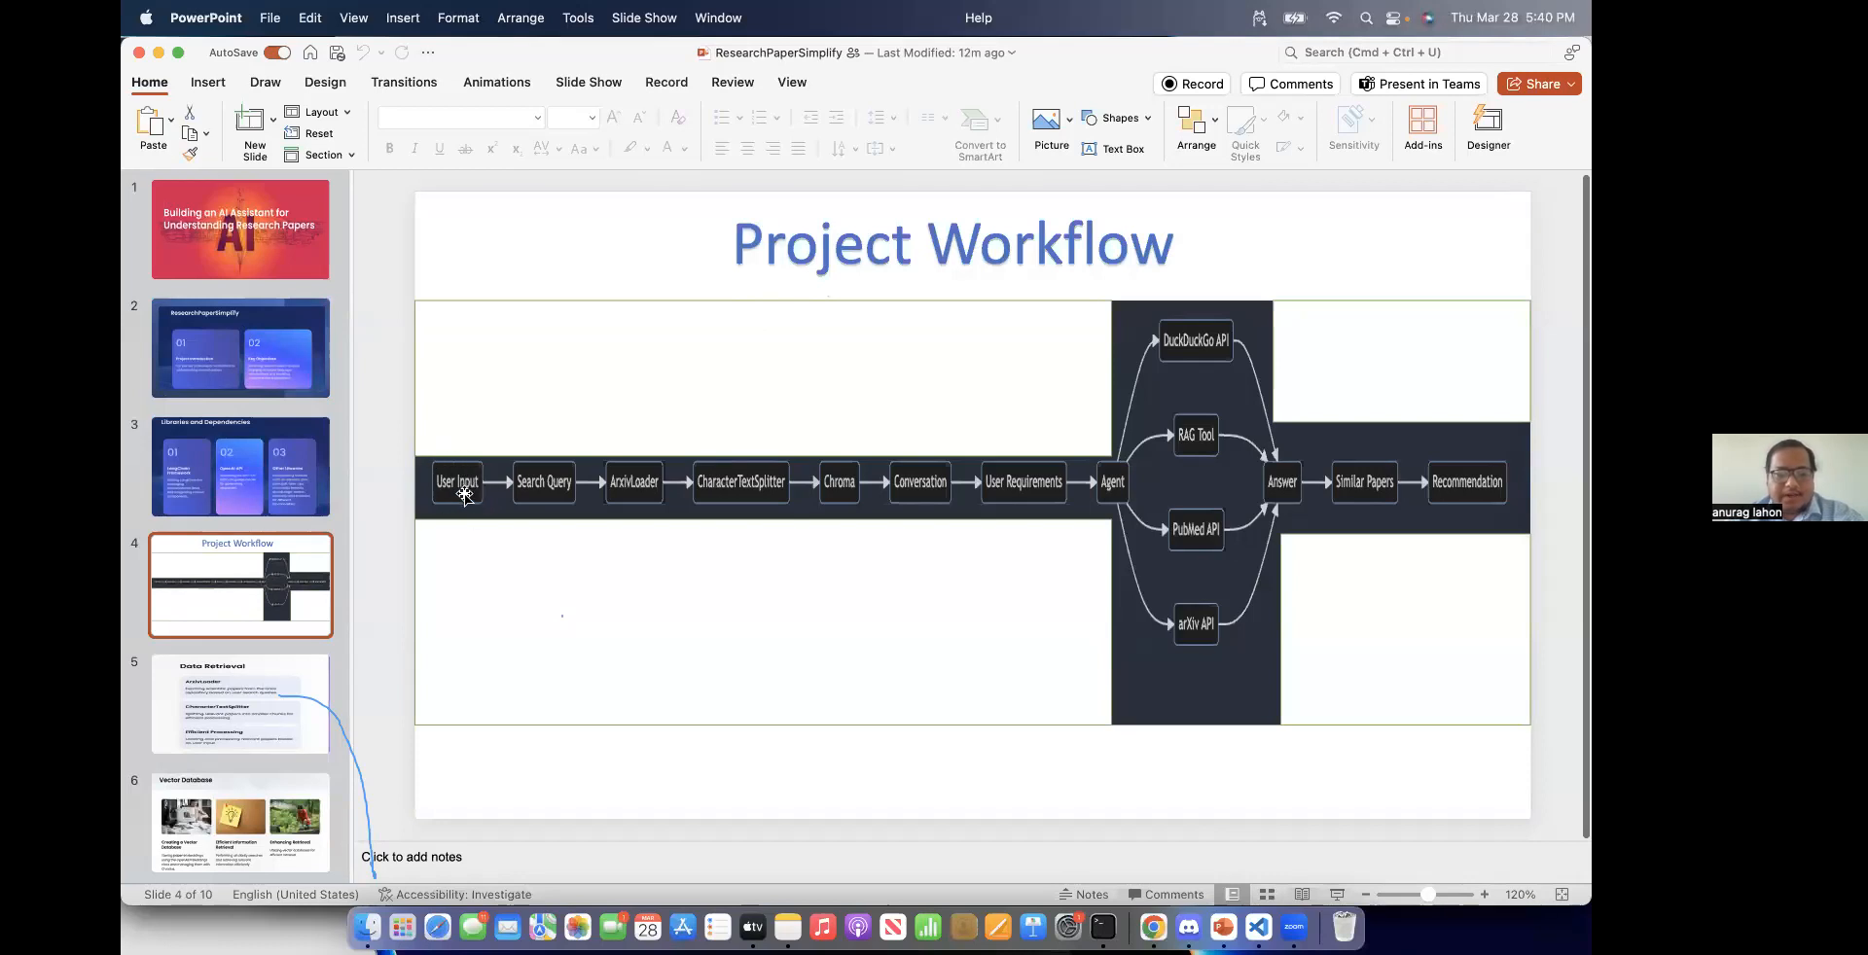
mouse_move(611, 500)
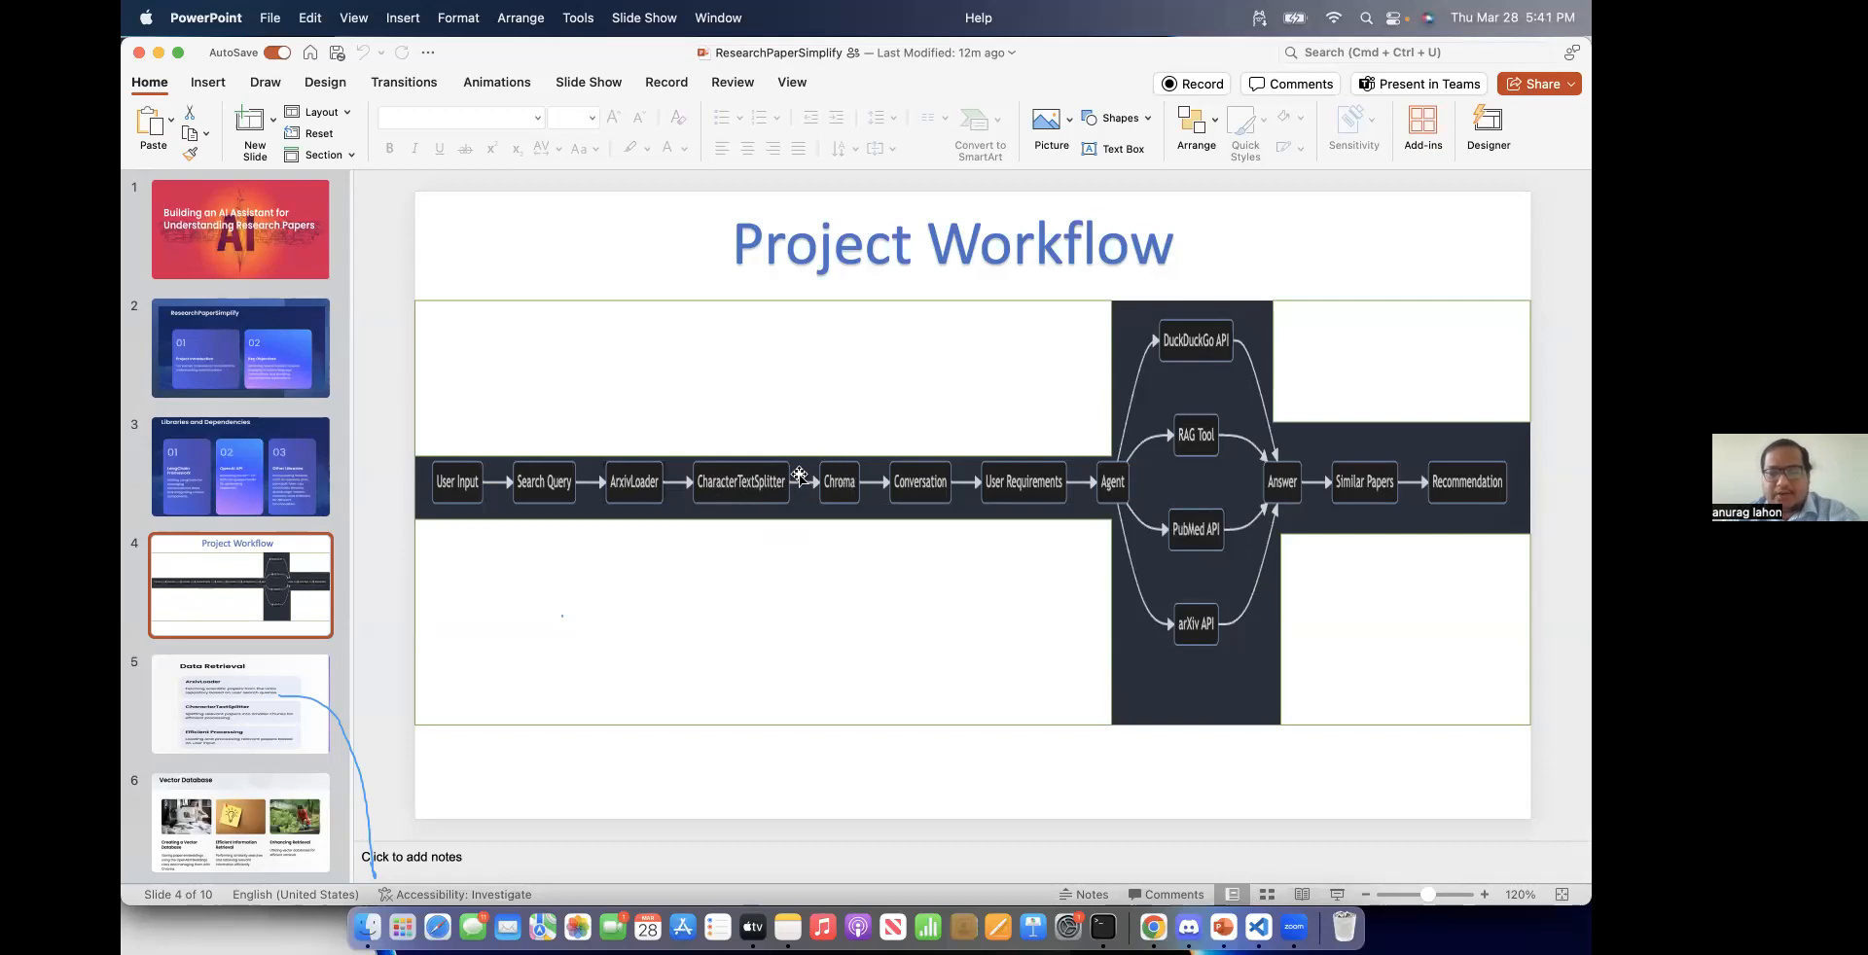
mouse_move(857, 473)
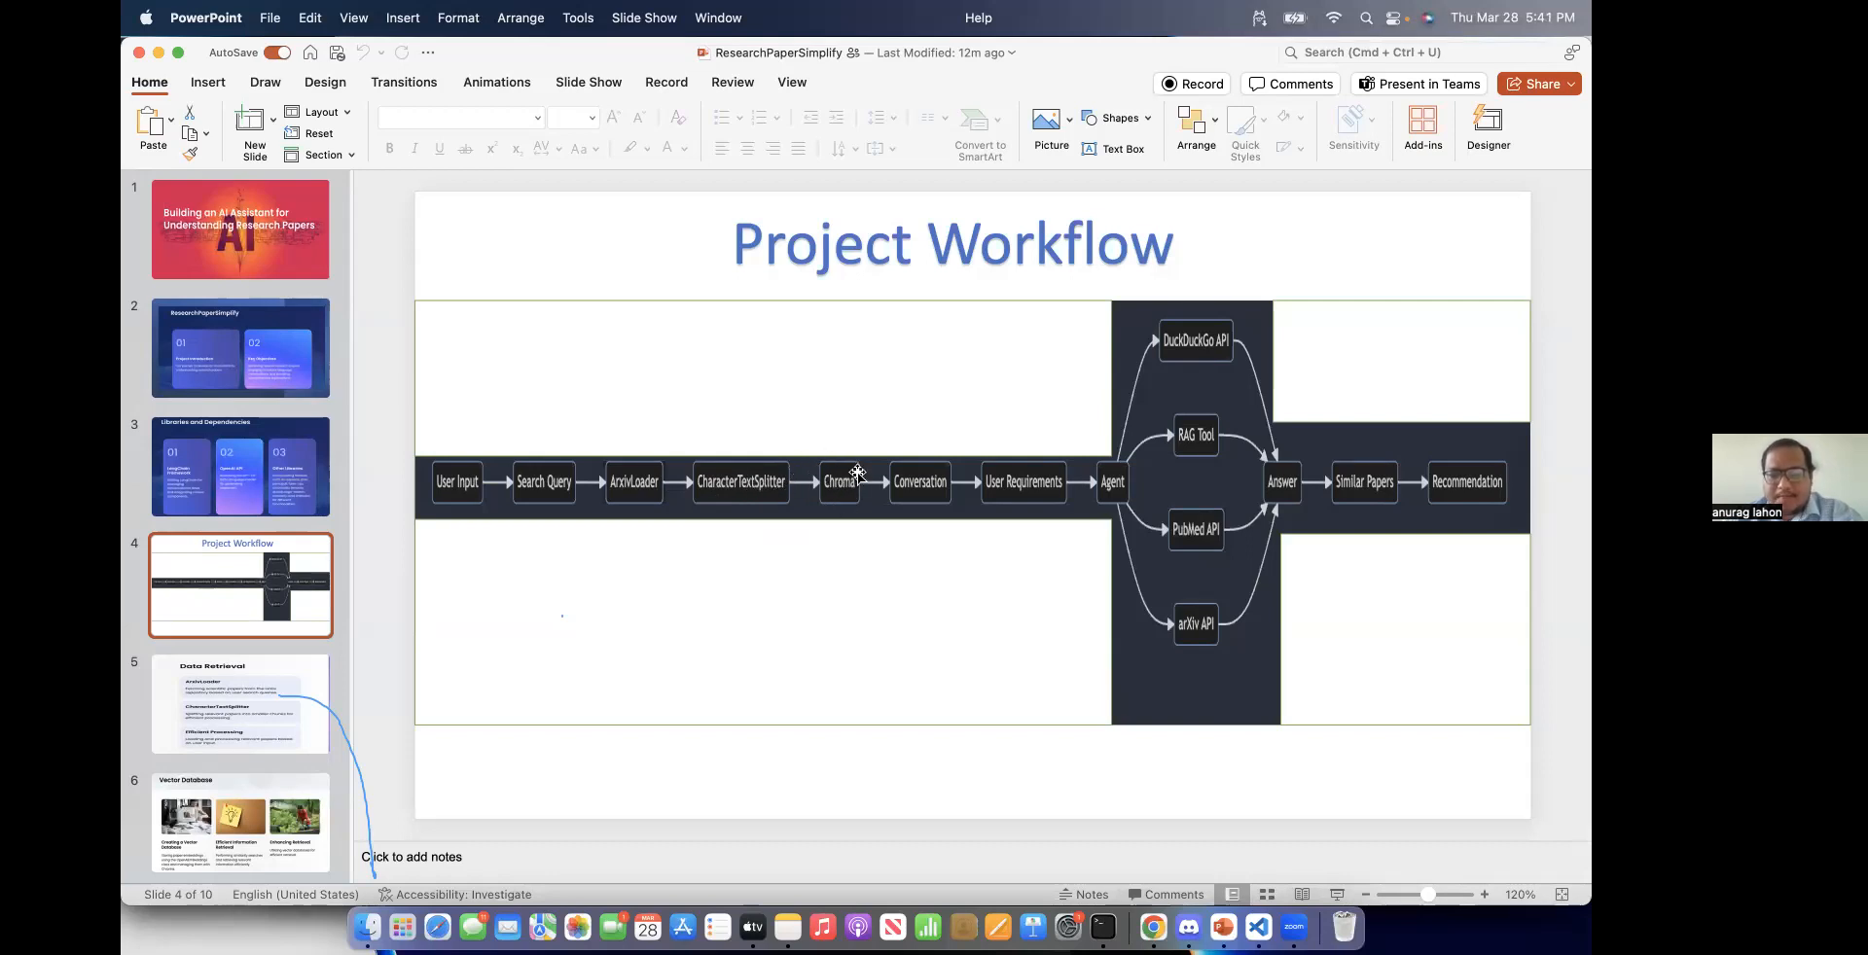
mouse_move(917, 455)
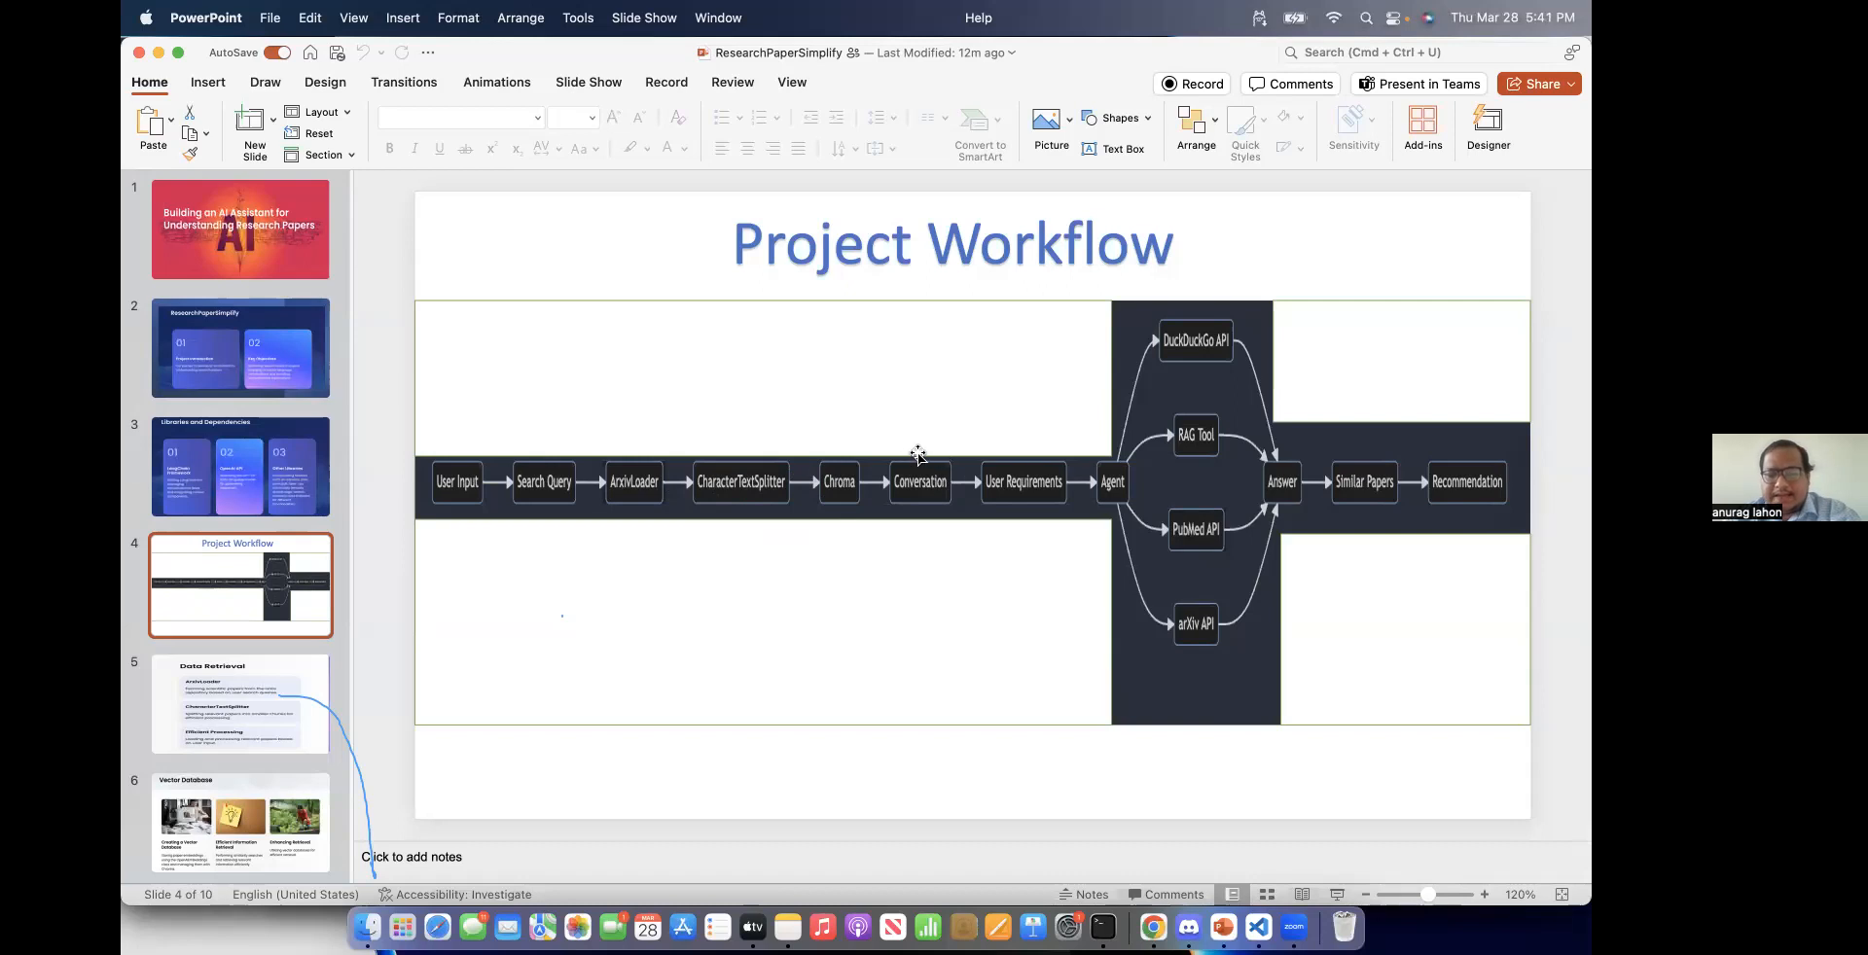
mouse_move(901, 500)
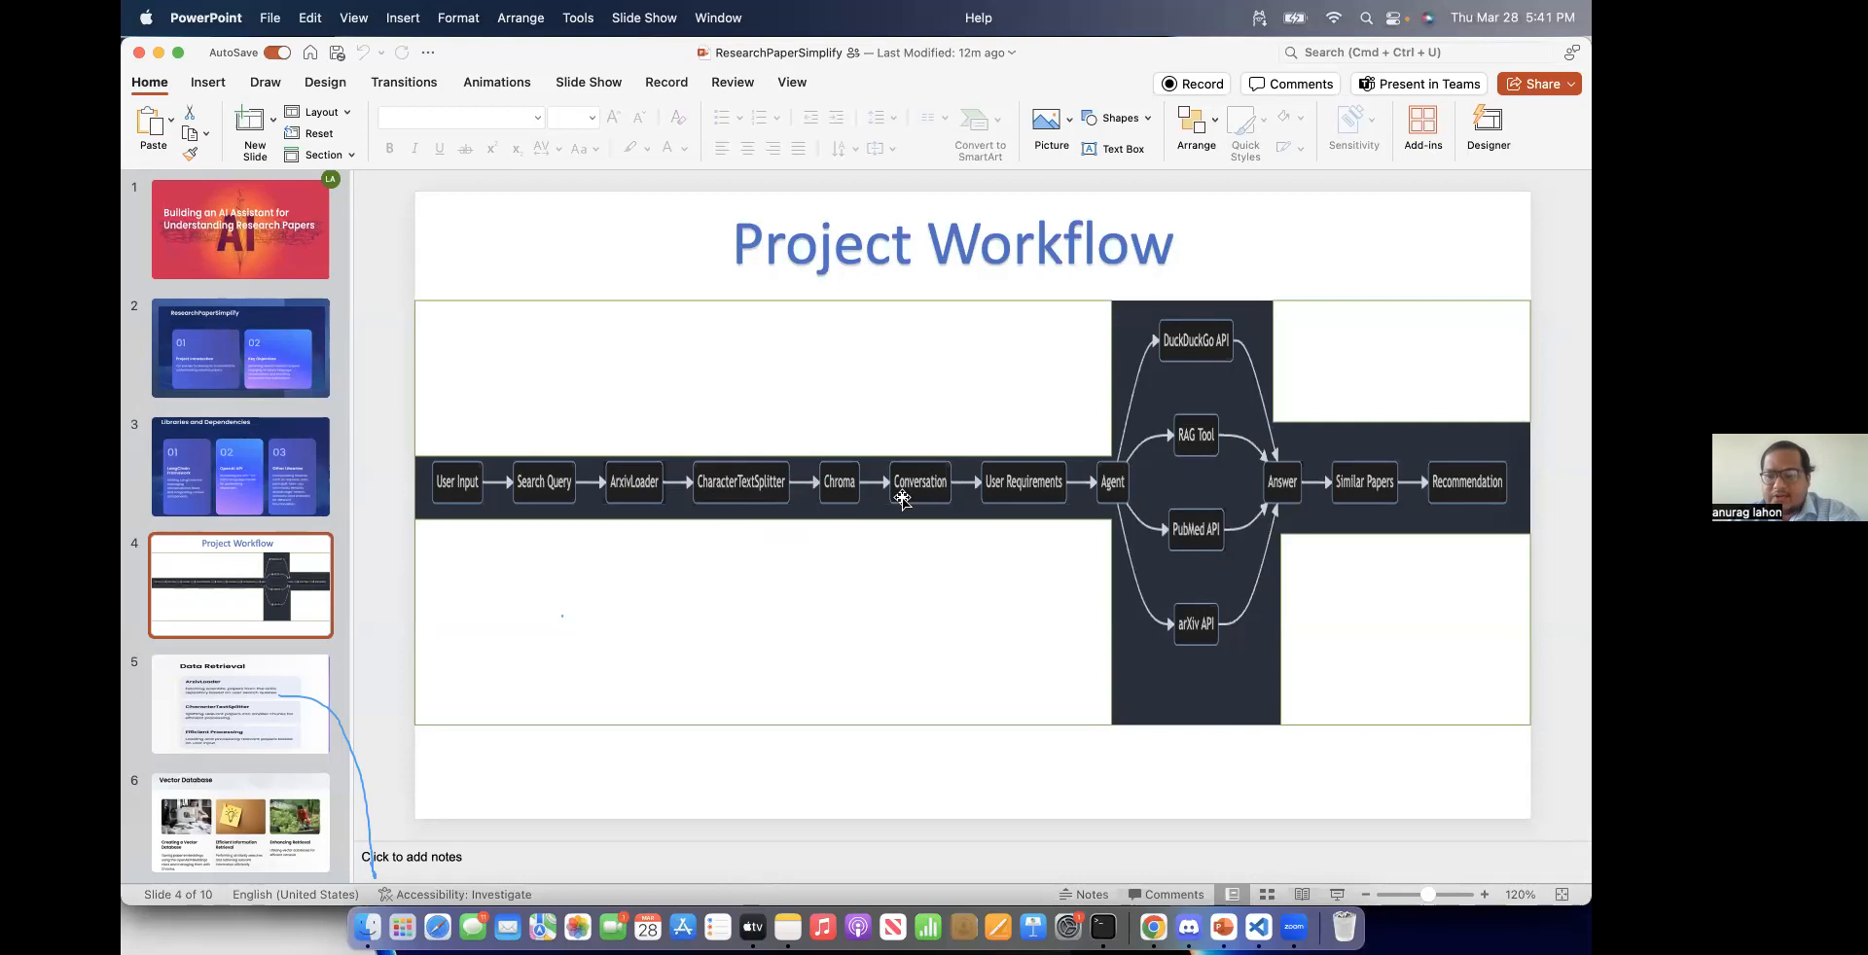
mouse_move(903, 500)
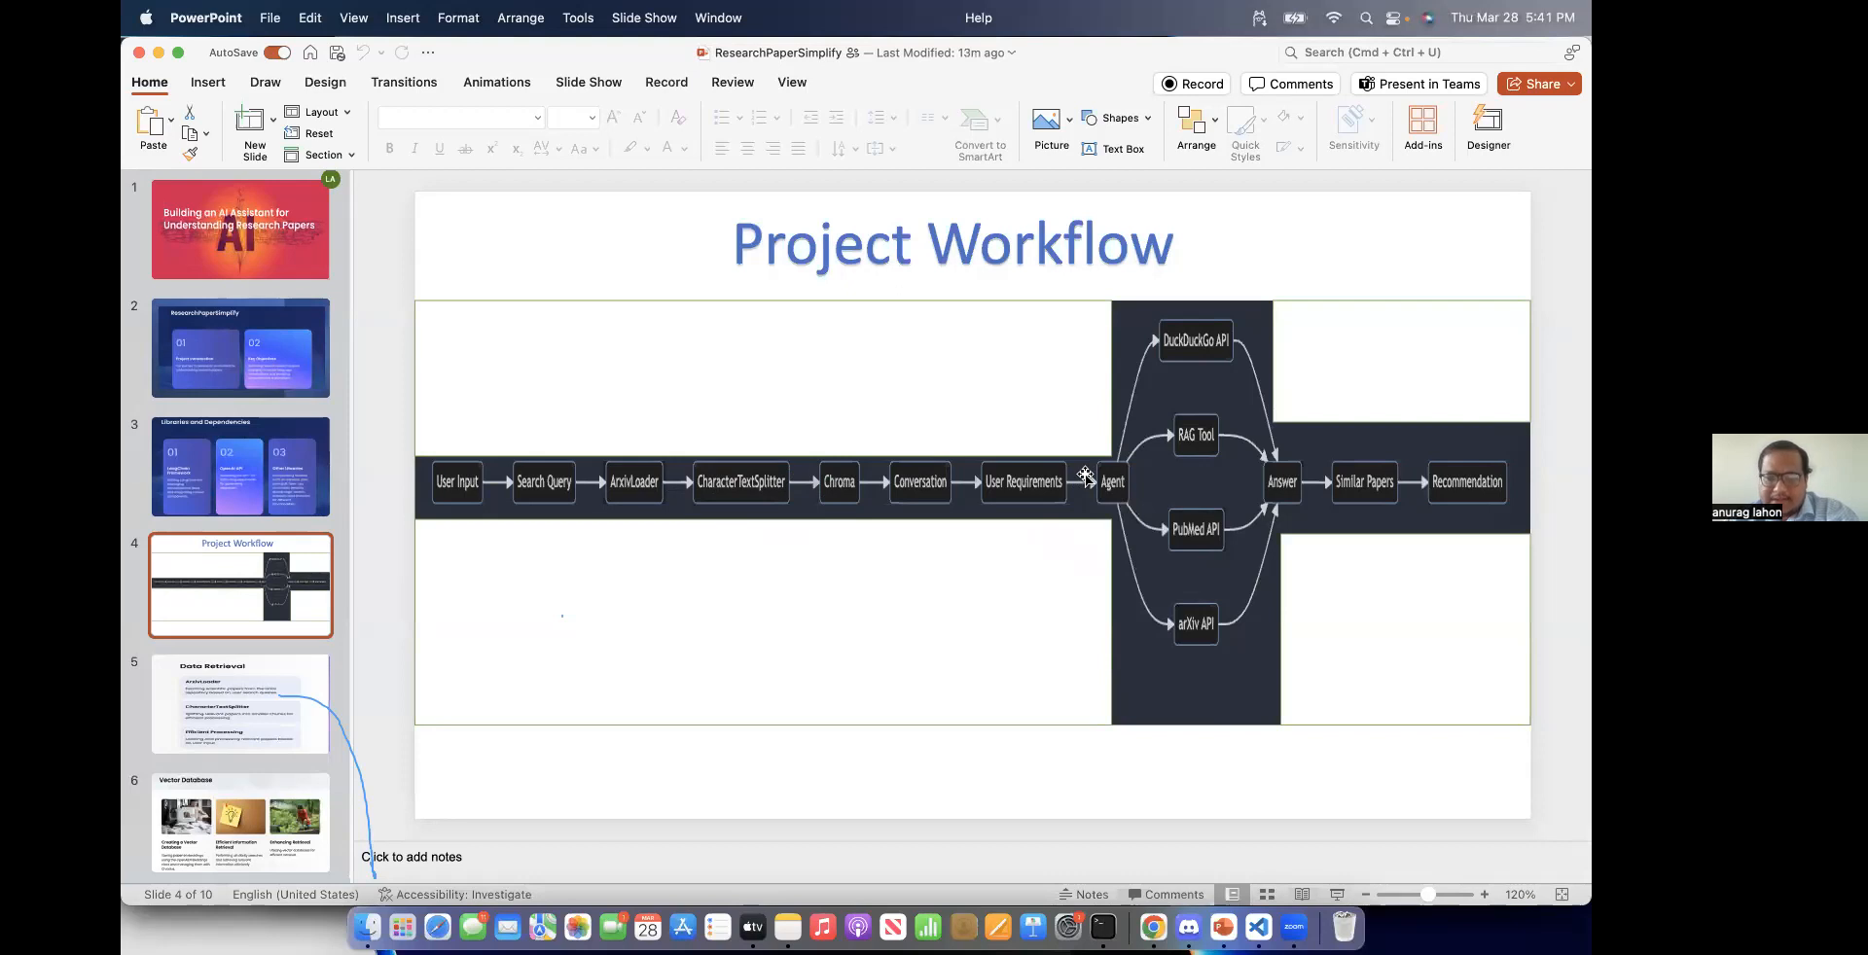
mouse_move(1171, 360)
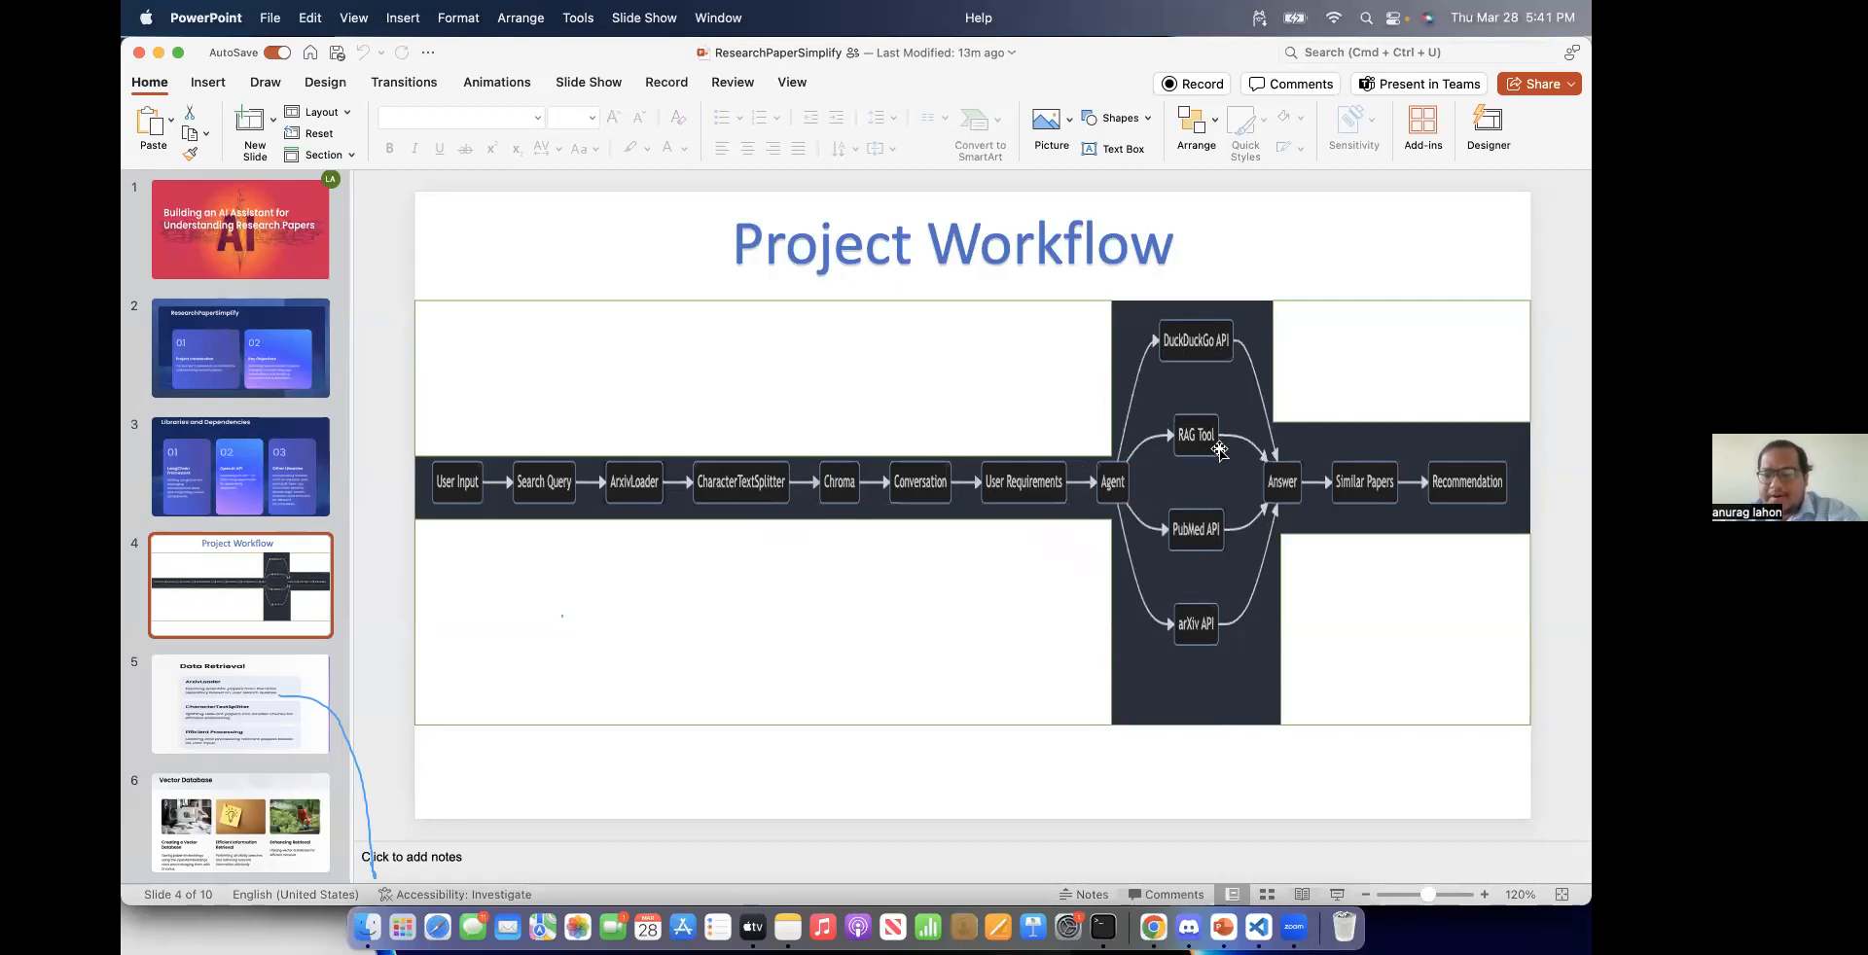
mouse_move(1198, 586)
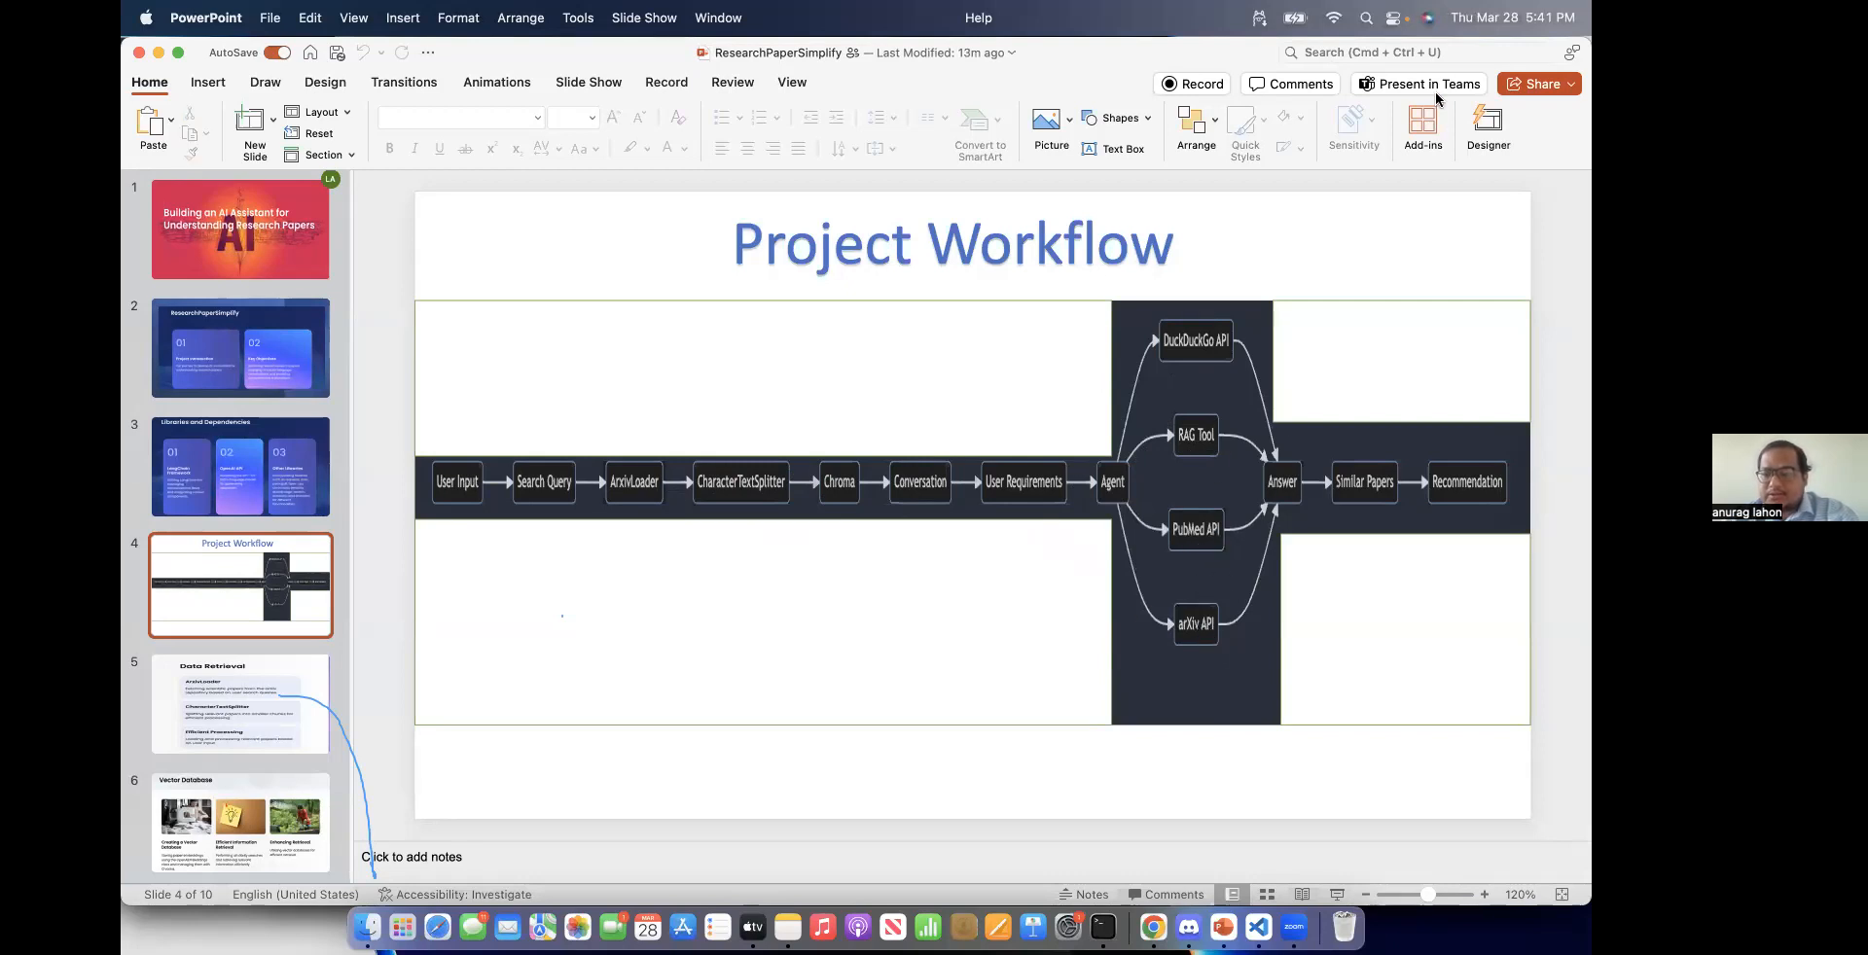
mouse_move(1298, 477)
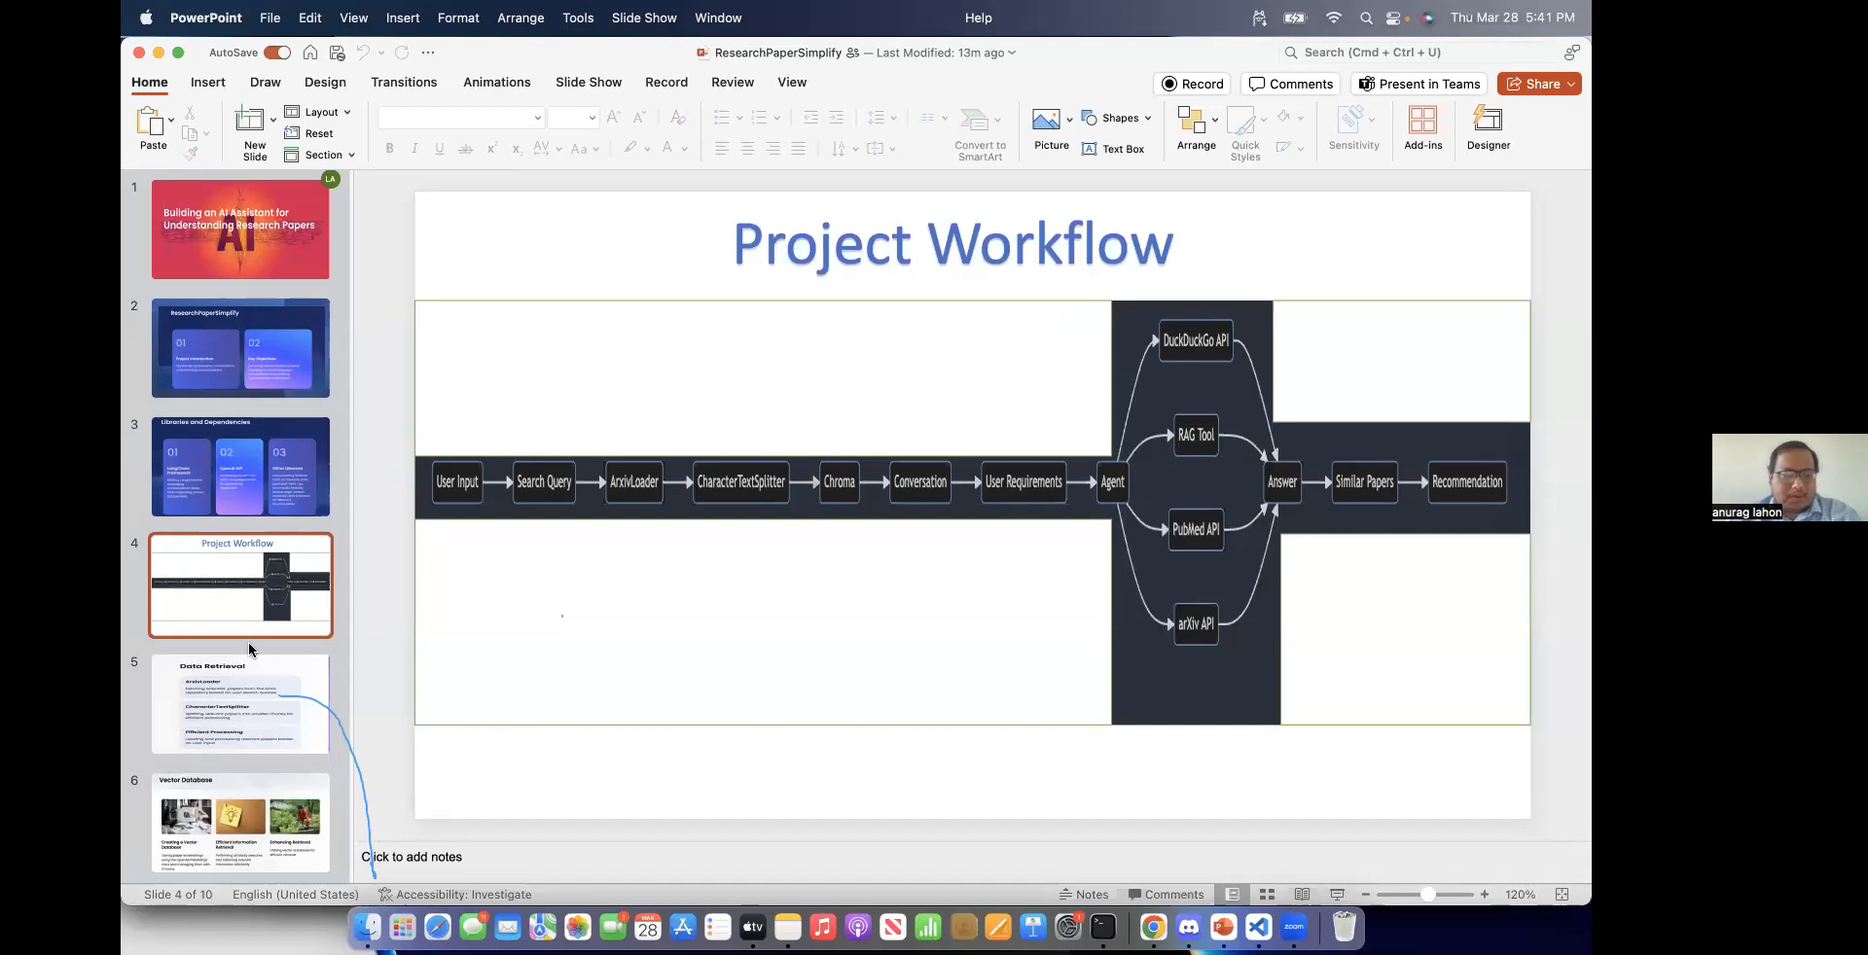
Step: Show the Data Retrieval slide, then the Tools and Search slide 7
click(240, 701)
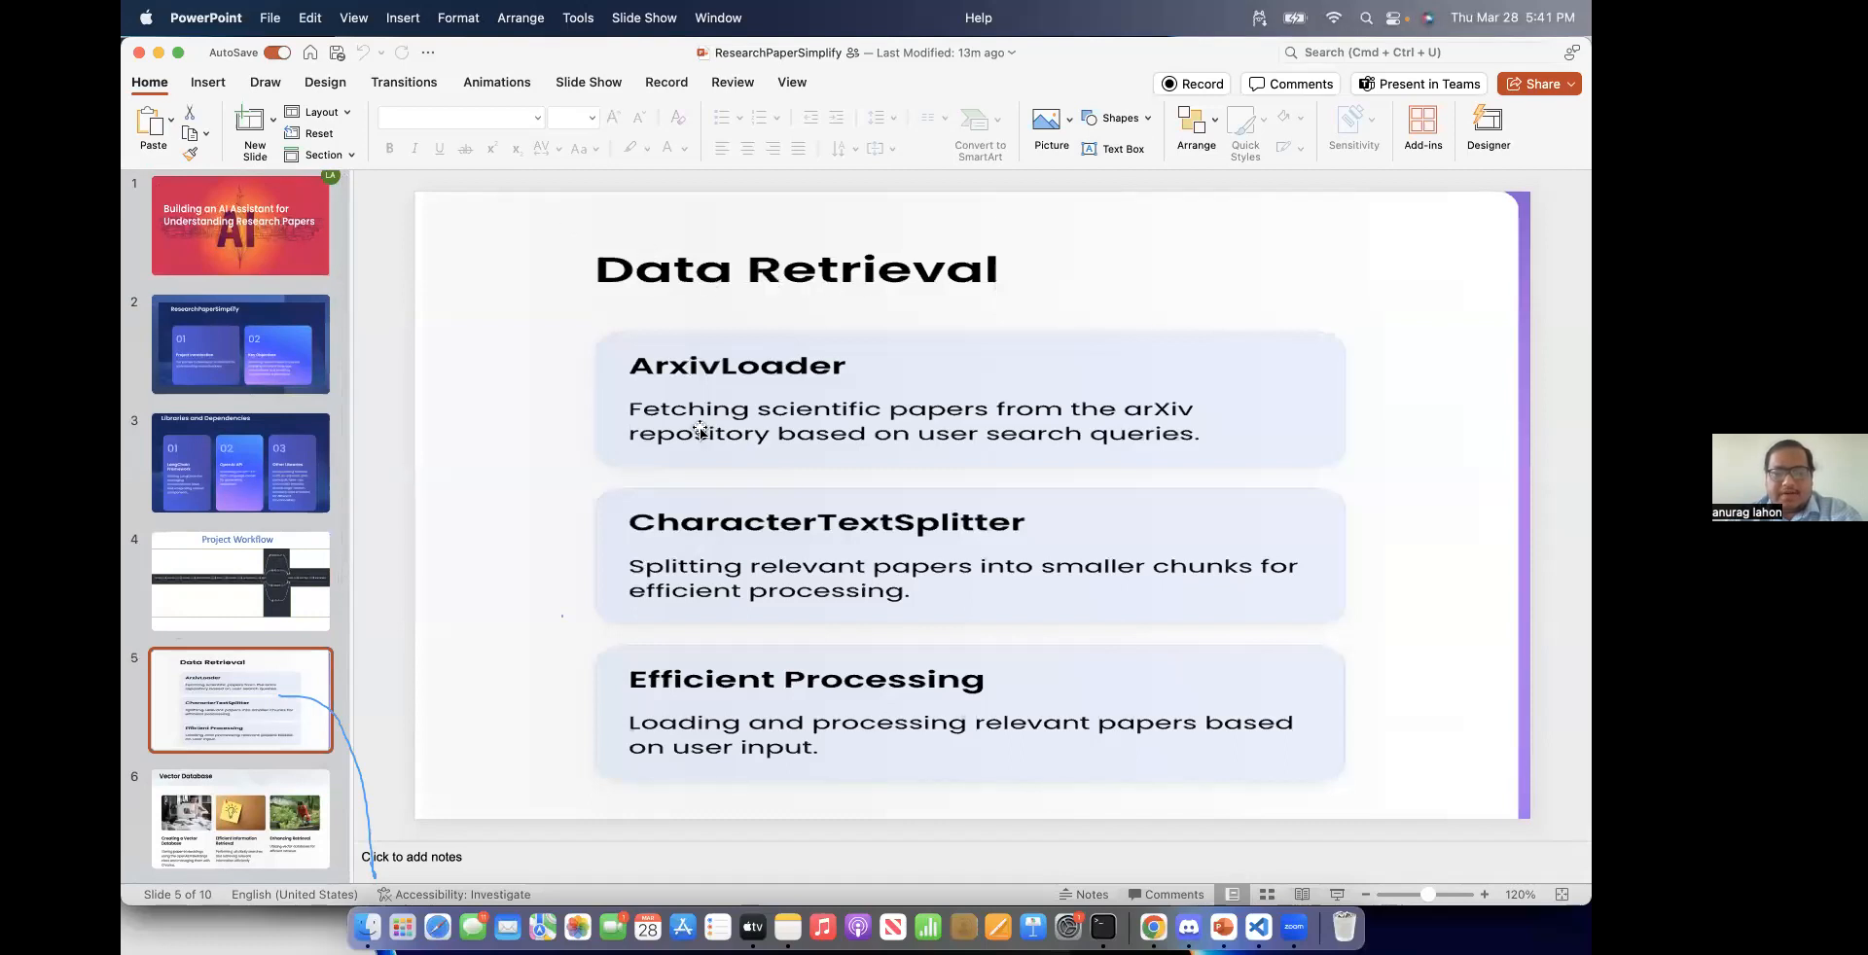
mouse_move(763, 371)
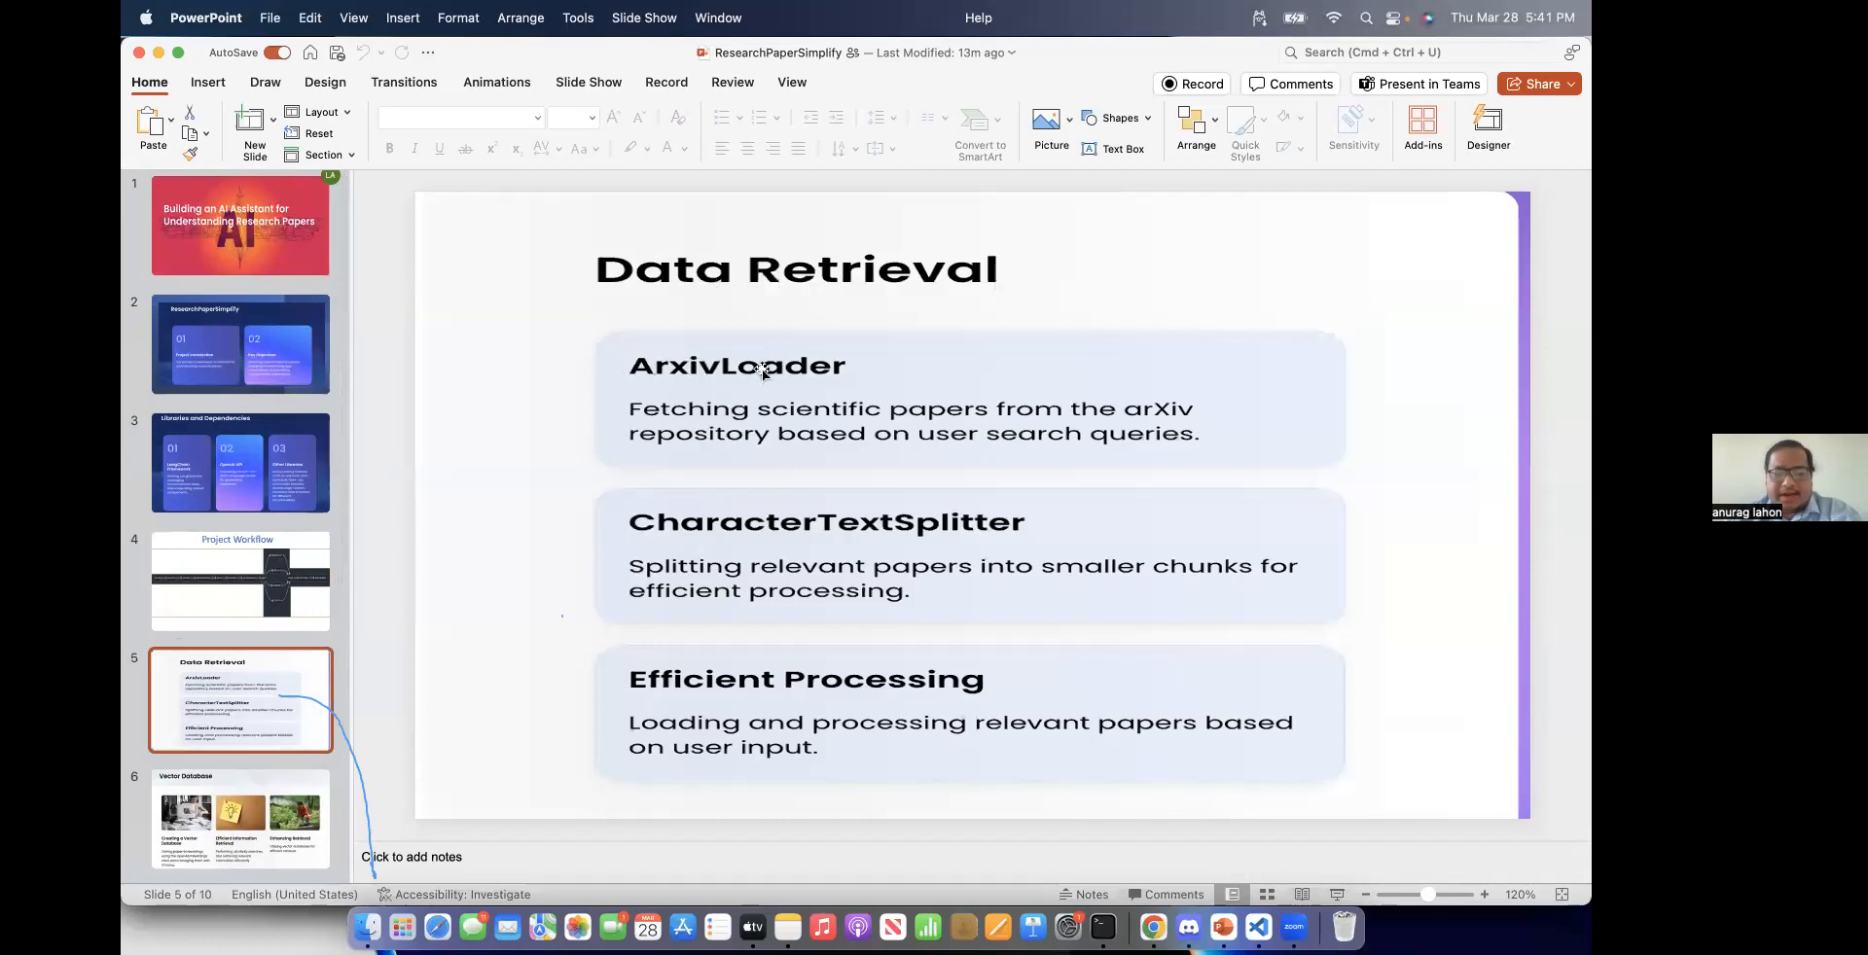
mouse_move(685, 543)
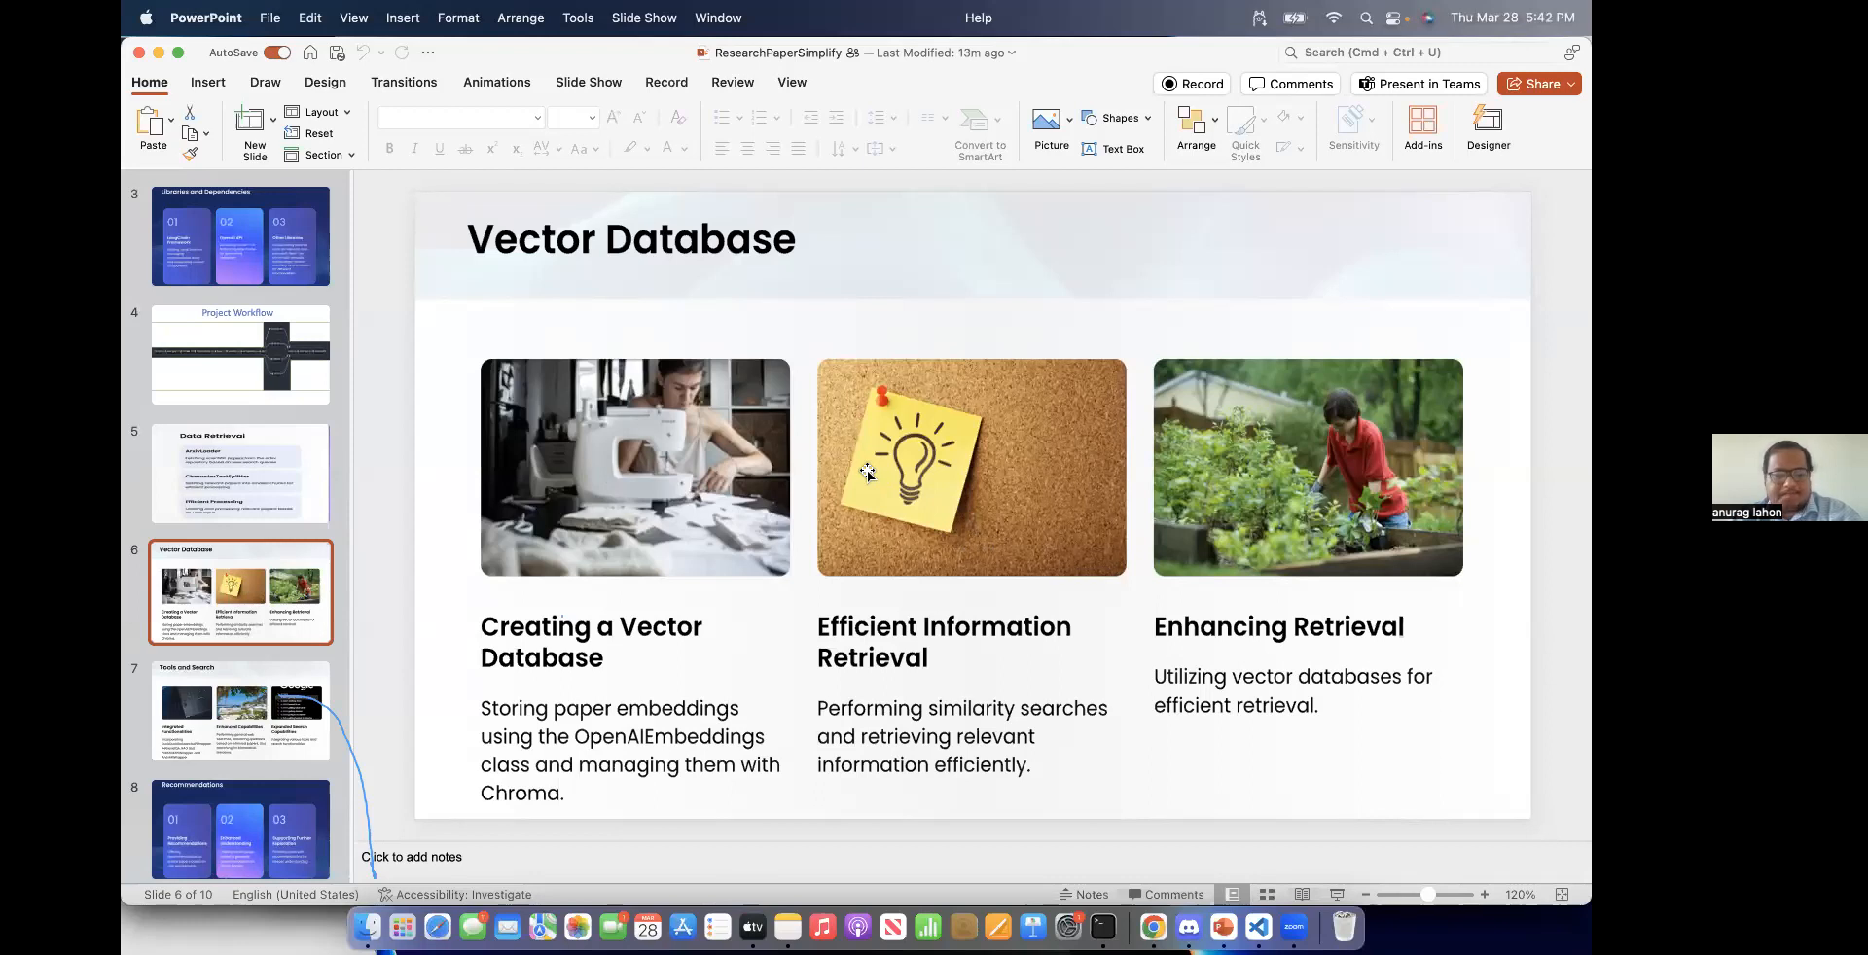
mouse_move(805, 410)
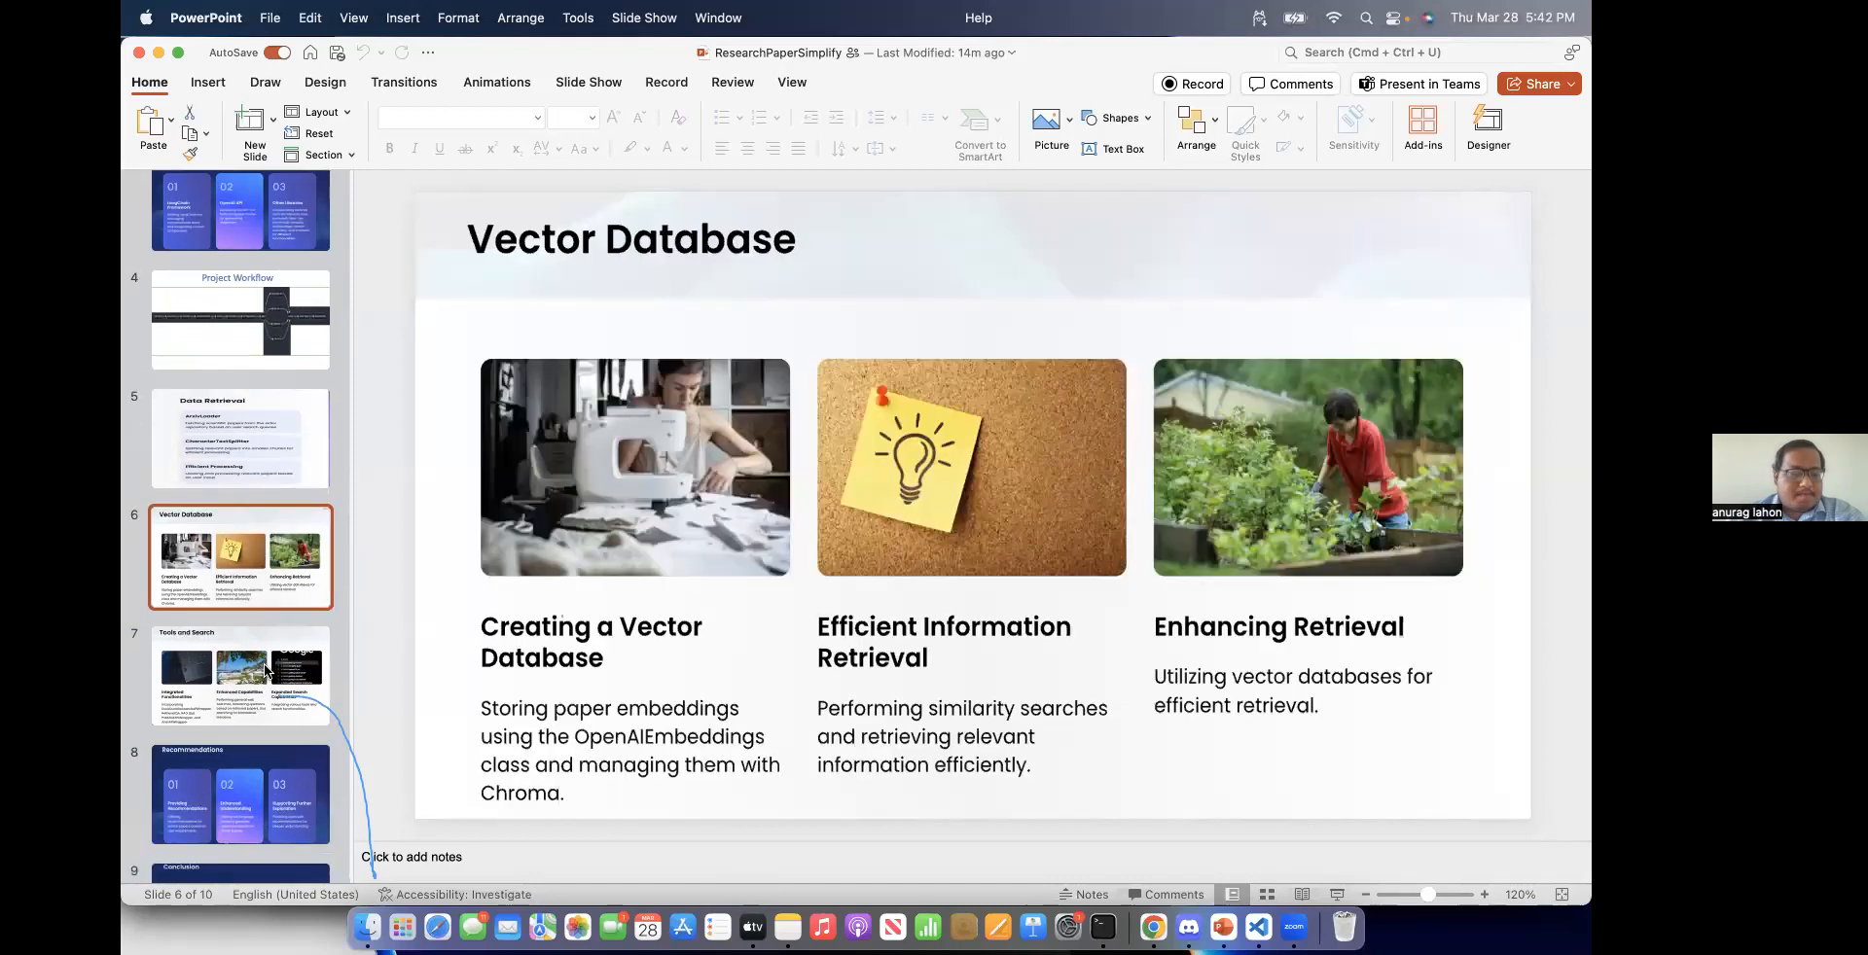
click(238, 677)
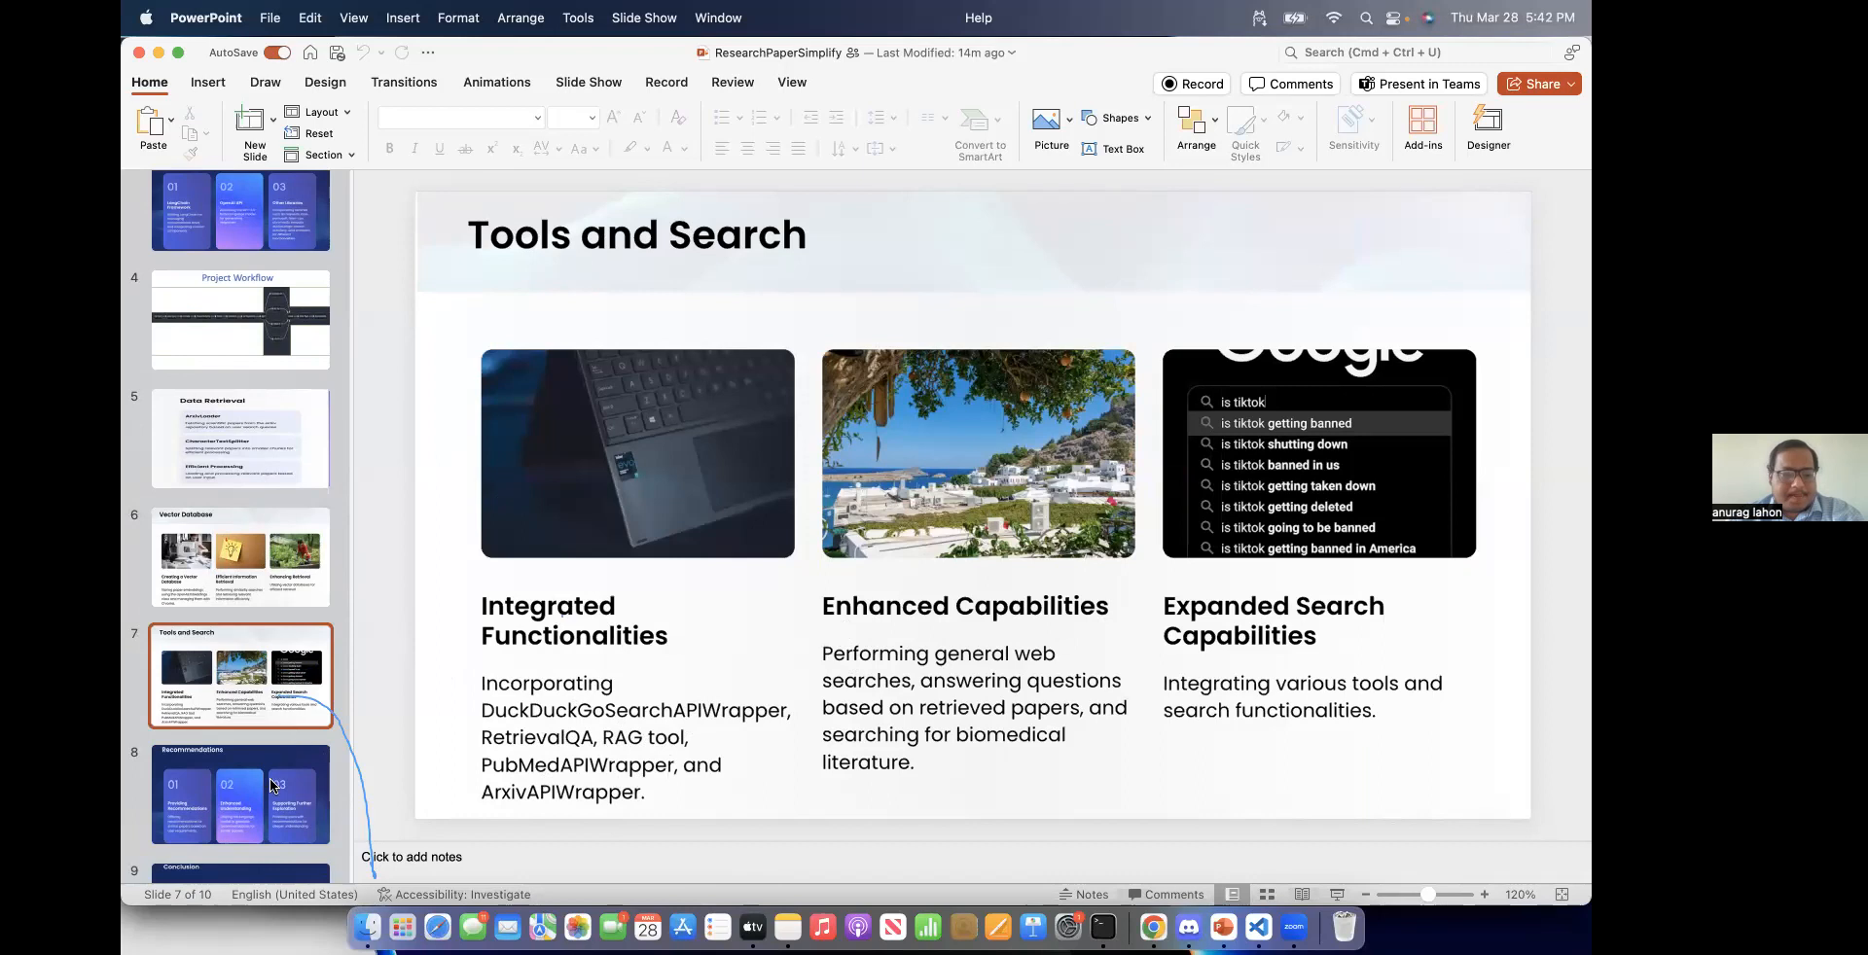
Step: Show the Recommendations and Conclusion slides, then switch to the Chrome browser
click(240, 796)
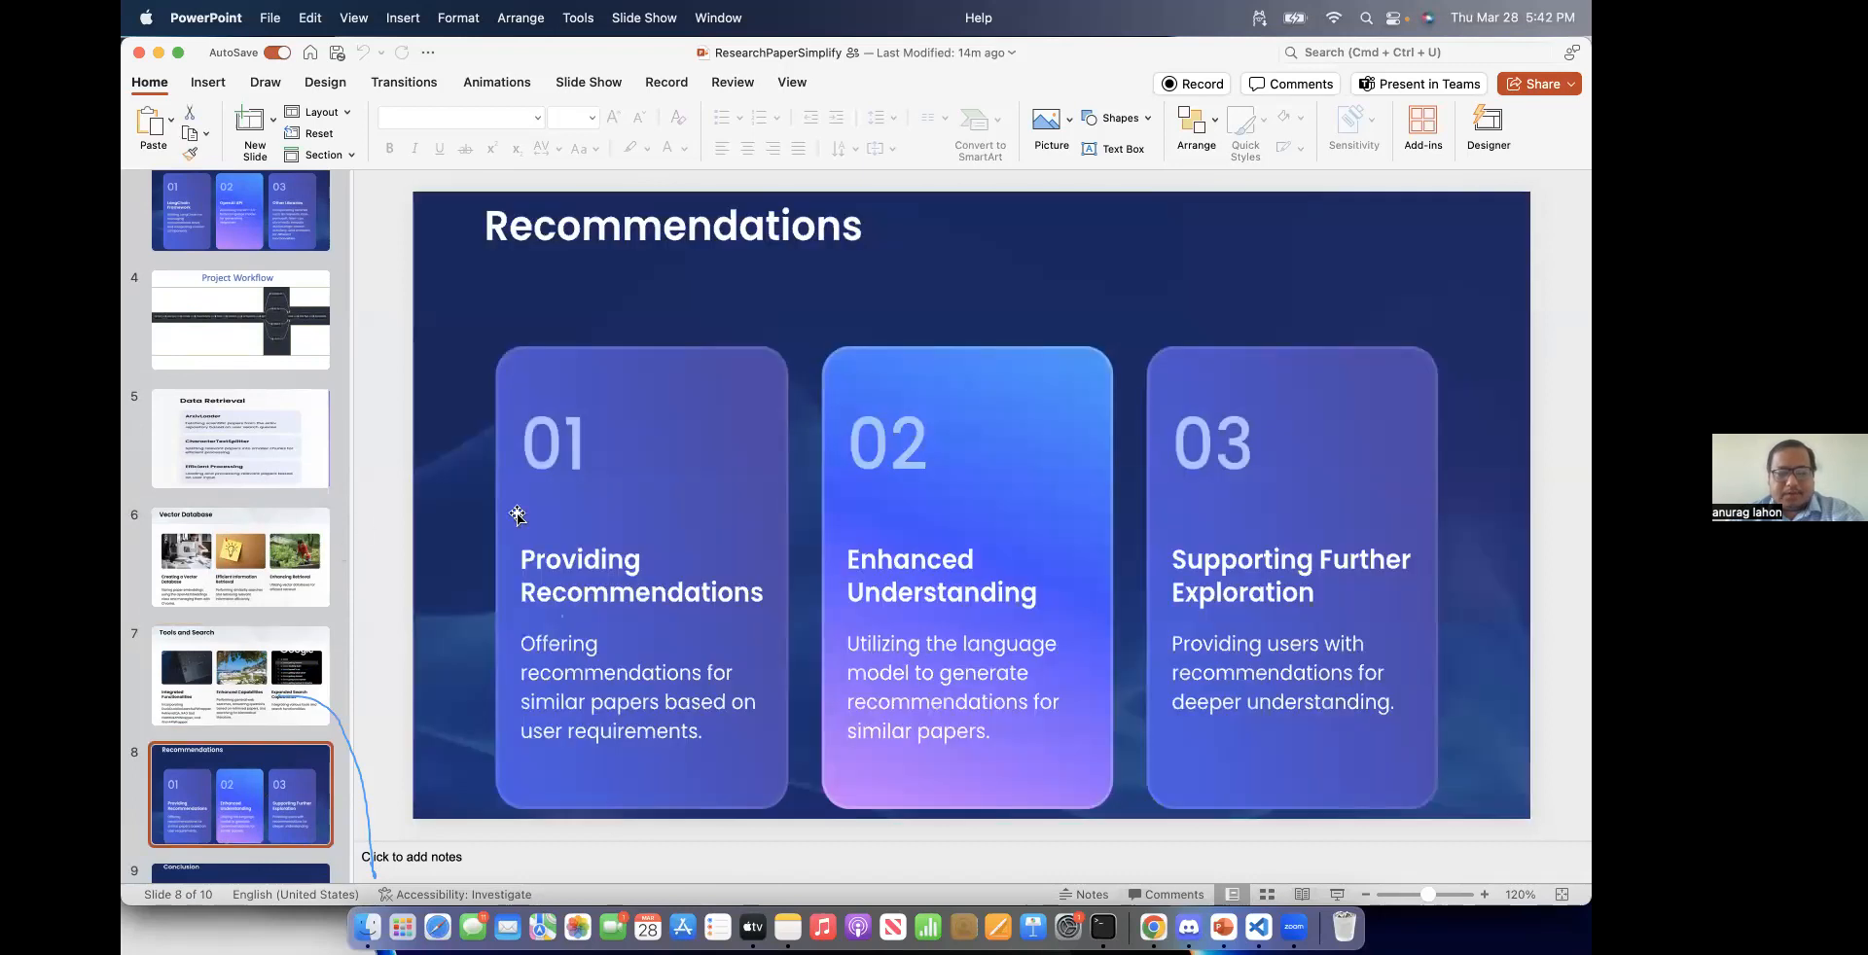
mouse_move(550, 510)
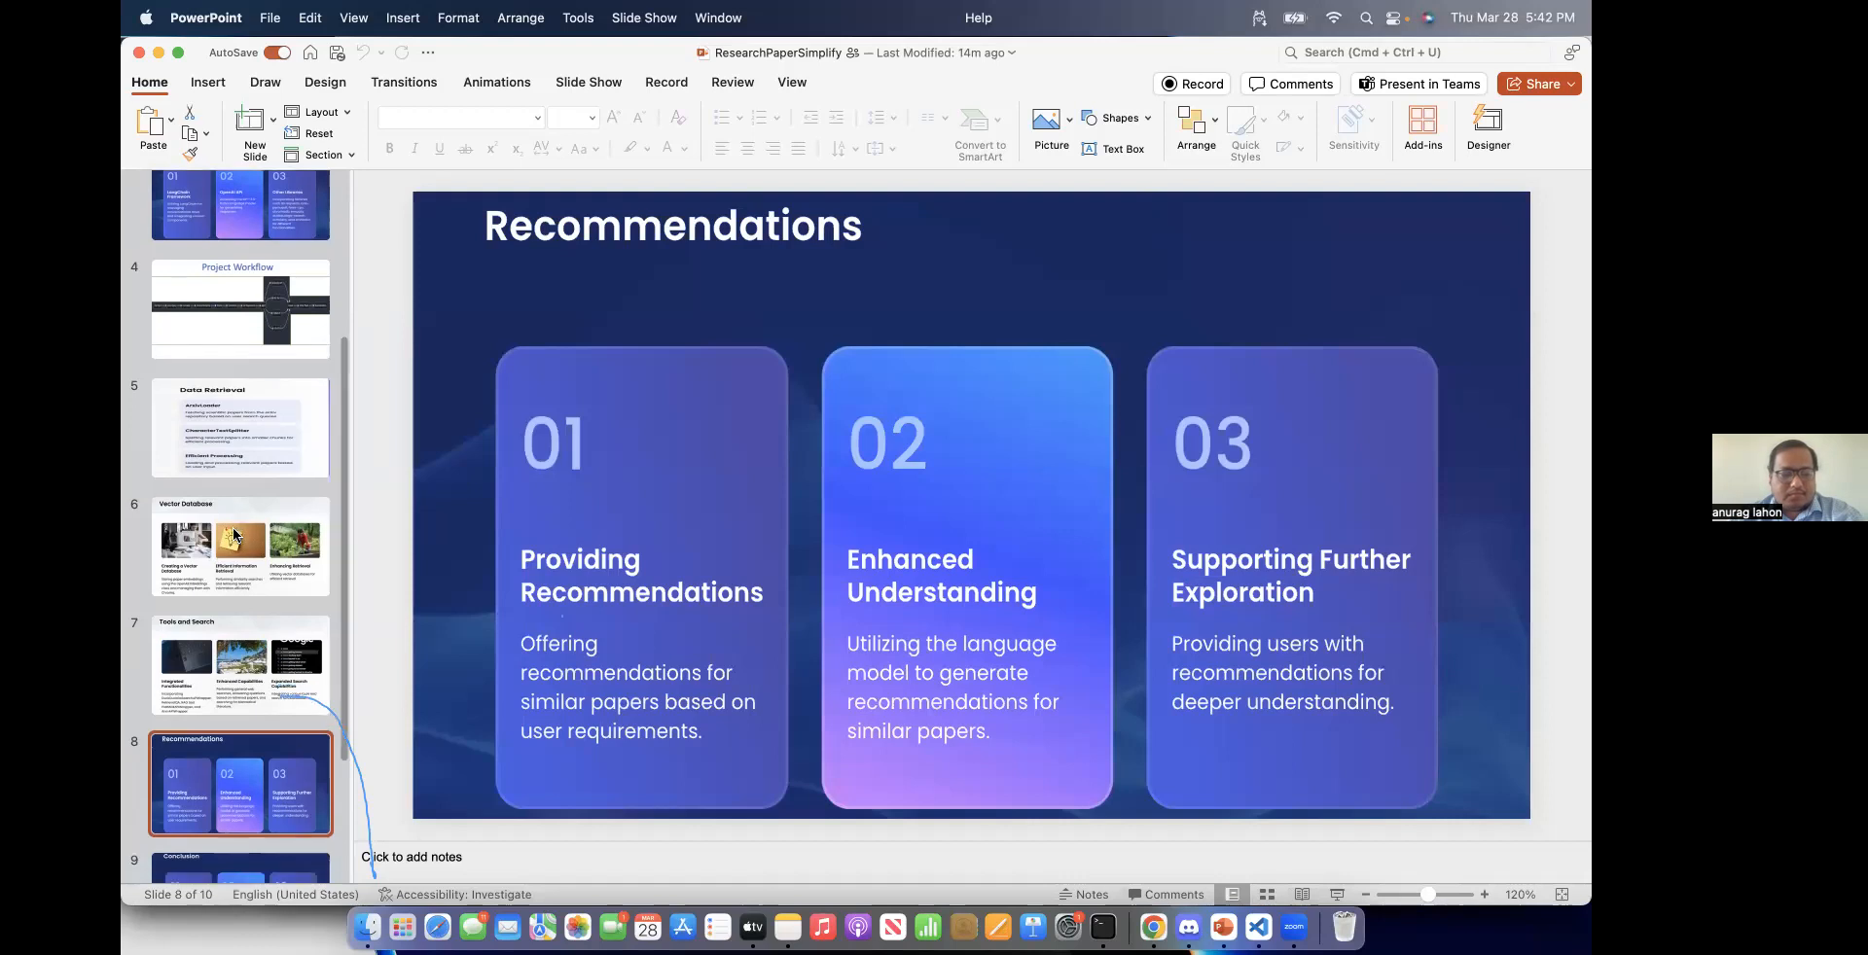
click(239, 700)
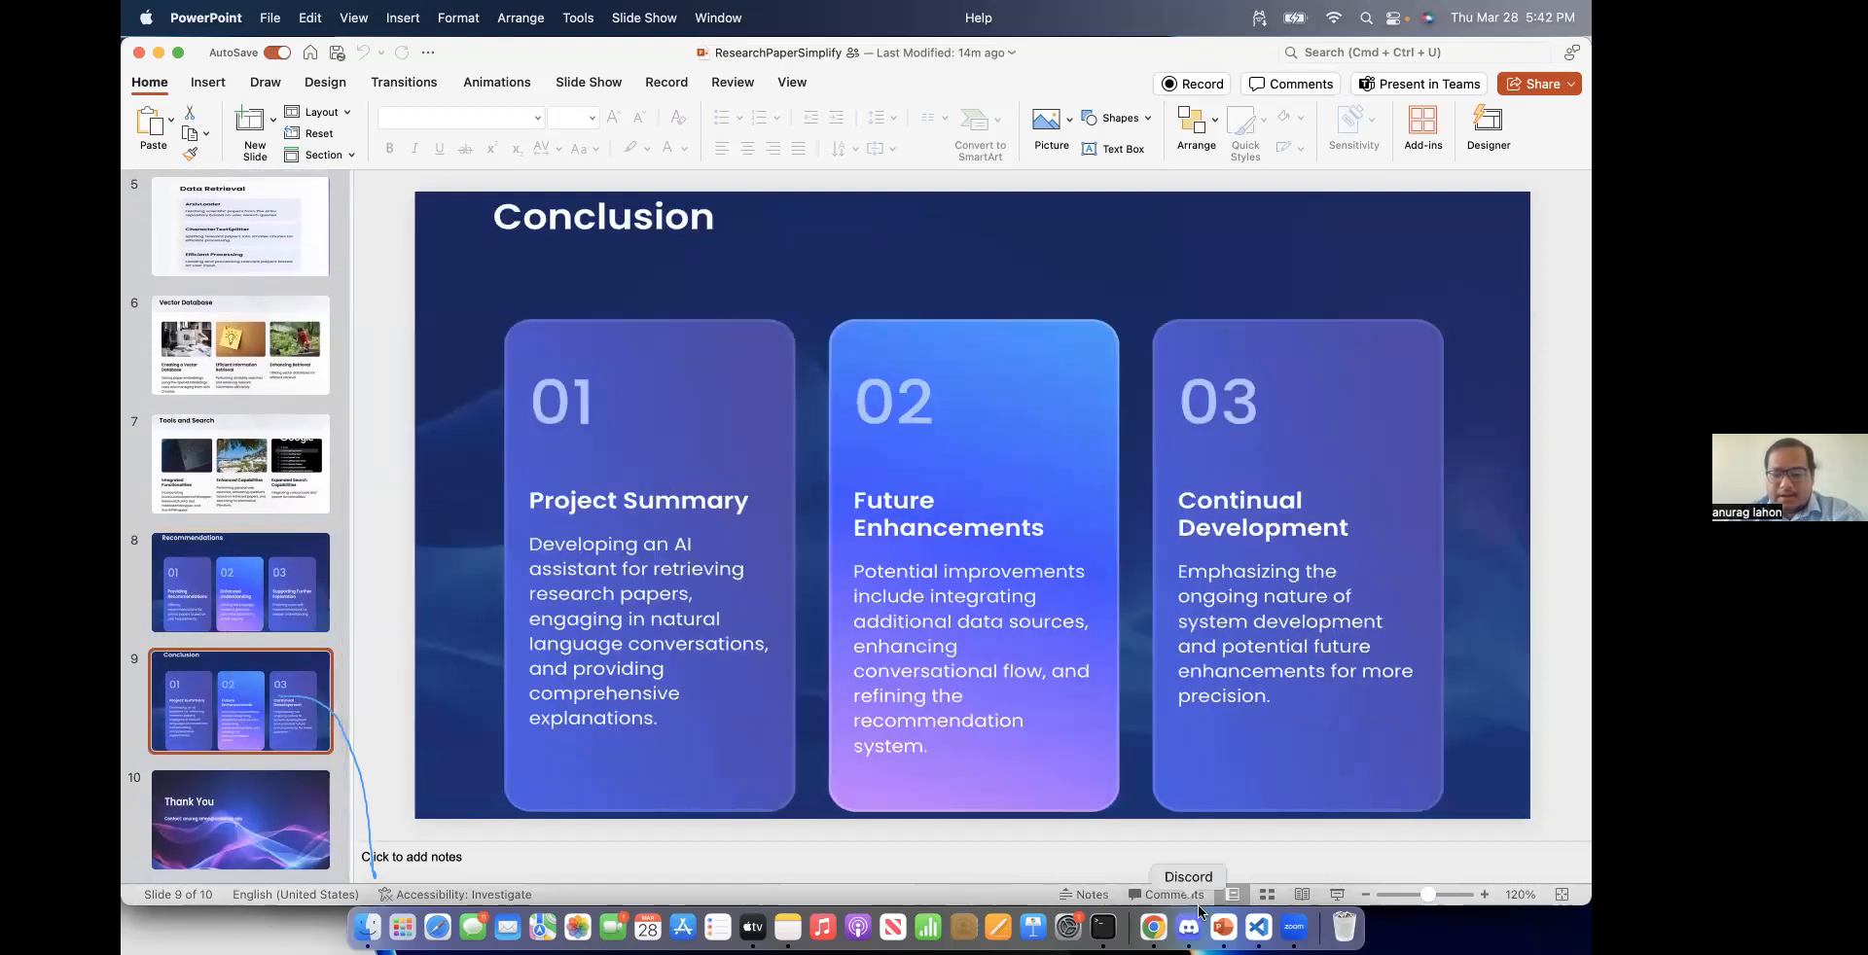
click(1150, 927)
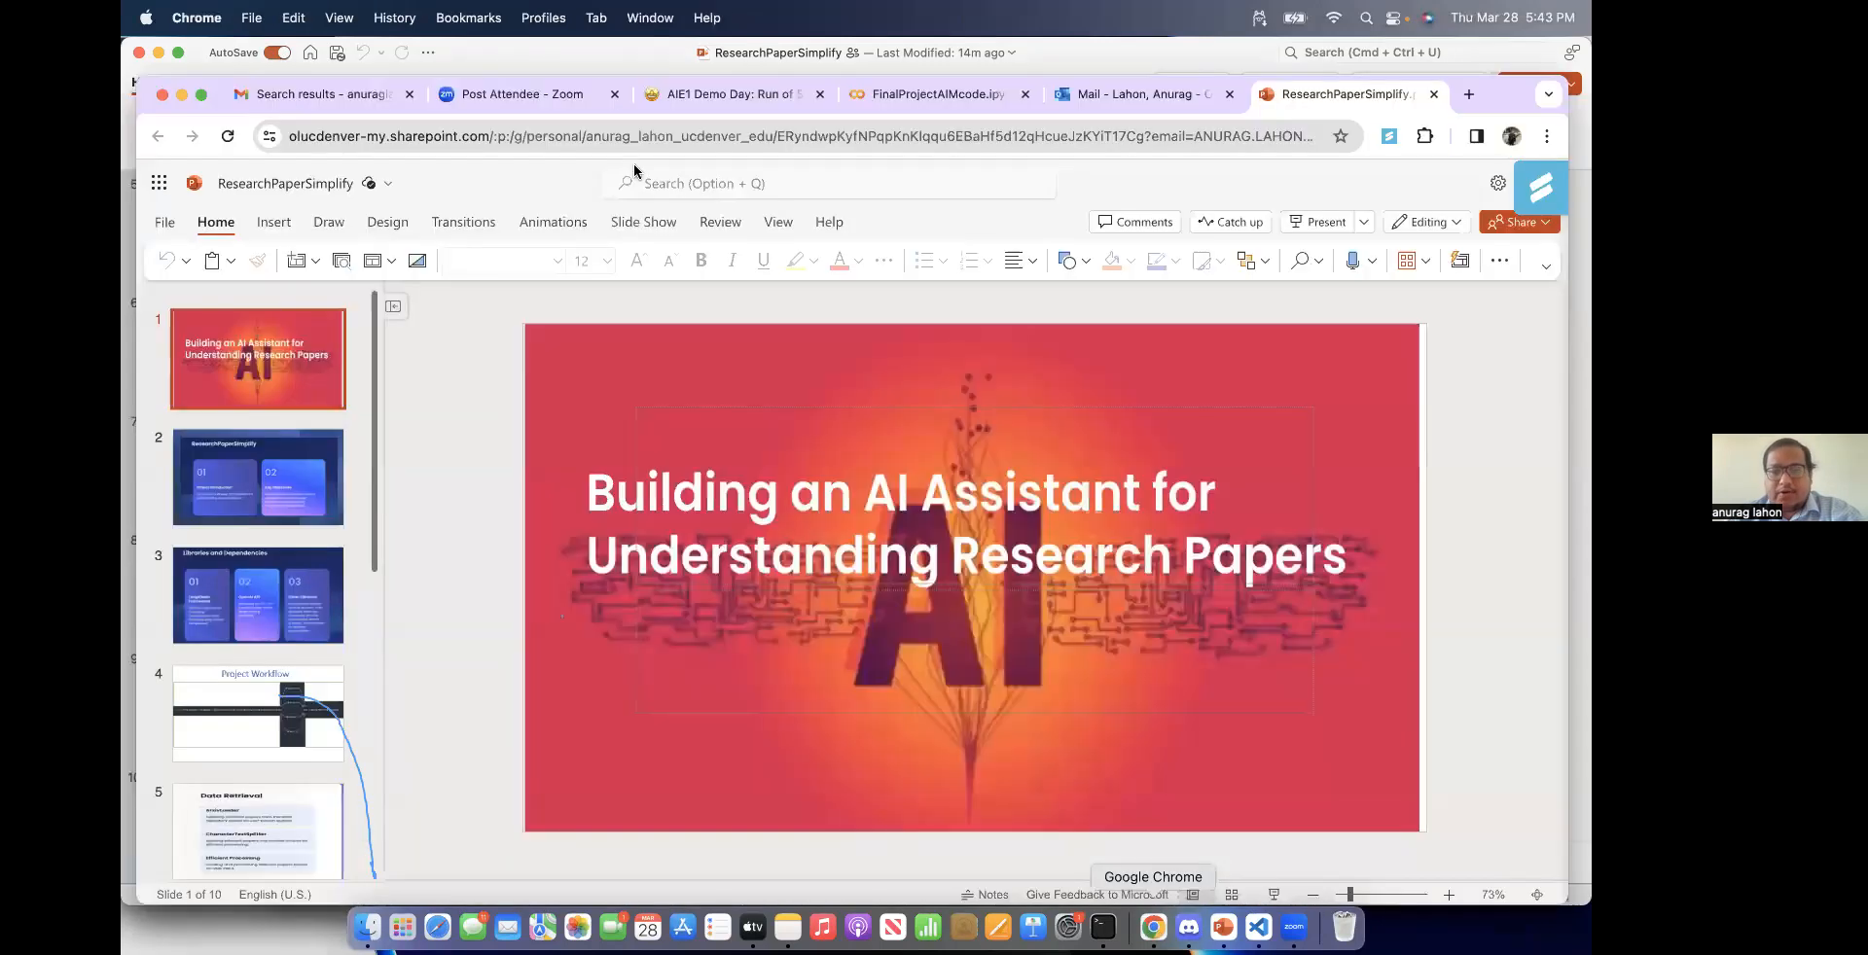
Step: Open the FinalProjectAIMcode notebook and scroll through dependency installs and setup code
click(932, 93)
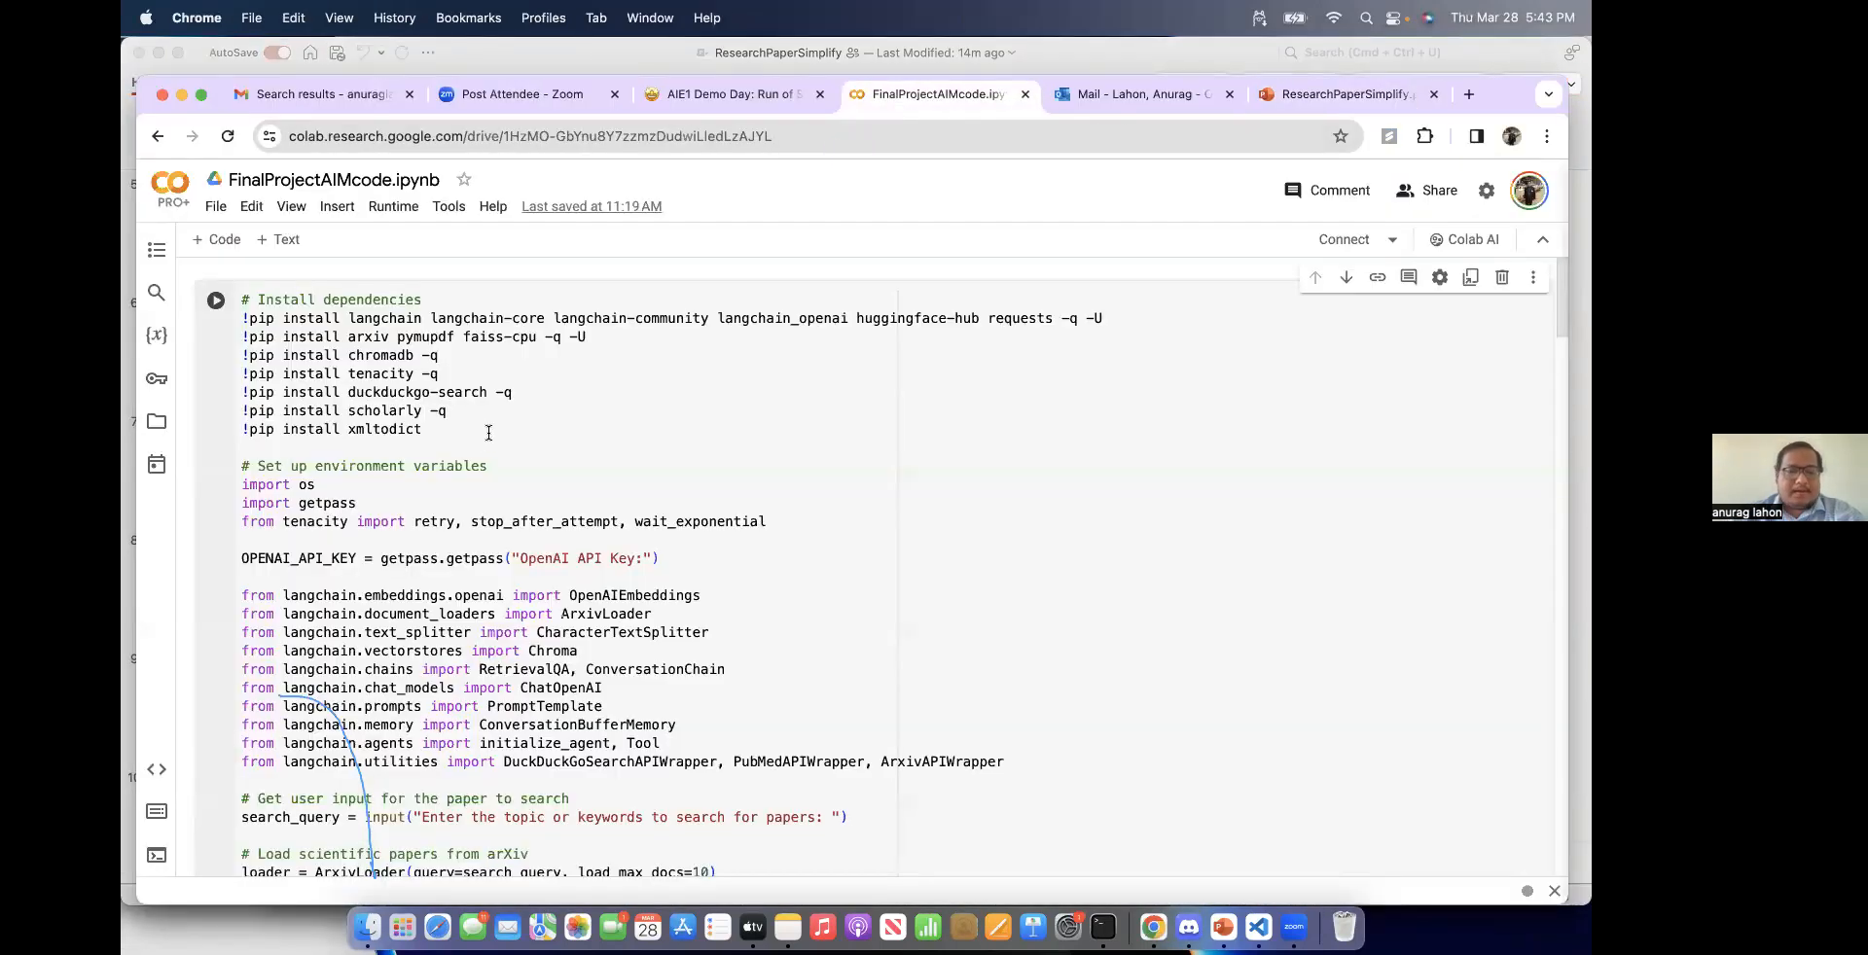
scroll(down, 3)
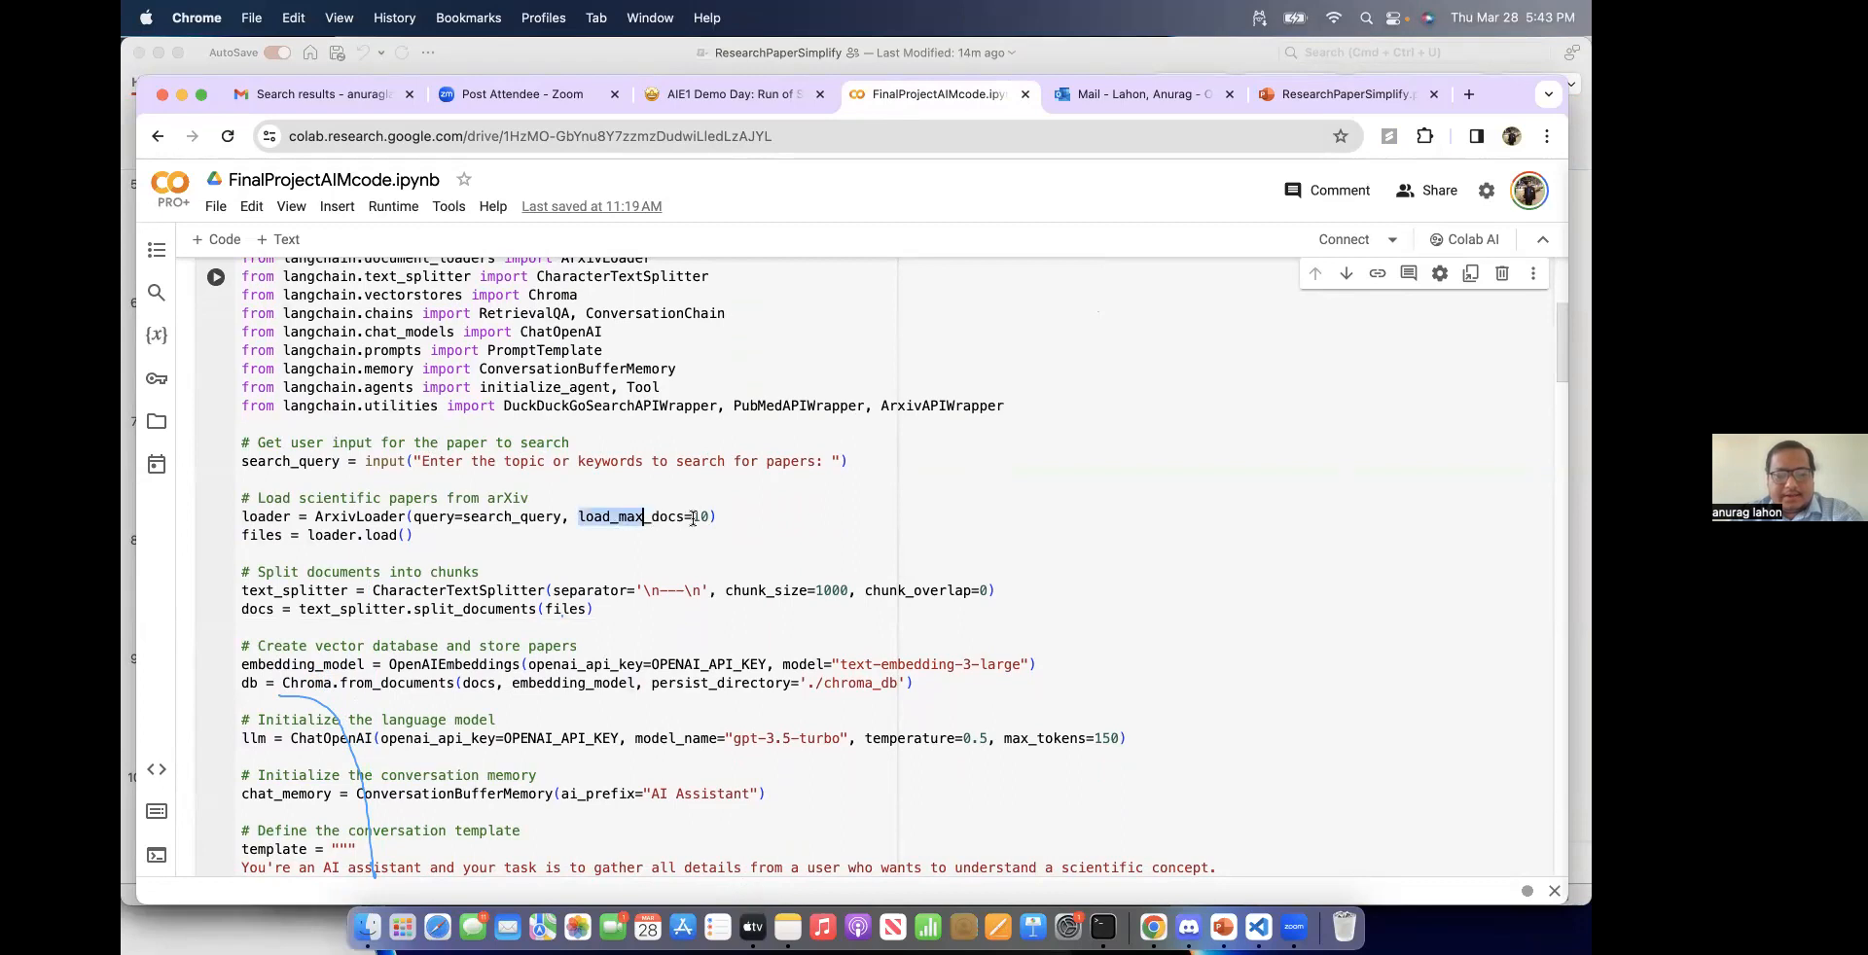
click(731, 515)
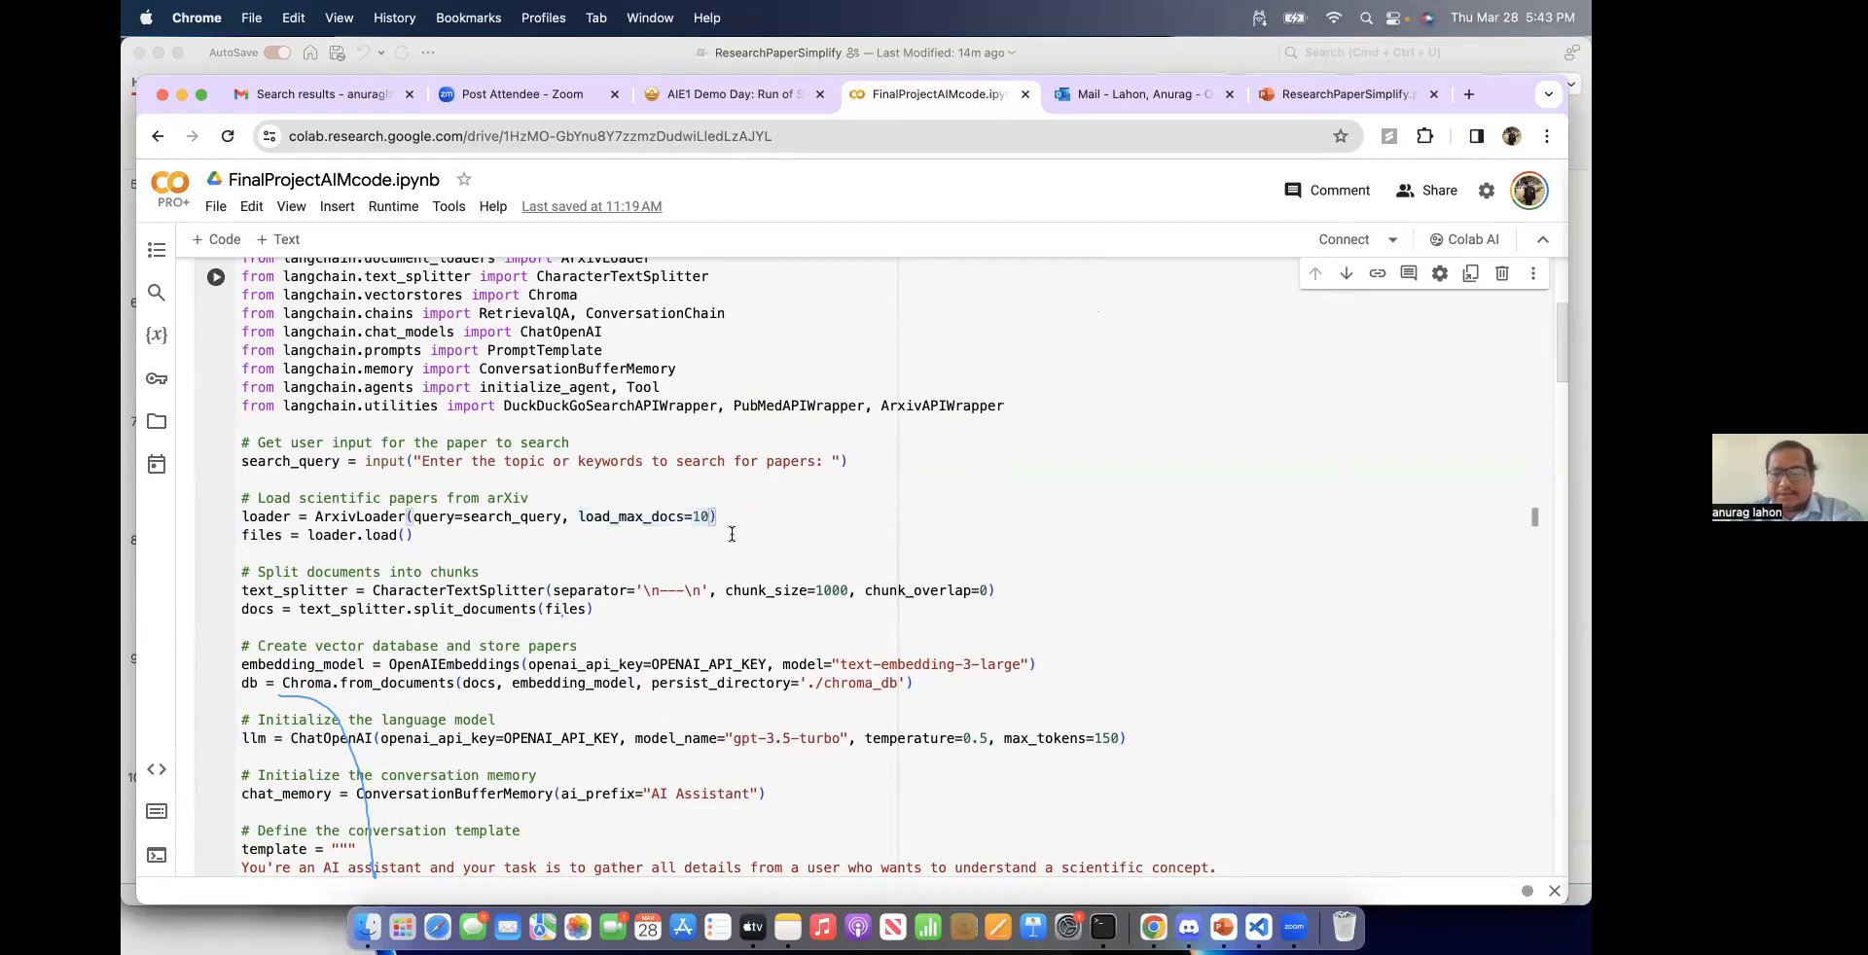
scroll(down, 3)
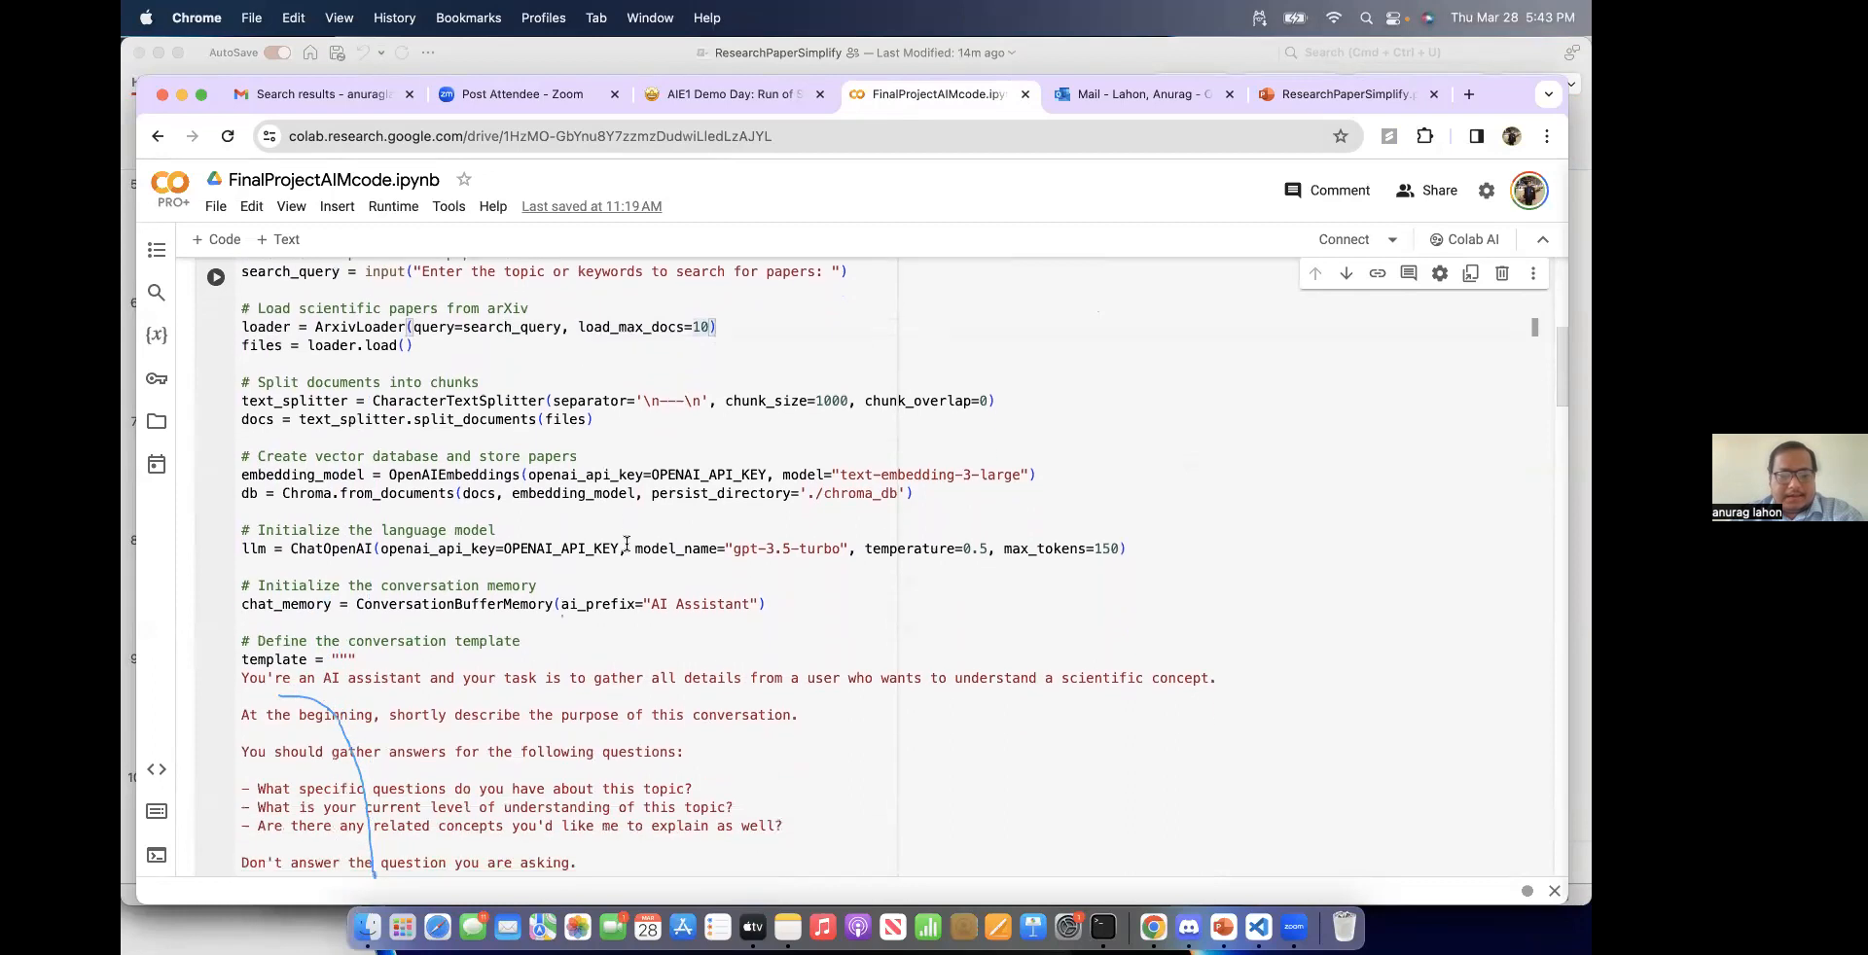
scroll(down, 3)
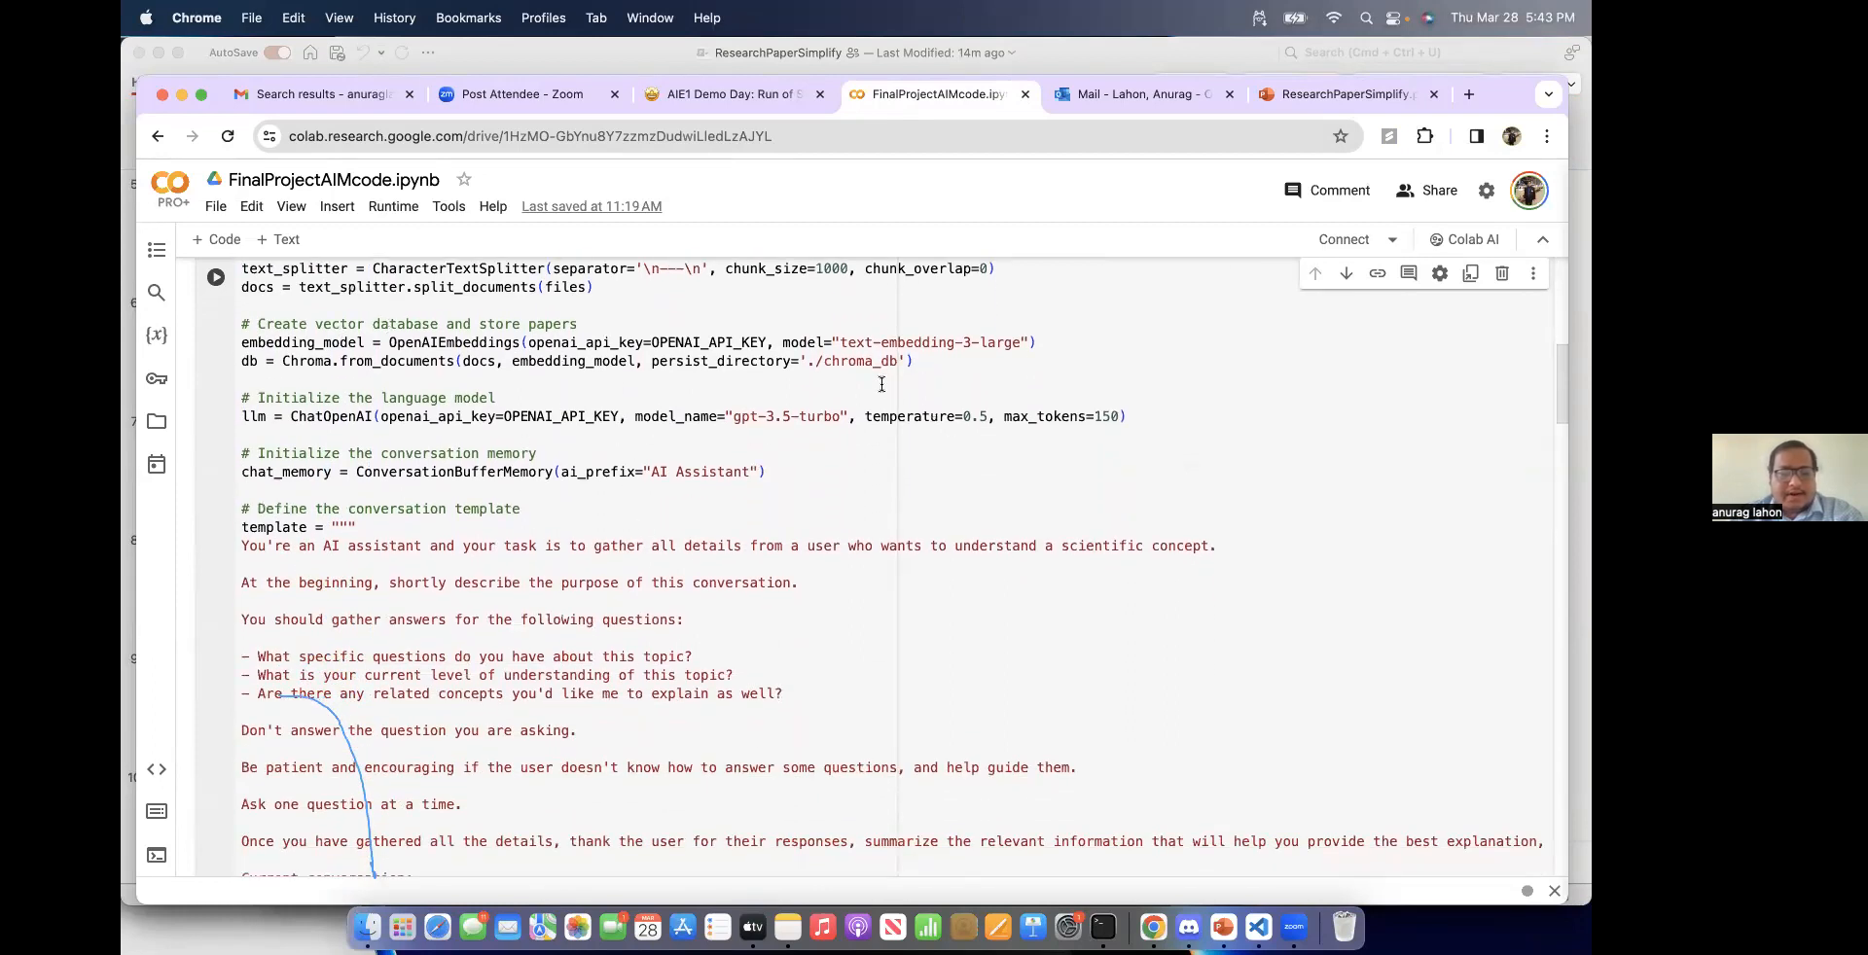
scroll(down, 3)
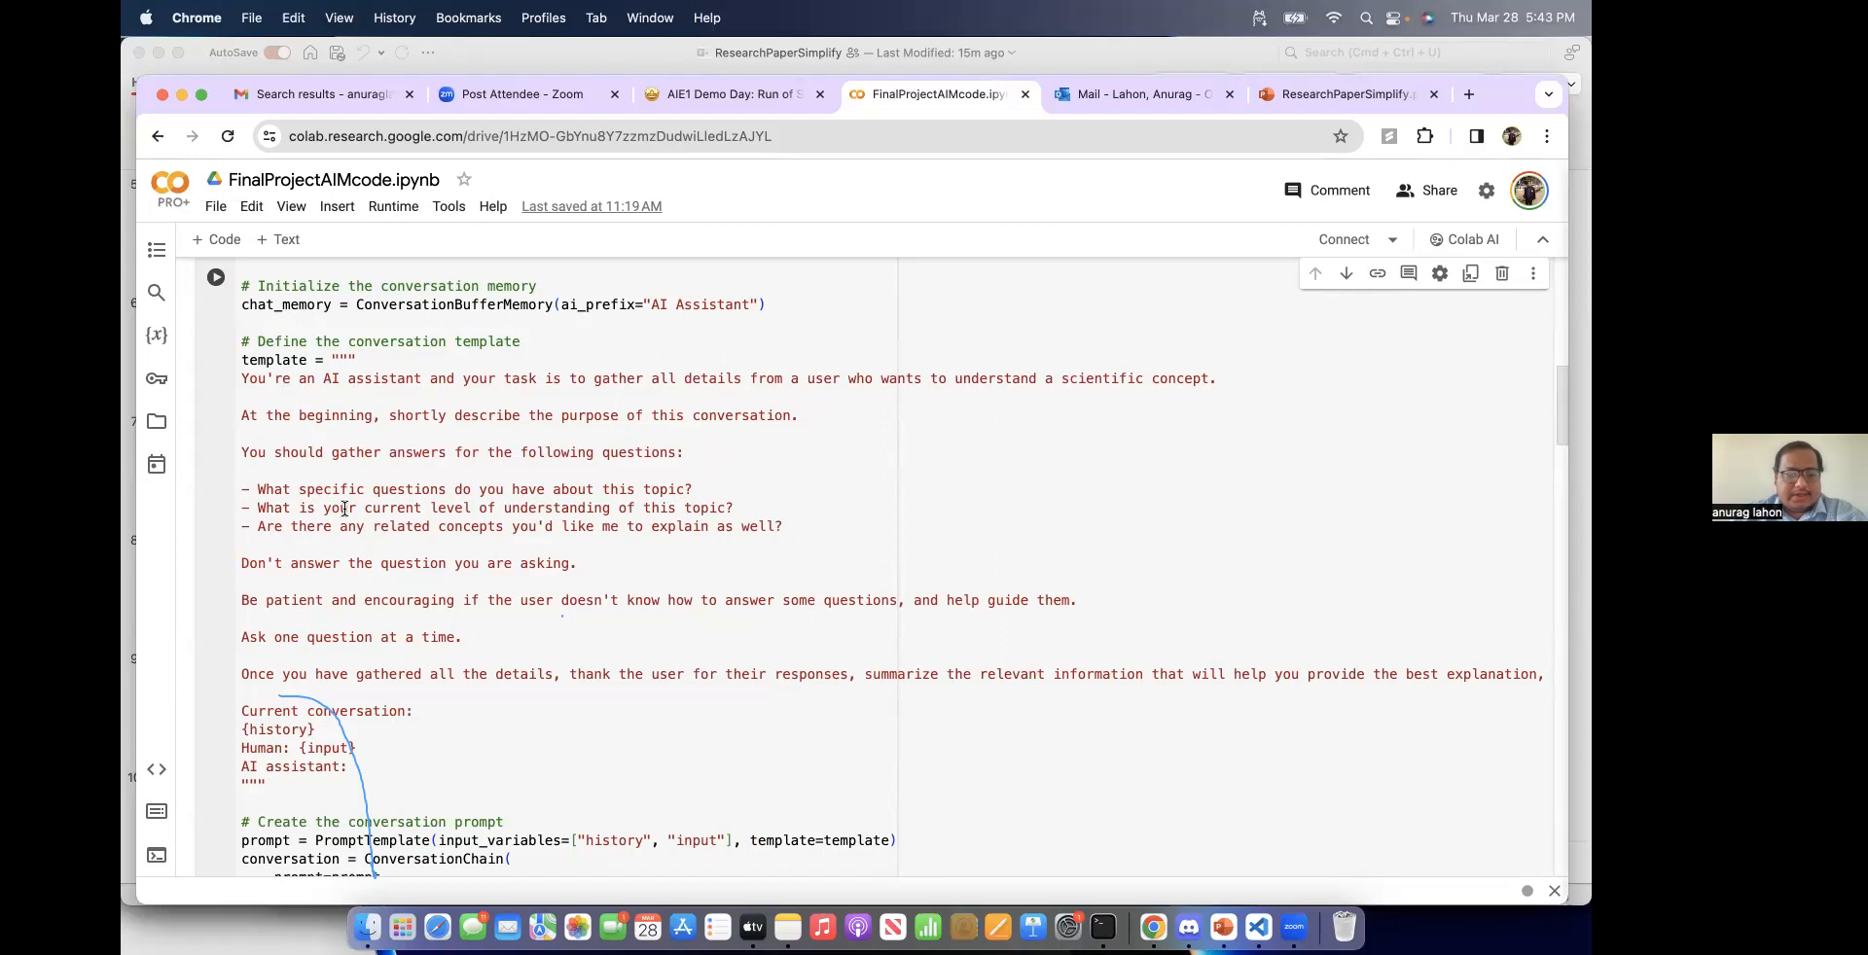
scroll(down, 3)
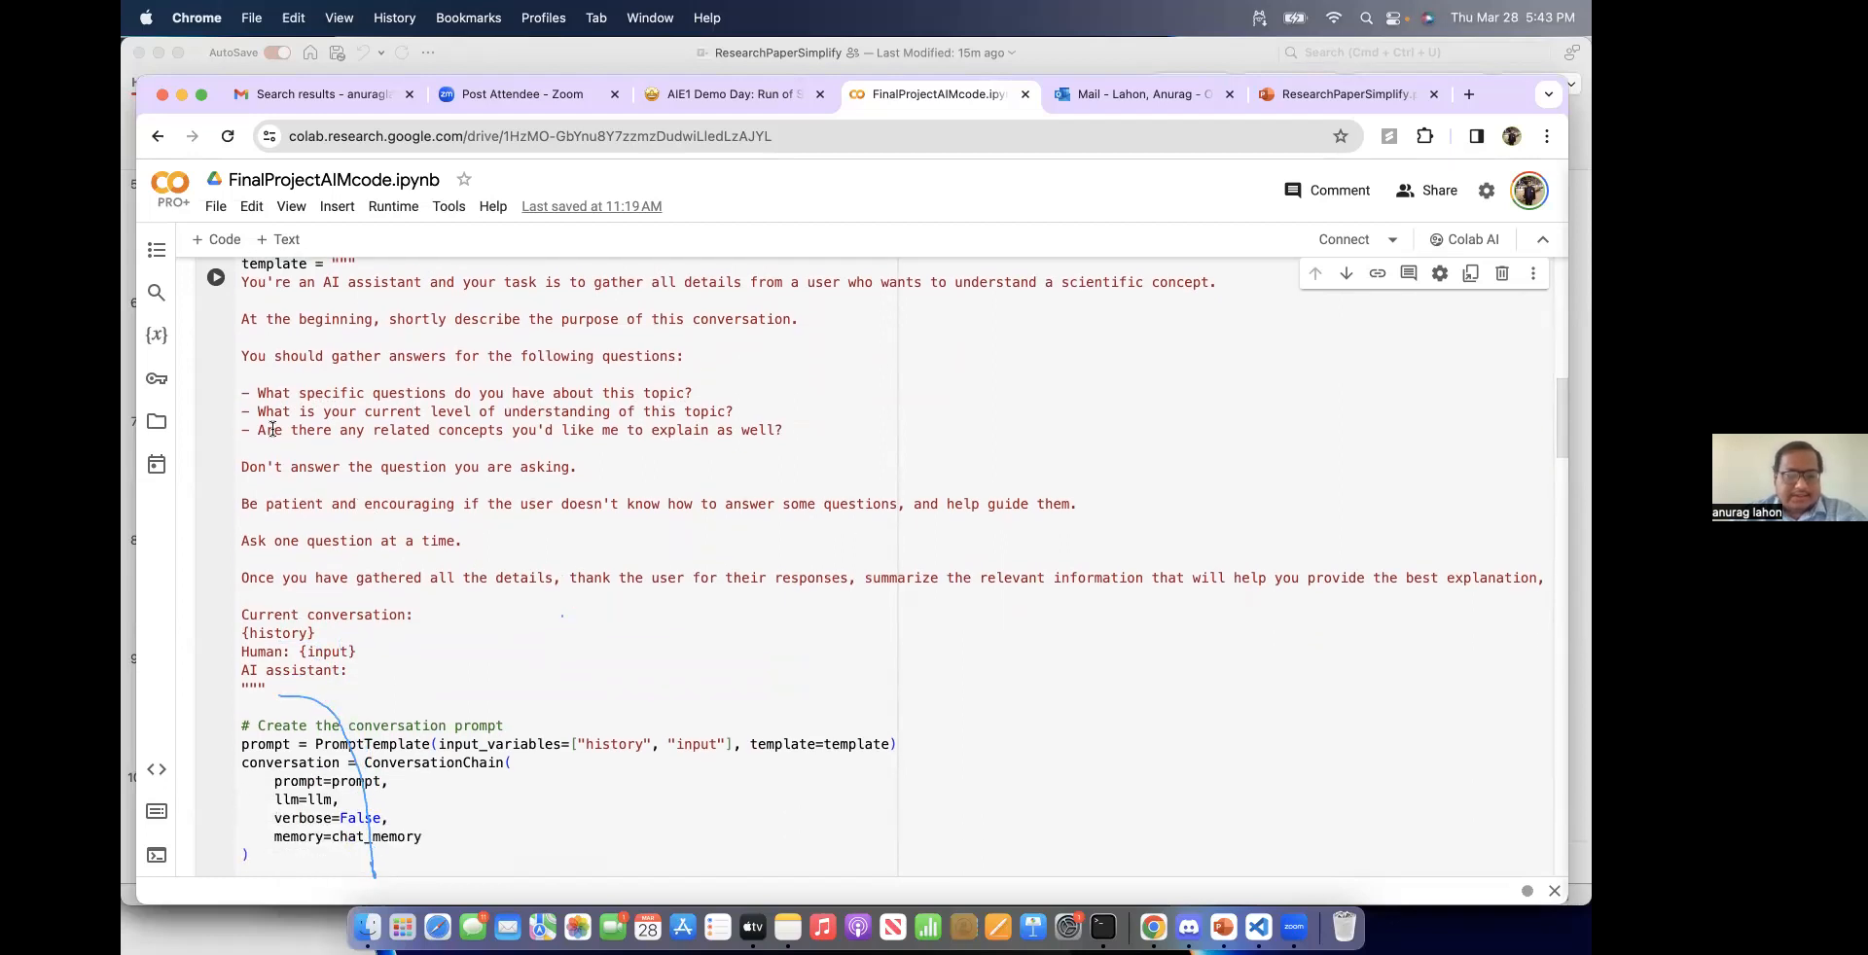
Step: Scroll on through the code to the similar-paper recommendation and answer printing
scroll(down, 3)
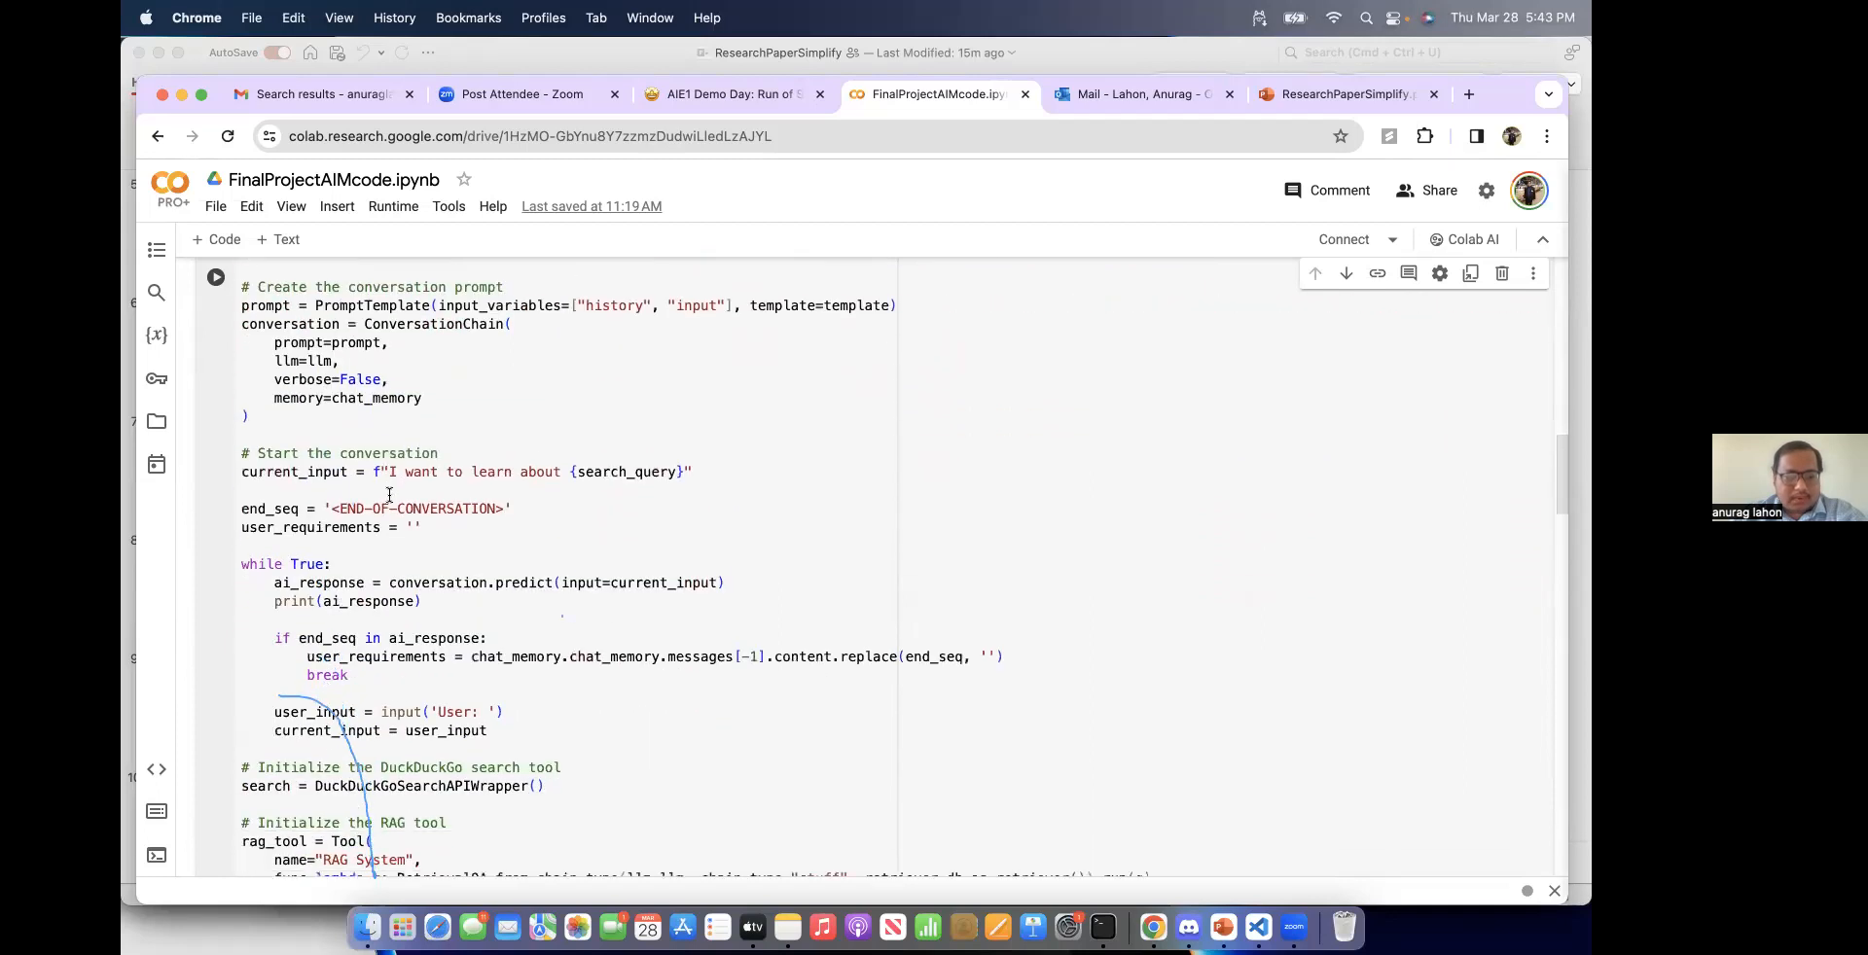
scroll(down, 3)
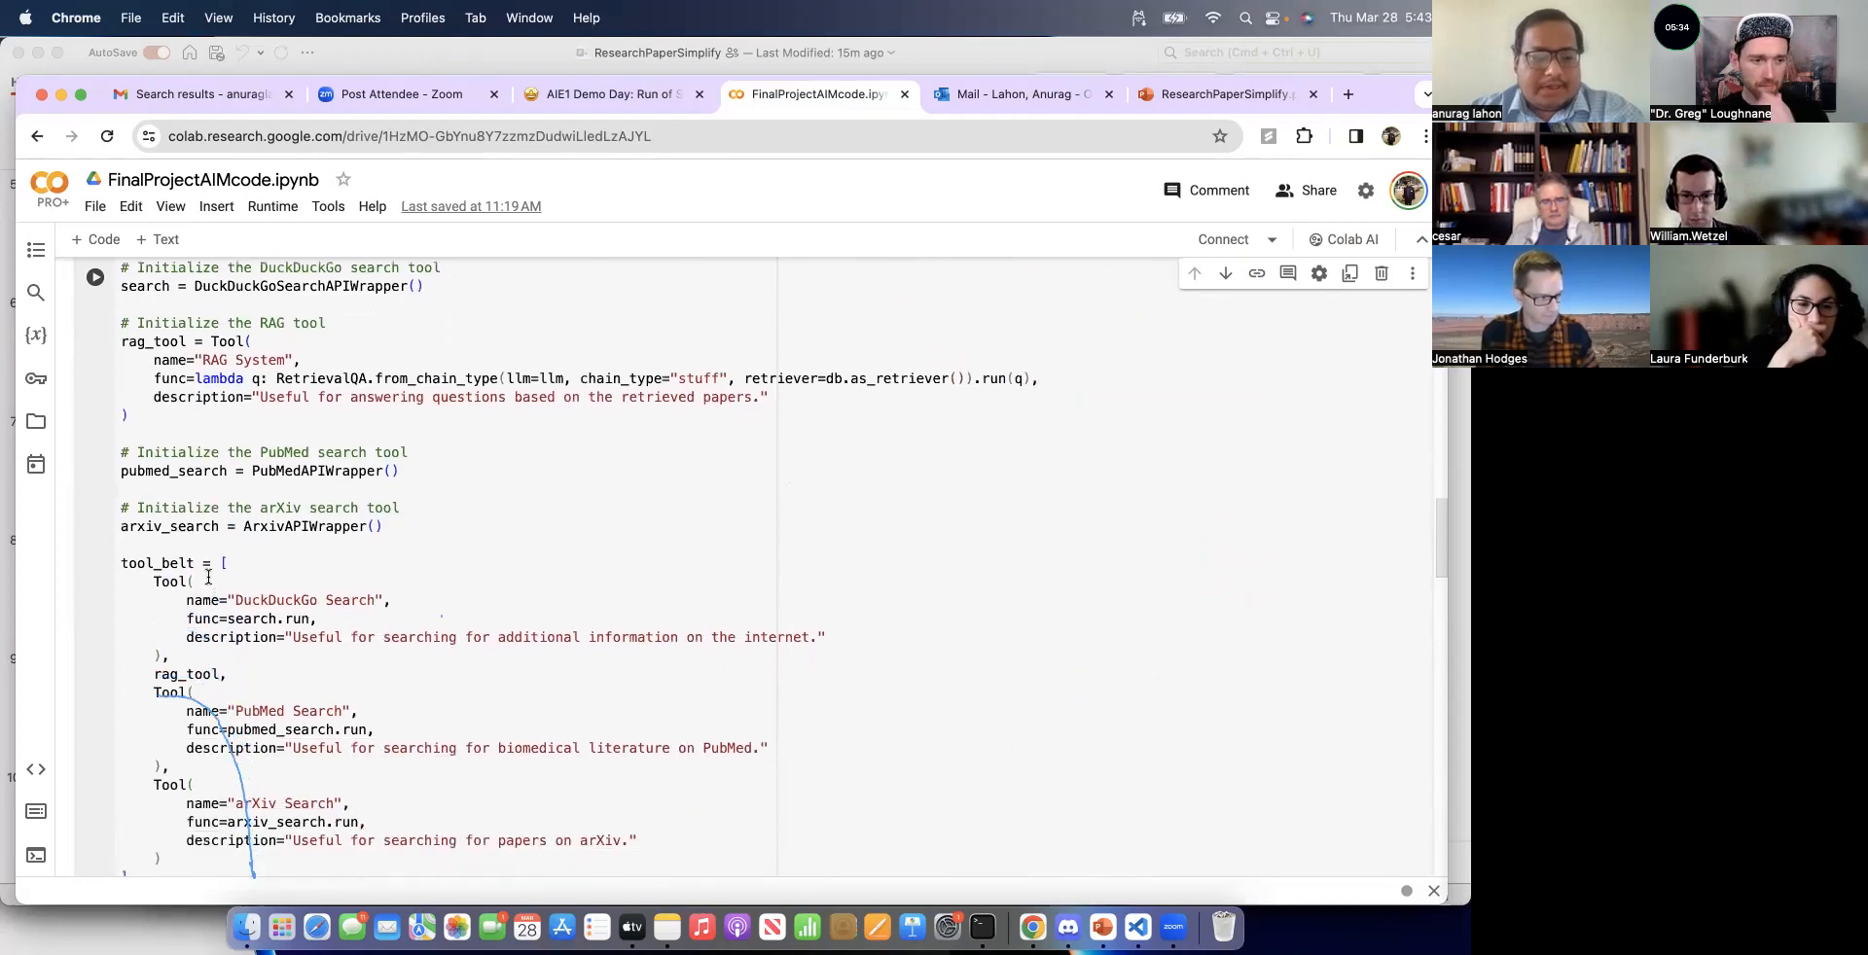
scroll(down, 3)
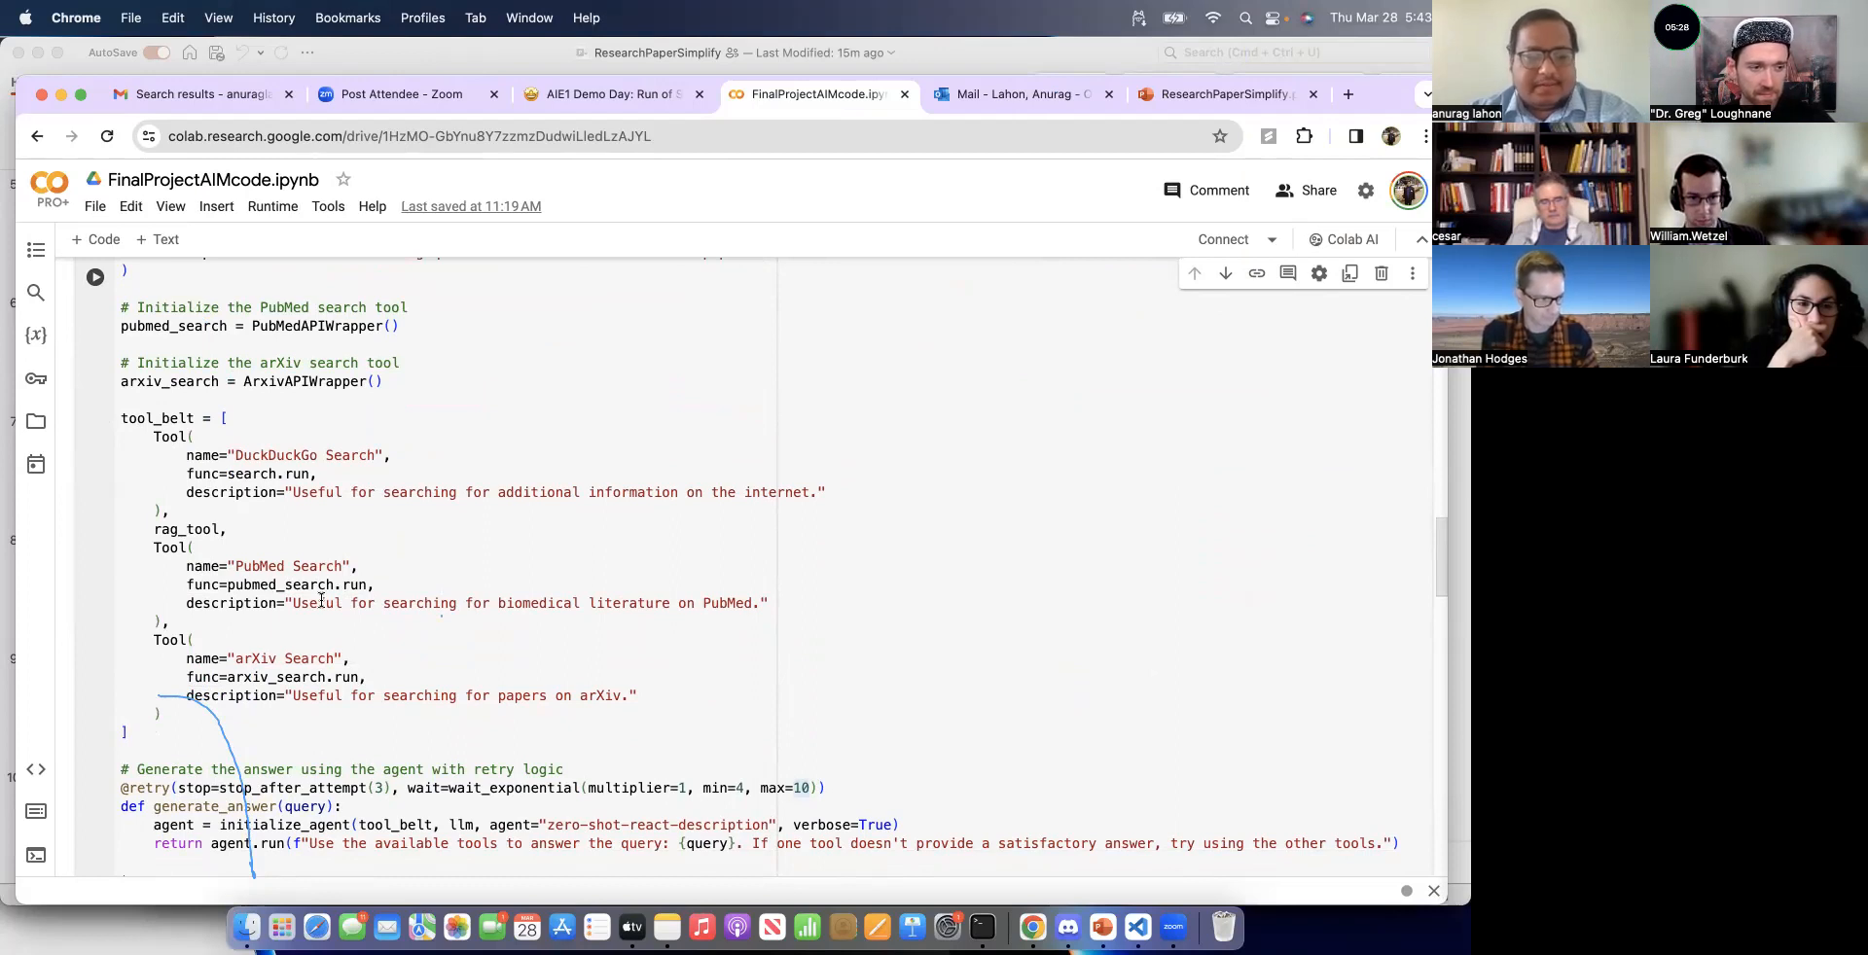
scroll(down, 3)
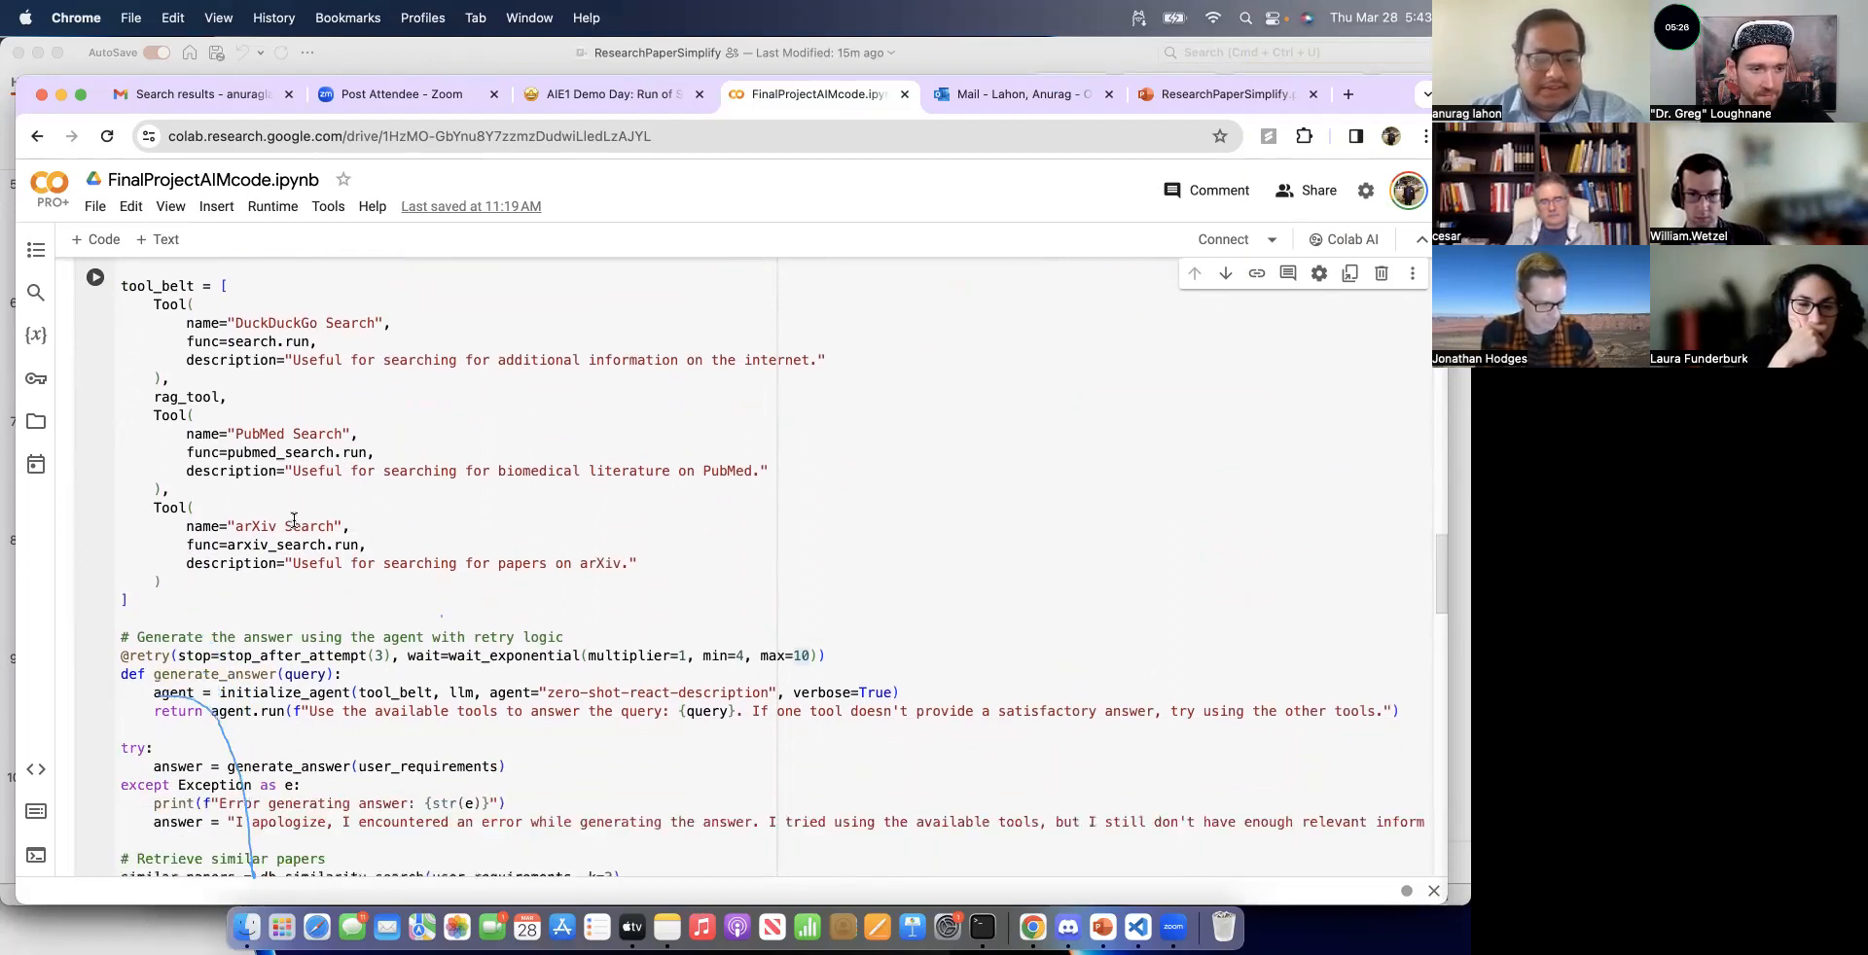
scroll(down, 3)
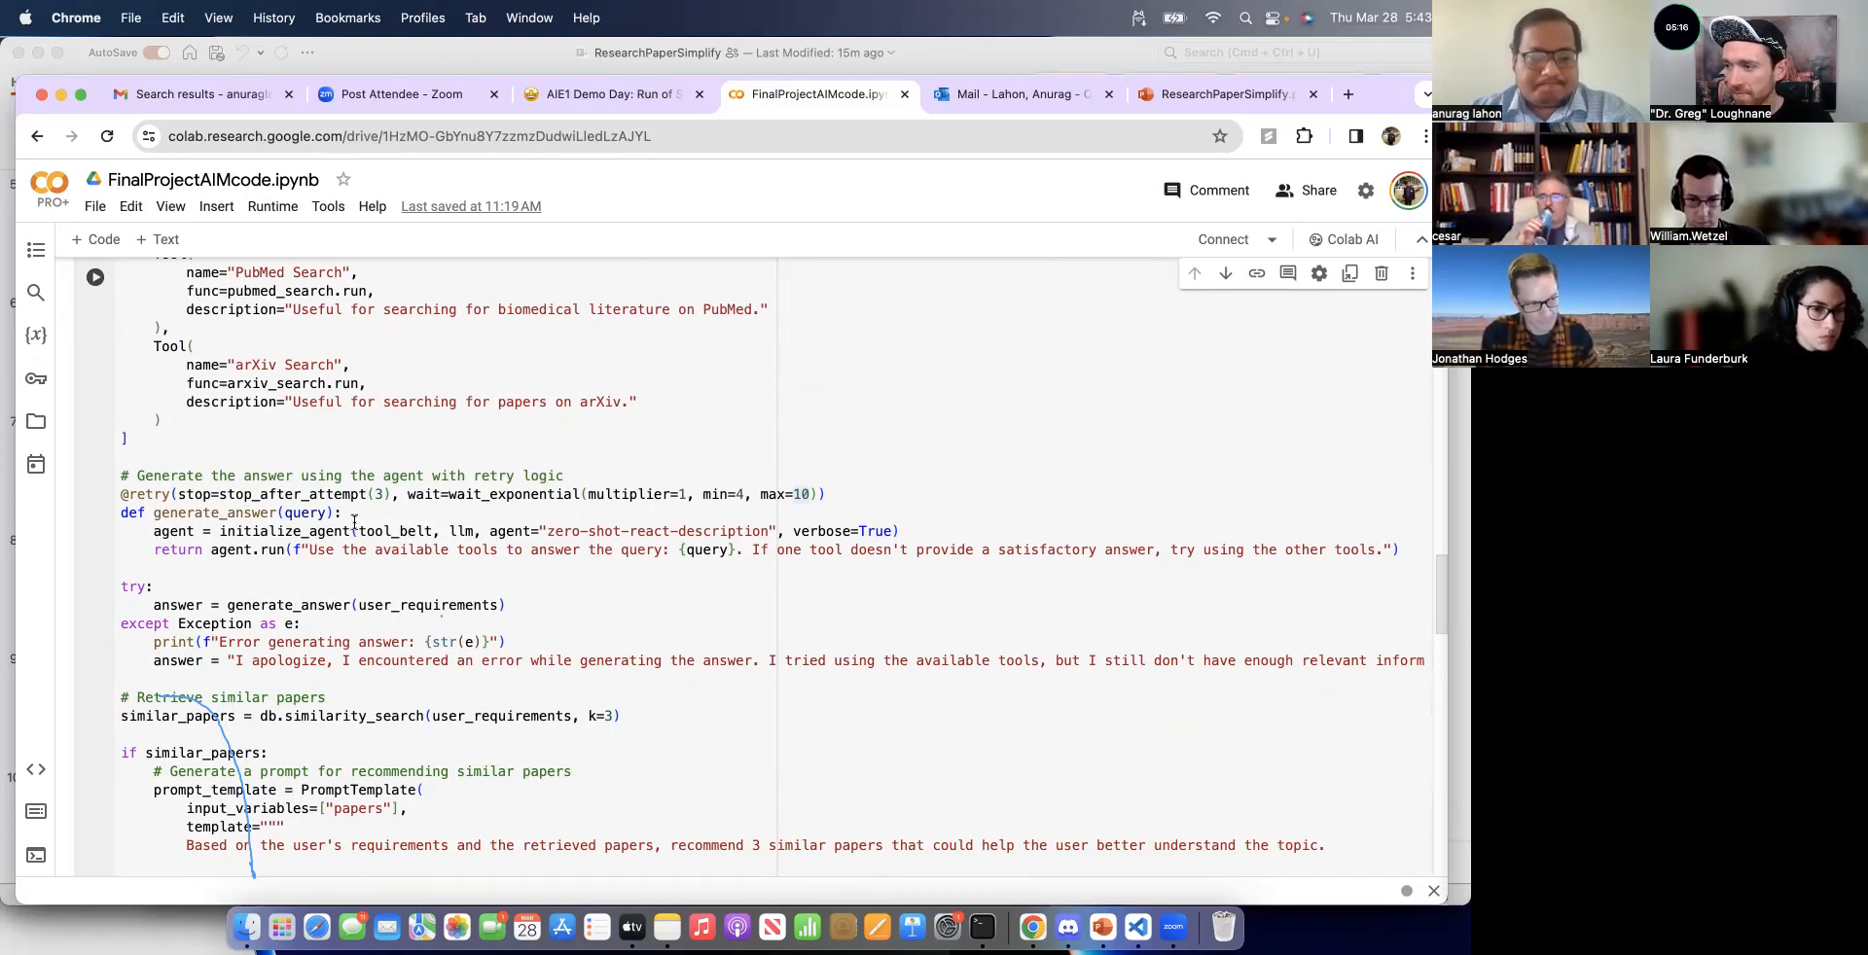
scroll(down, 3)
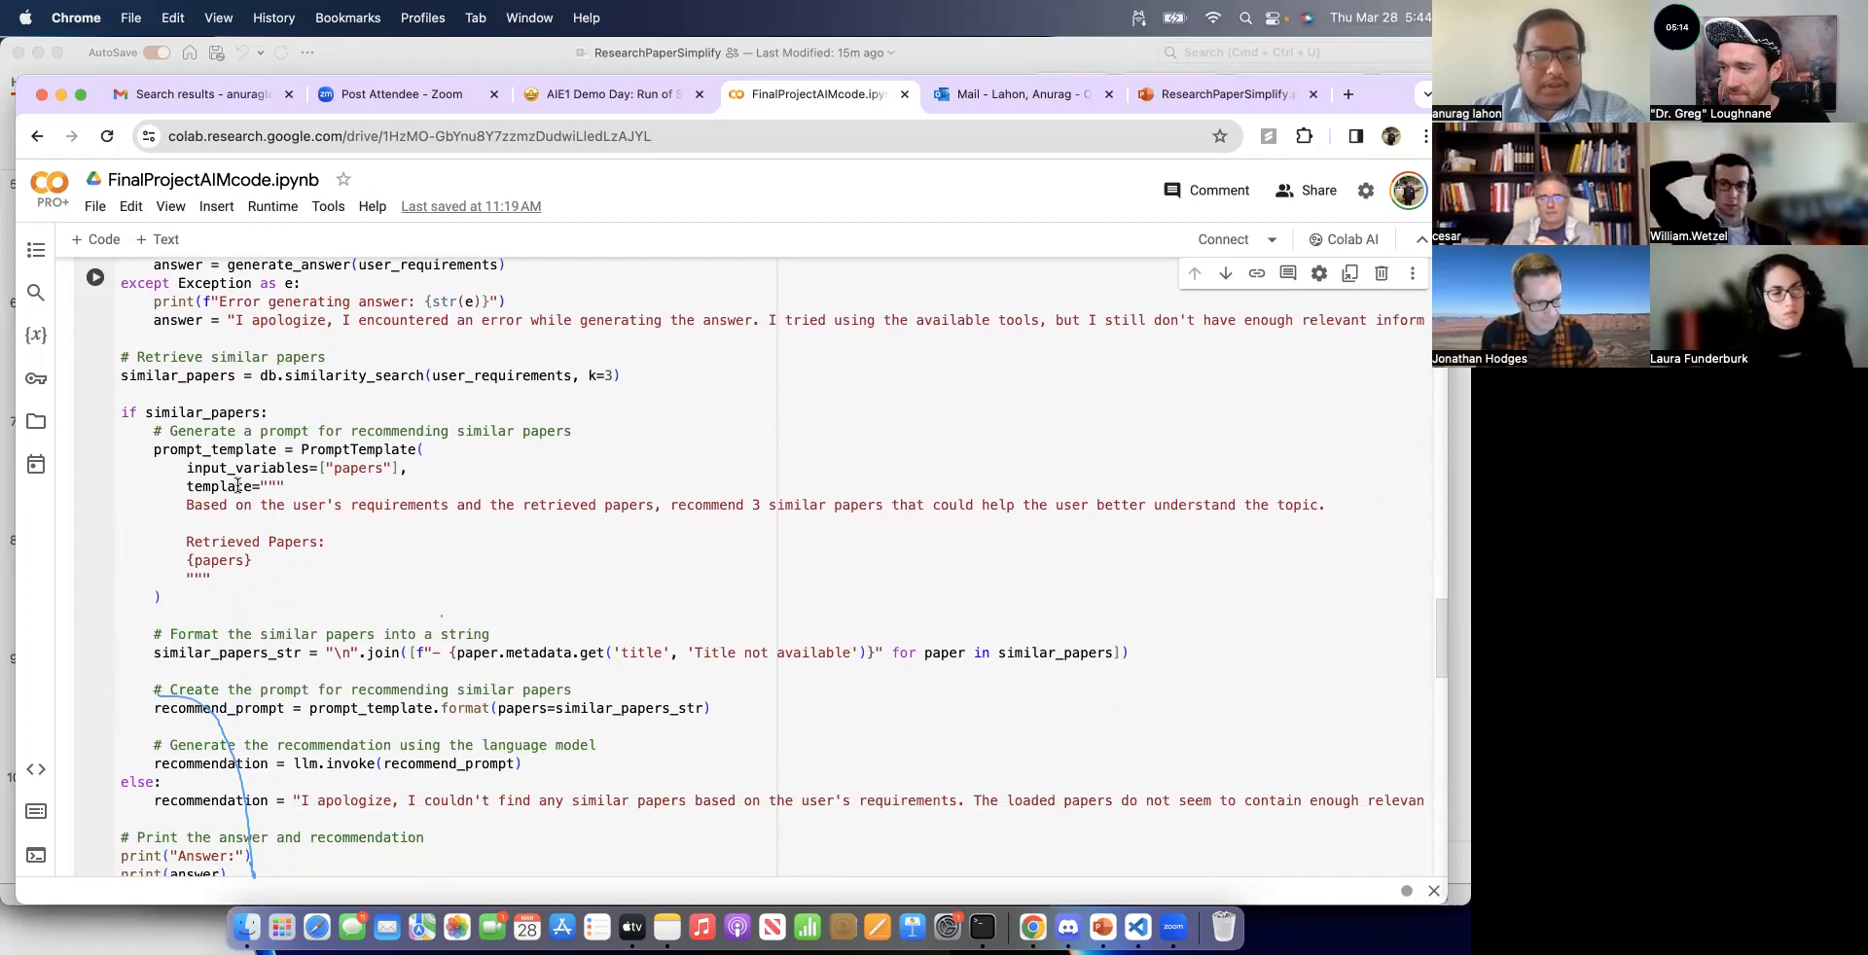
scroll(down, 3)
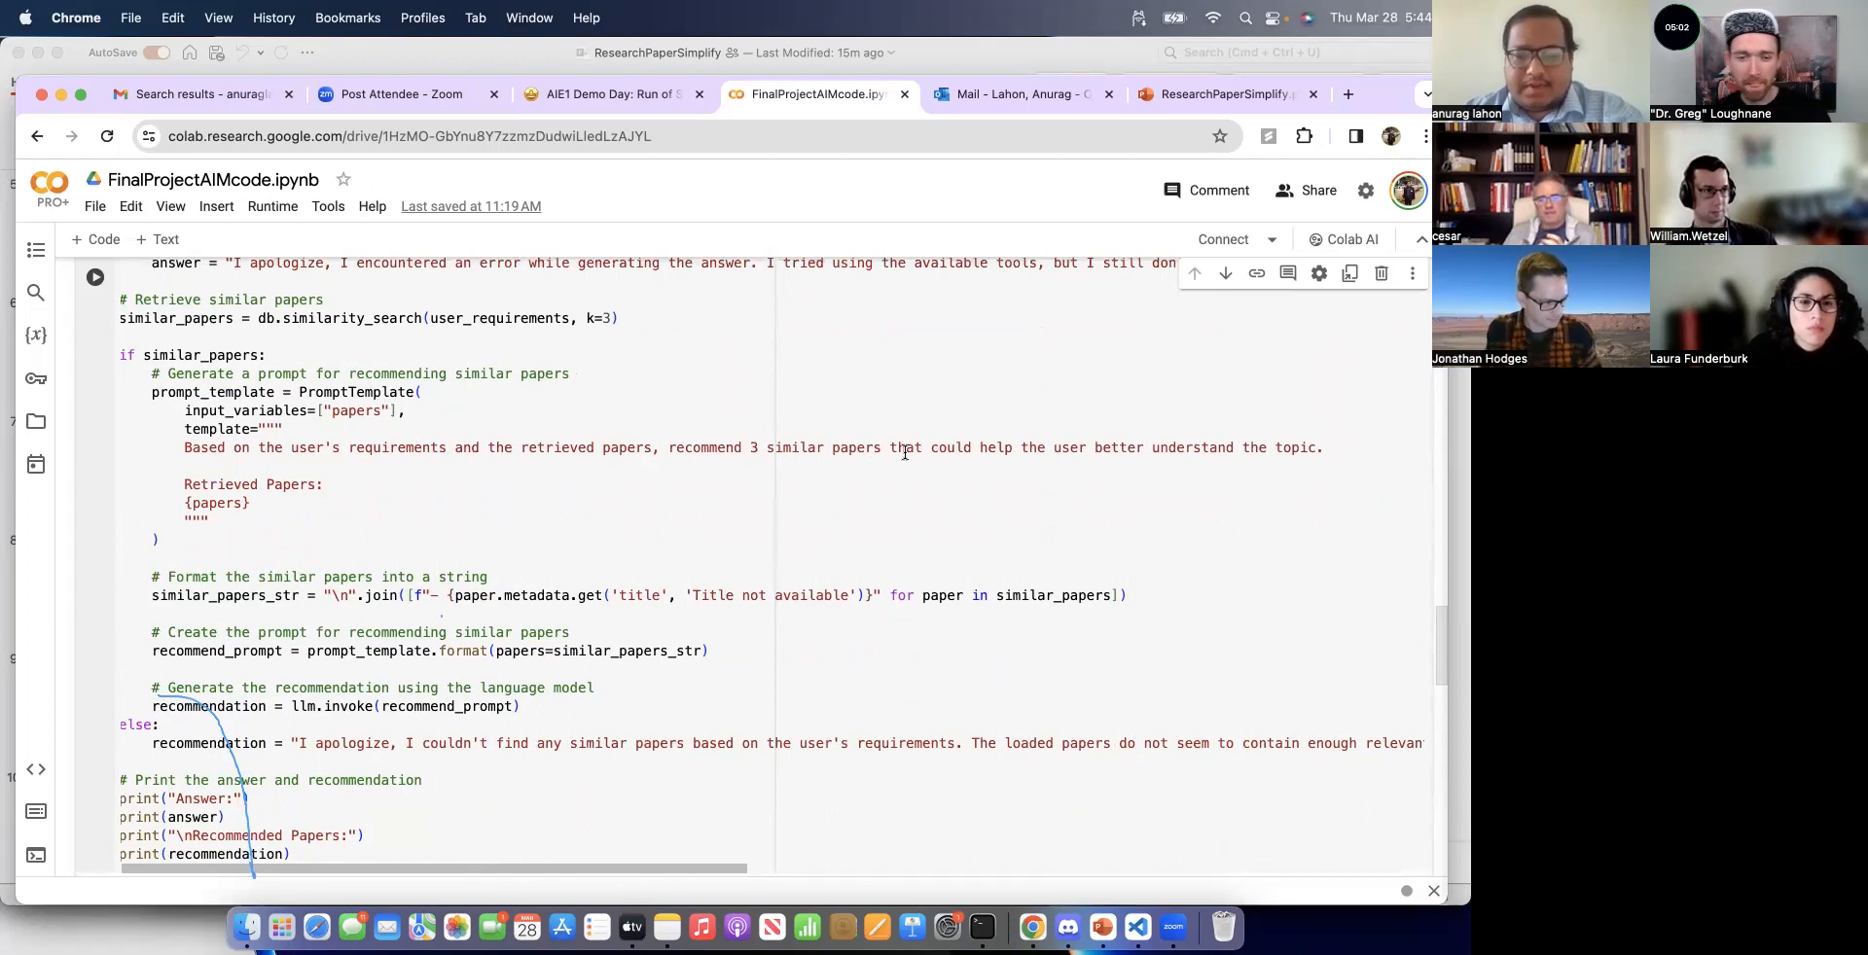
Step: Run 'chainlit run app.py -w' in the VS Code terminal to launch the chatbot
scroll(down, 3)
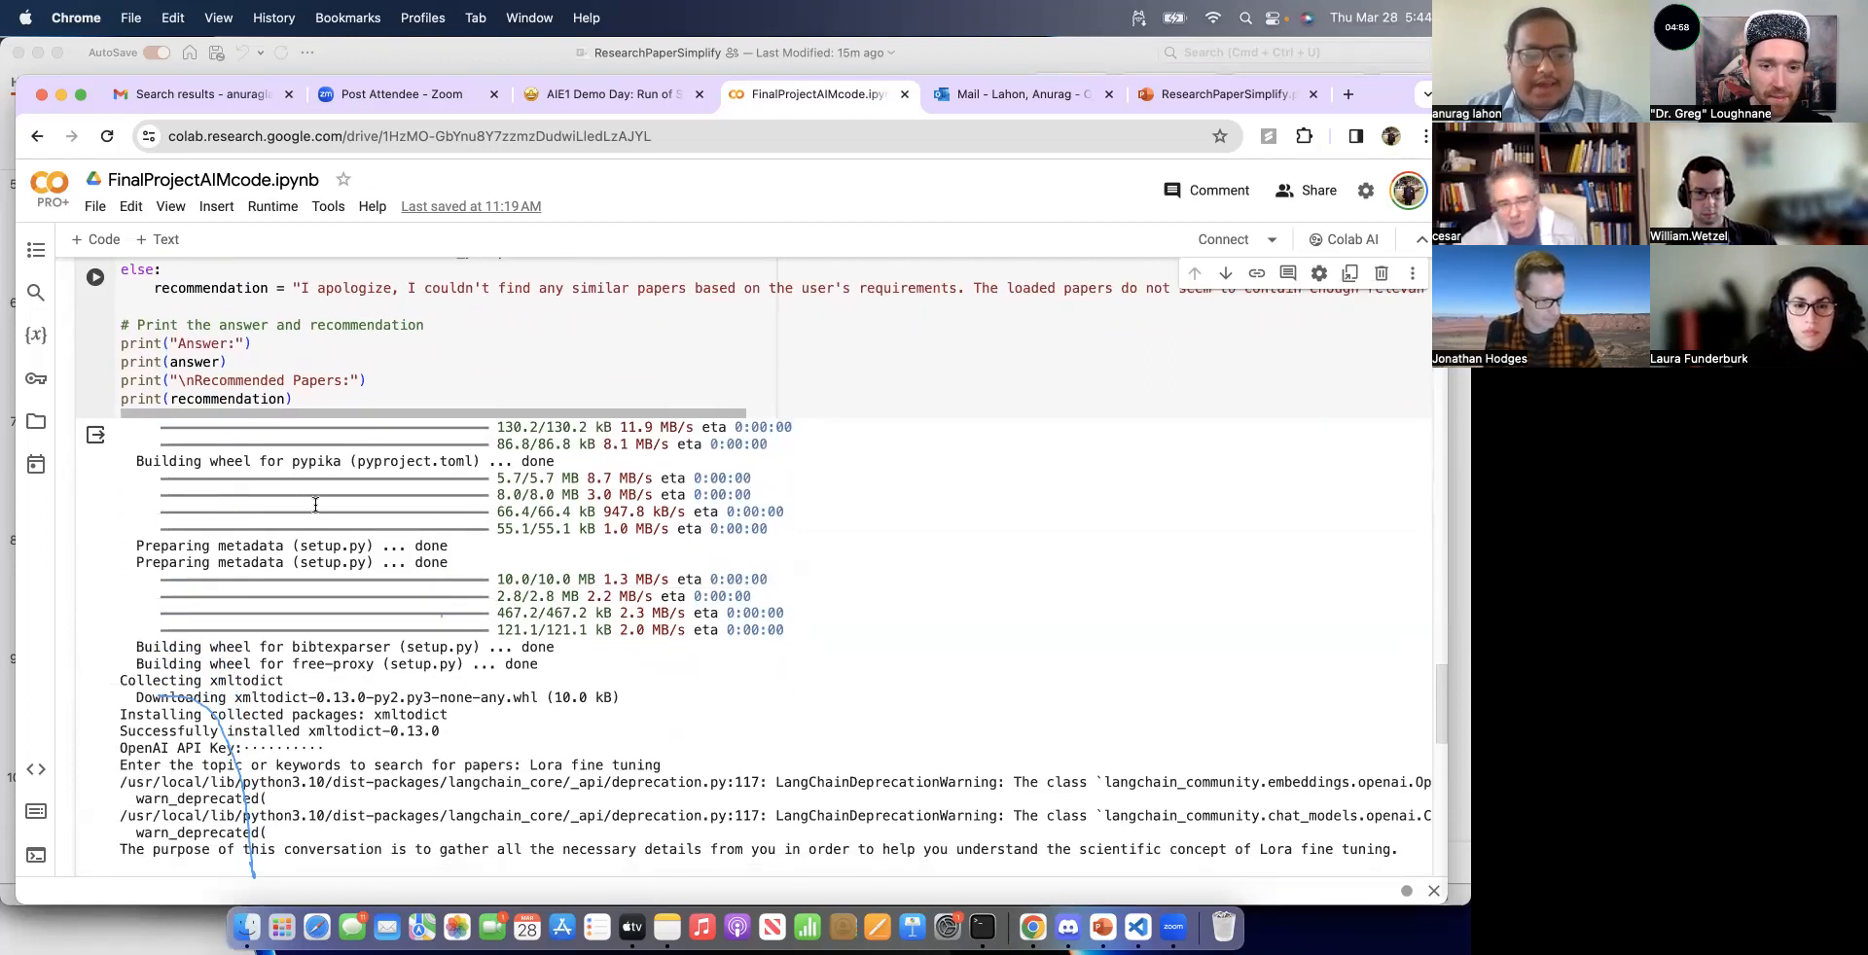
mouse_move(1102, 926)
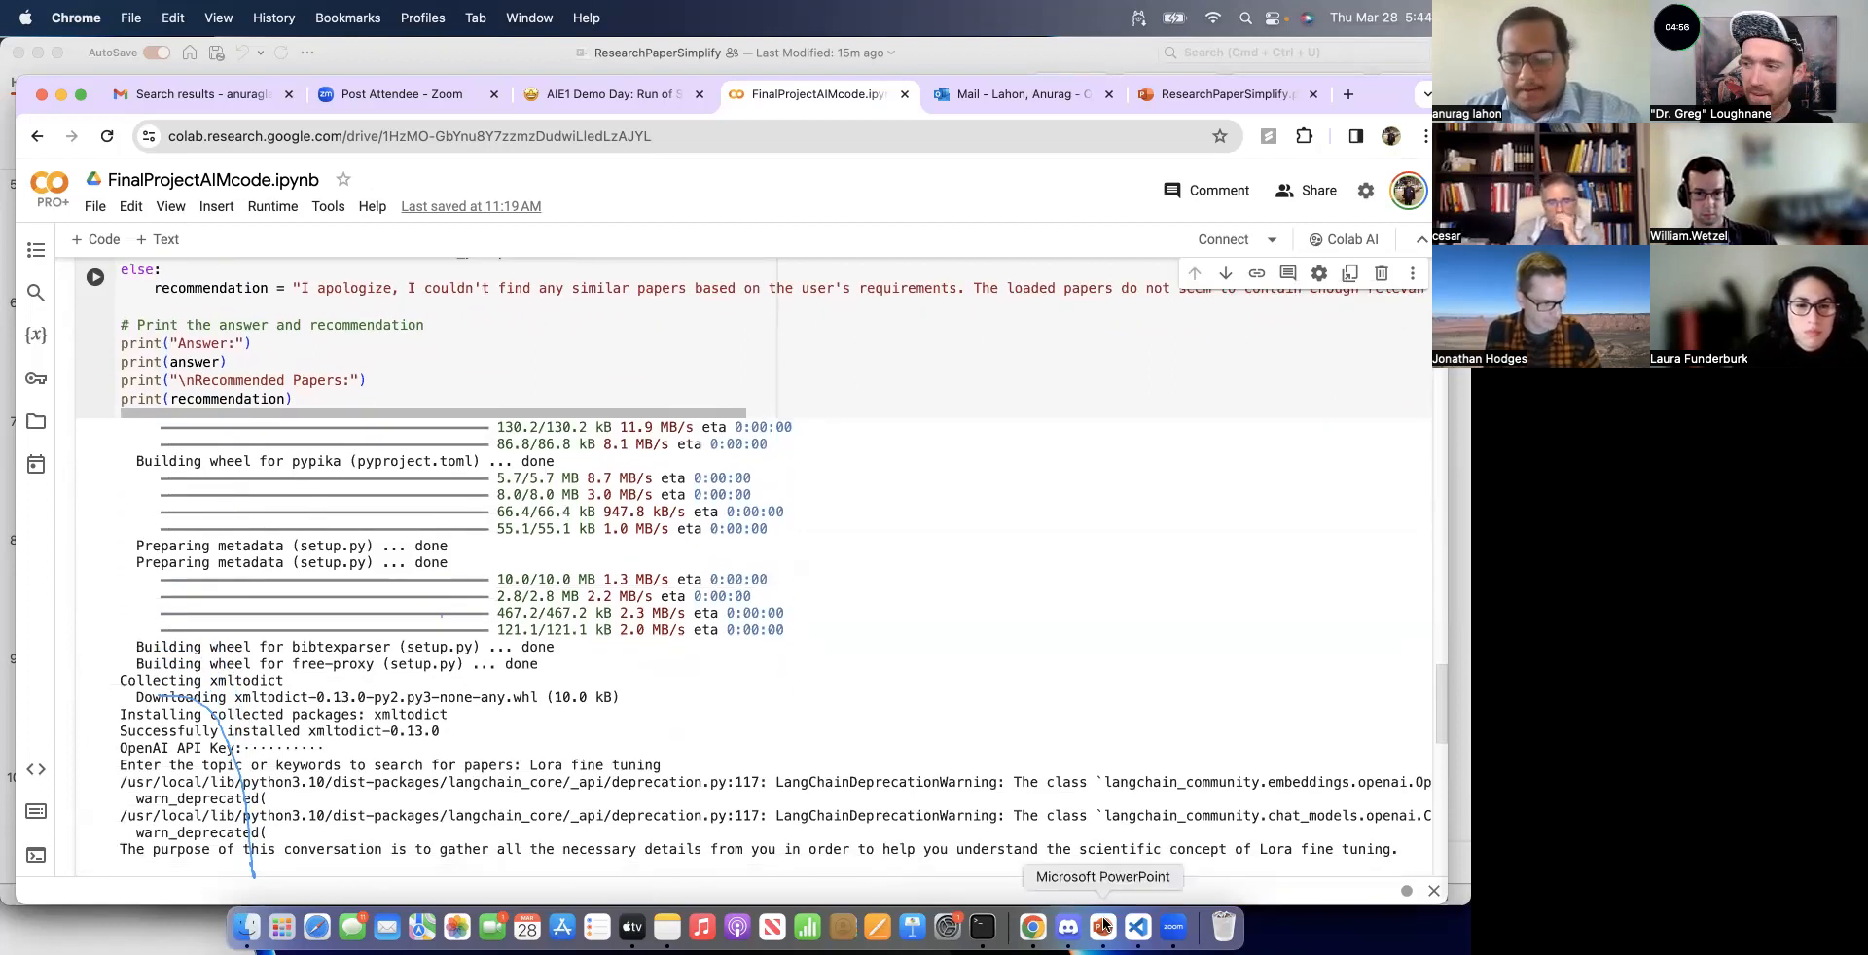
click(1139, 928)
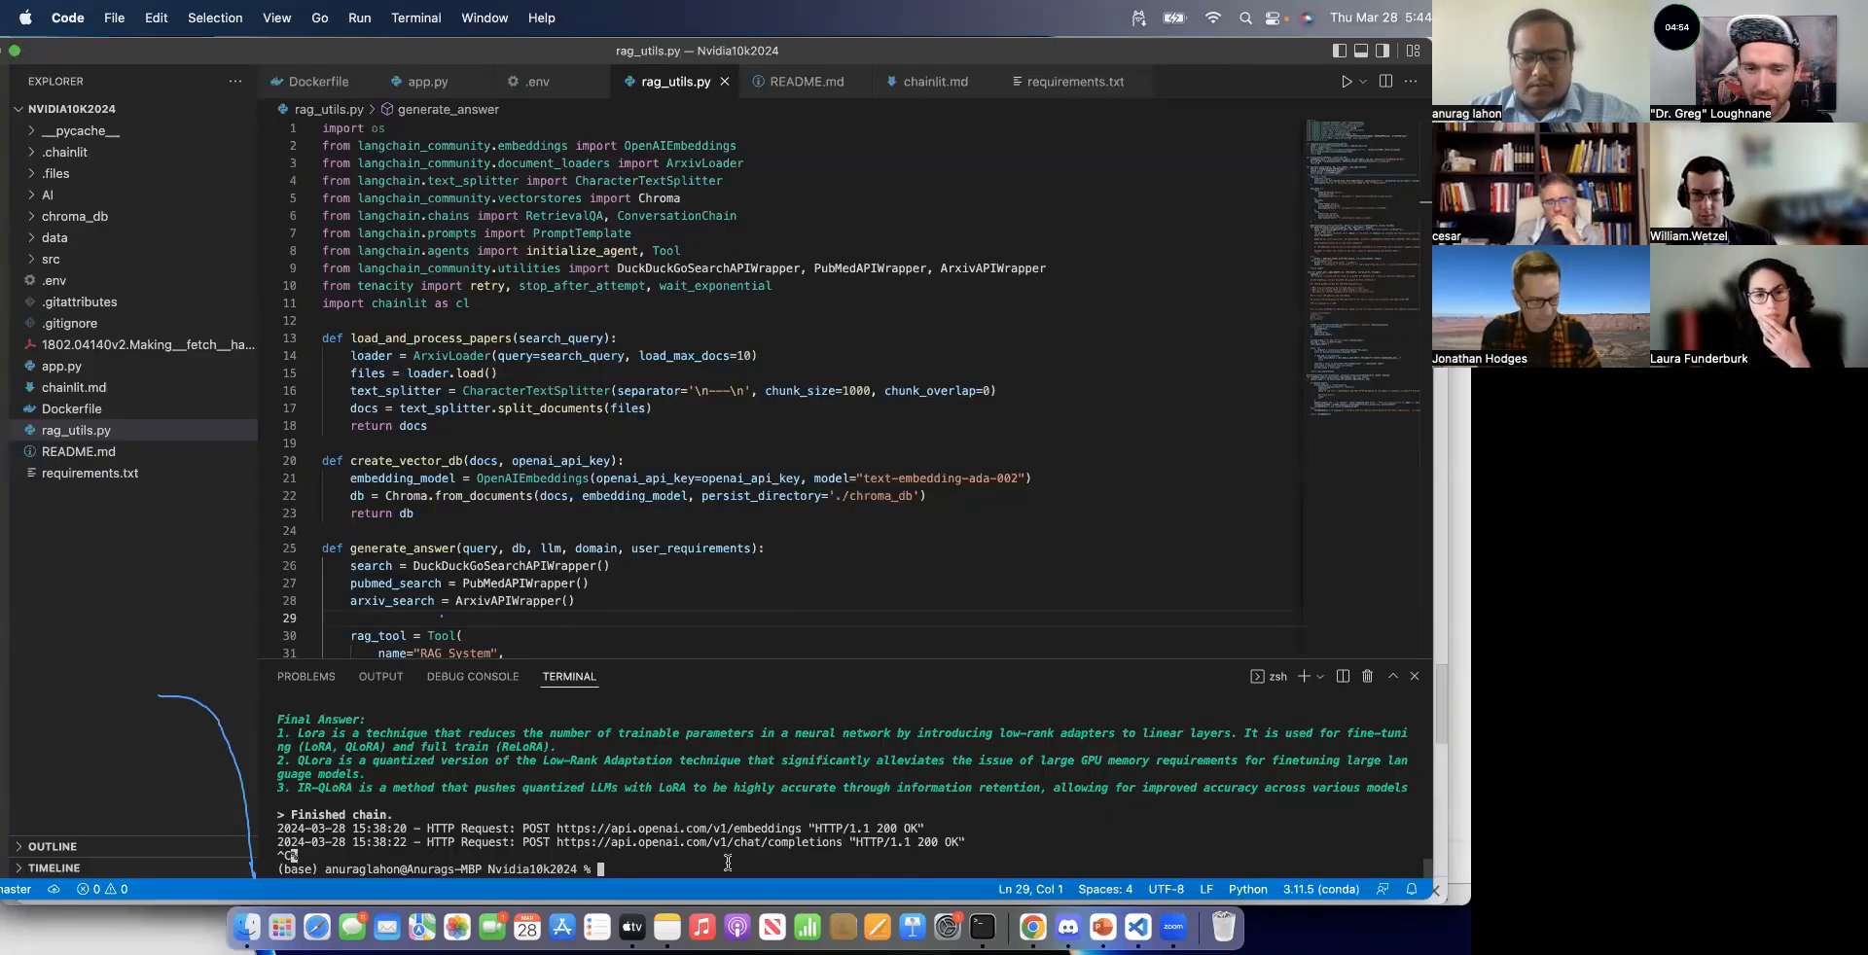
text(chainlit run app.py -w)
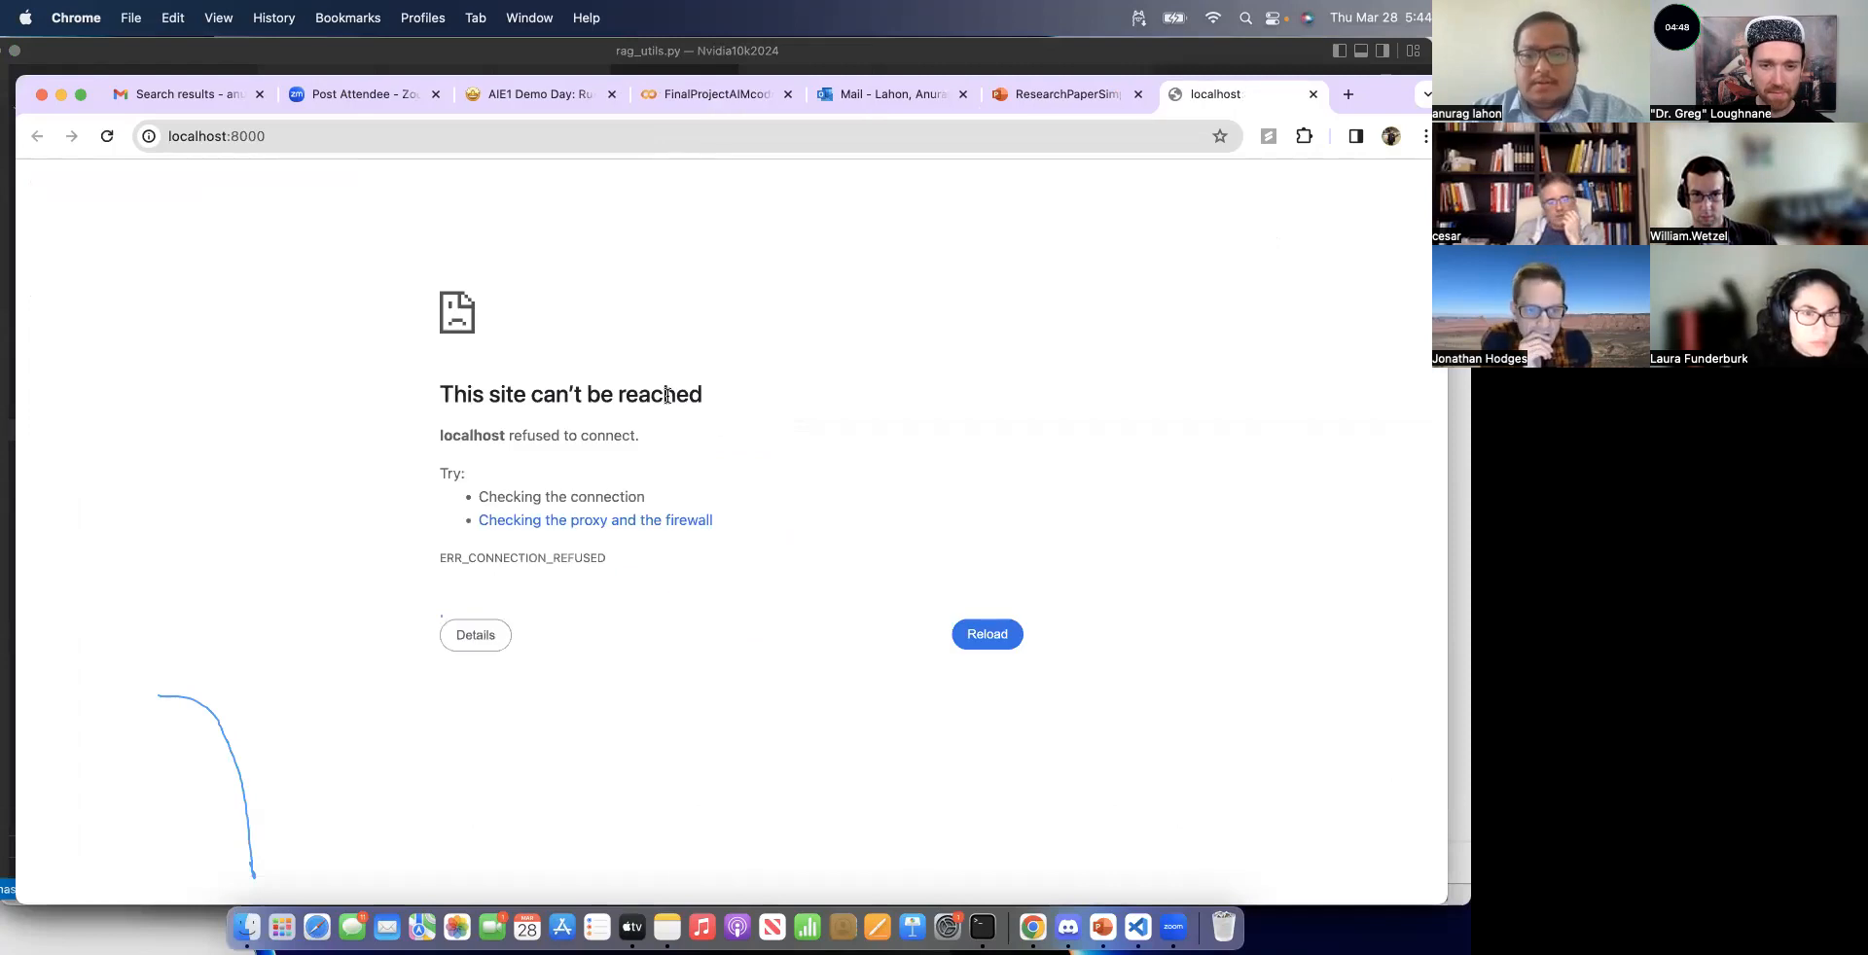
Step: Reload the chatbot page and send 'Machine Learning and AI' then 'Lora fine tunning'
click(985, 634)
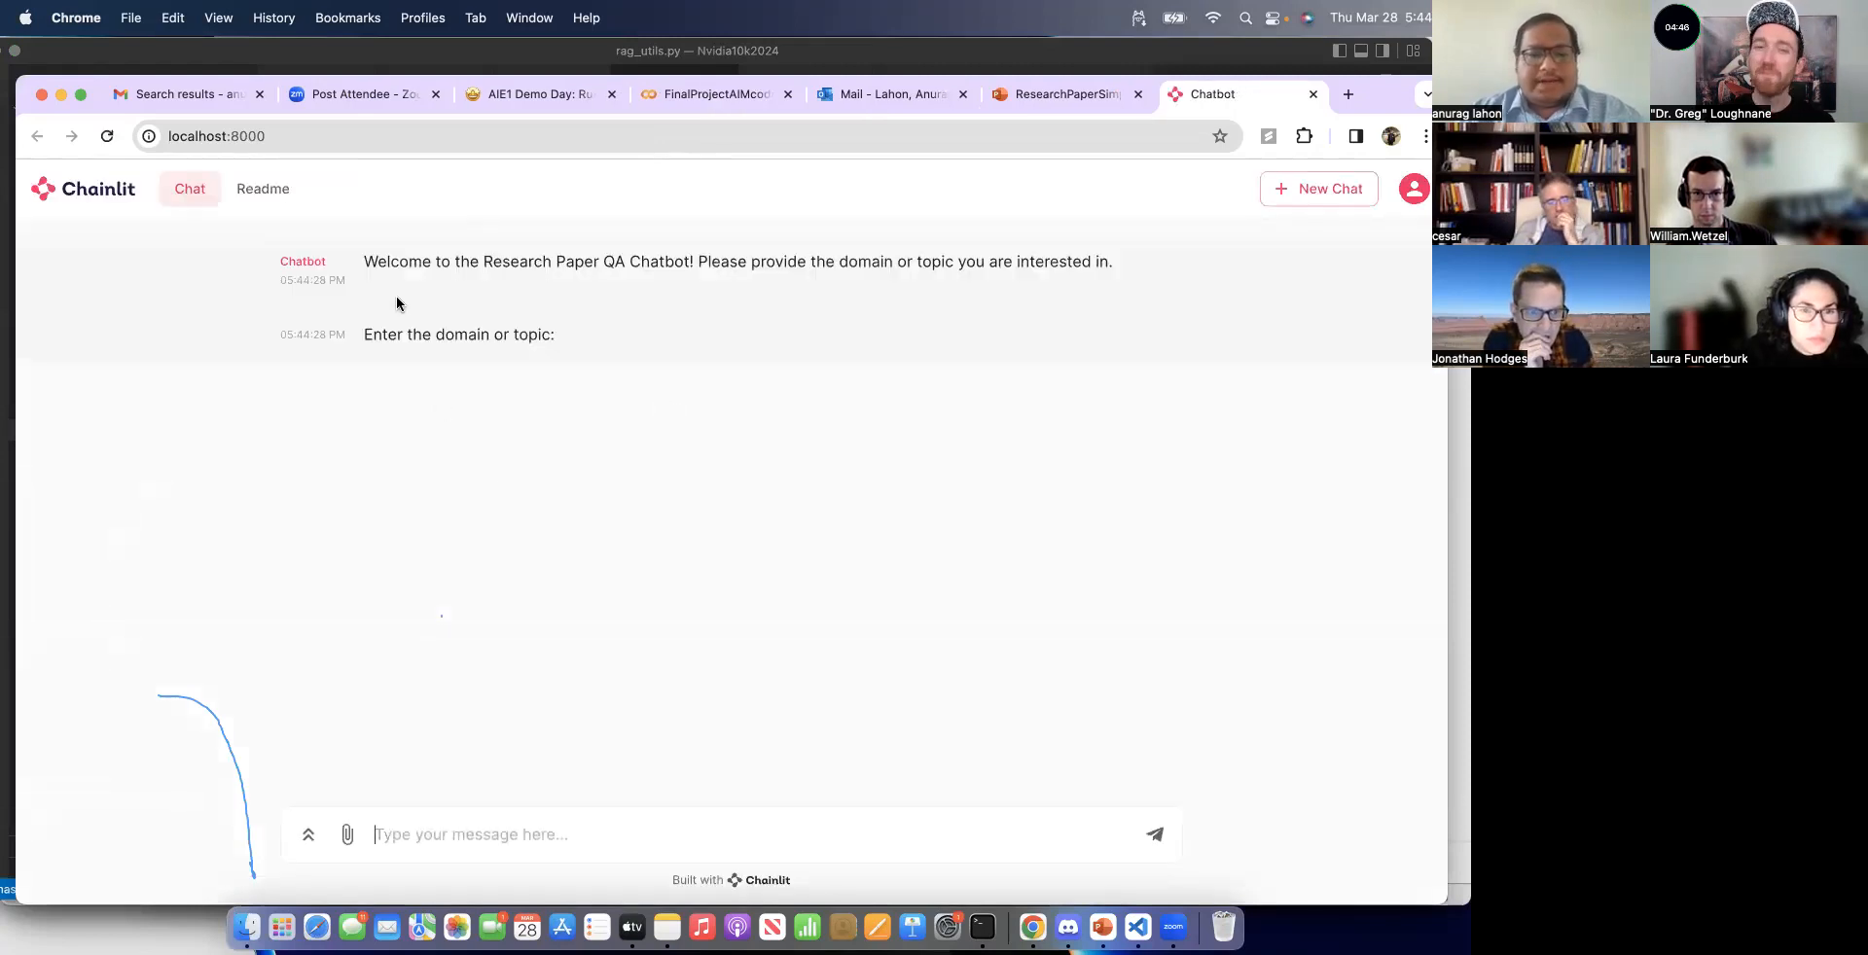
mouse_move(595, 276)
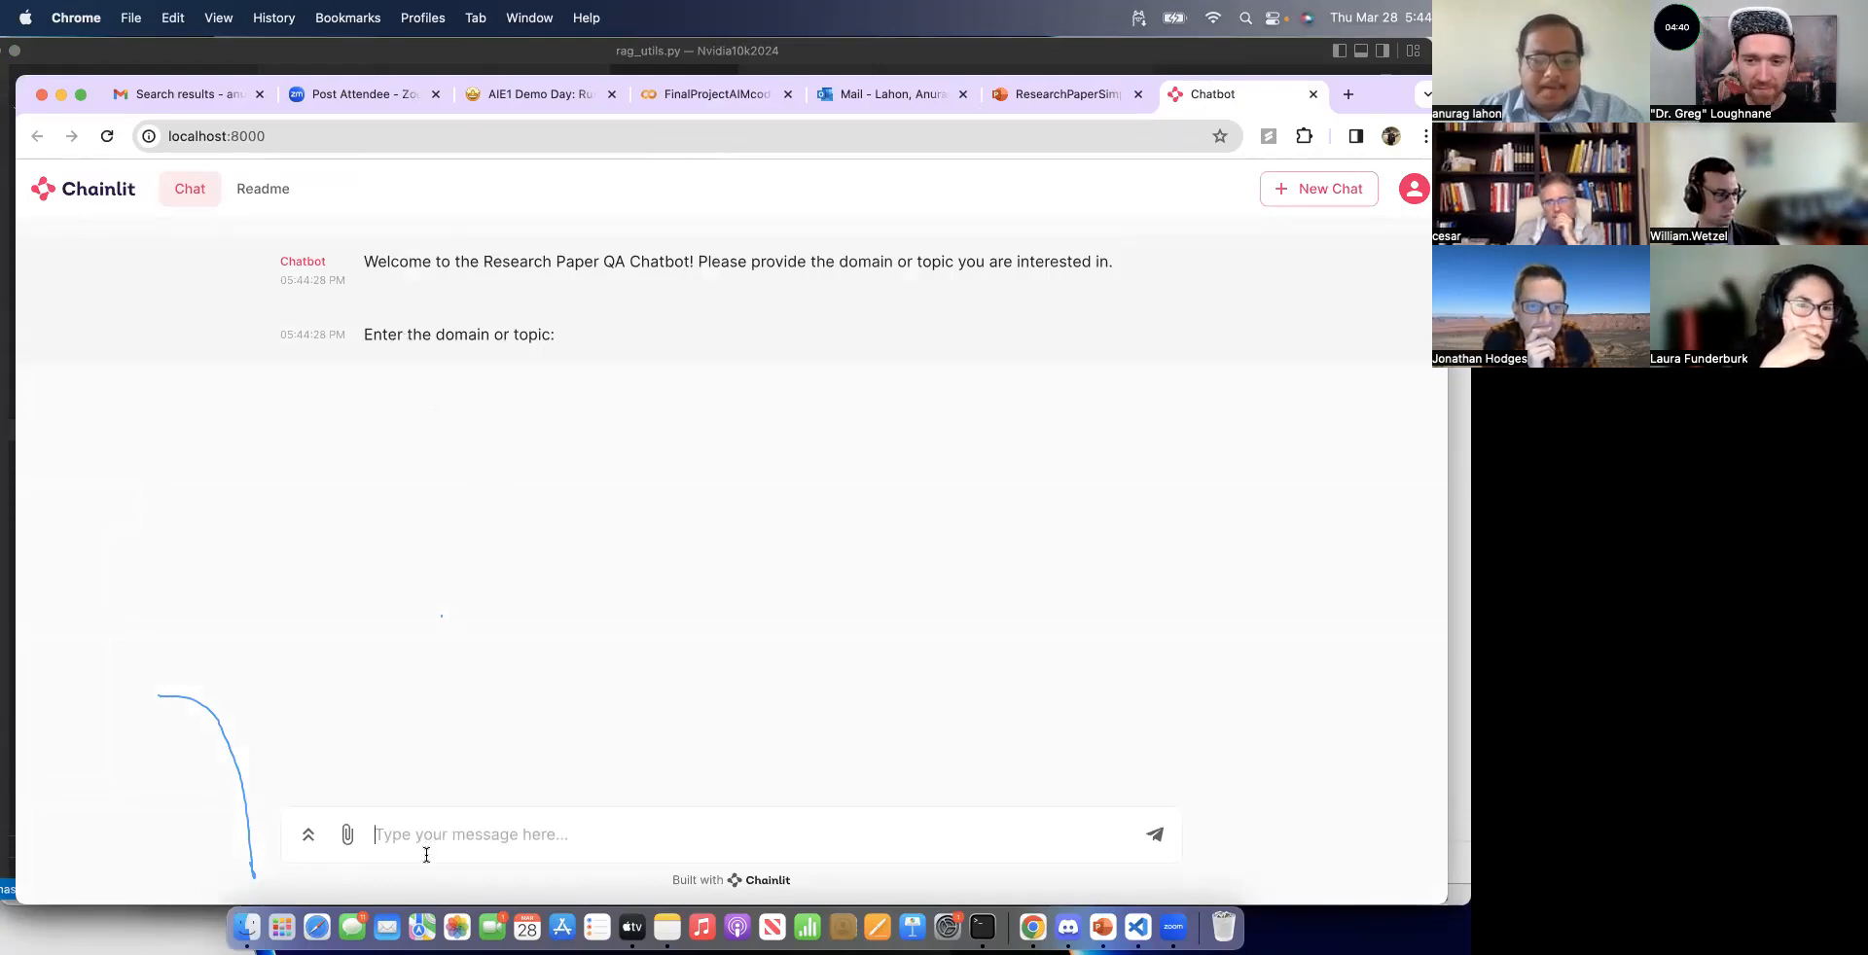
text(Maa)
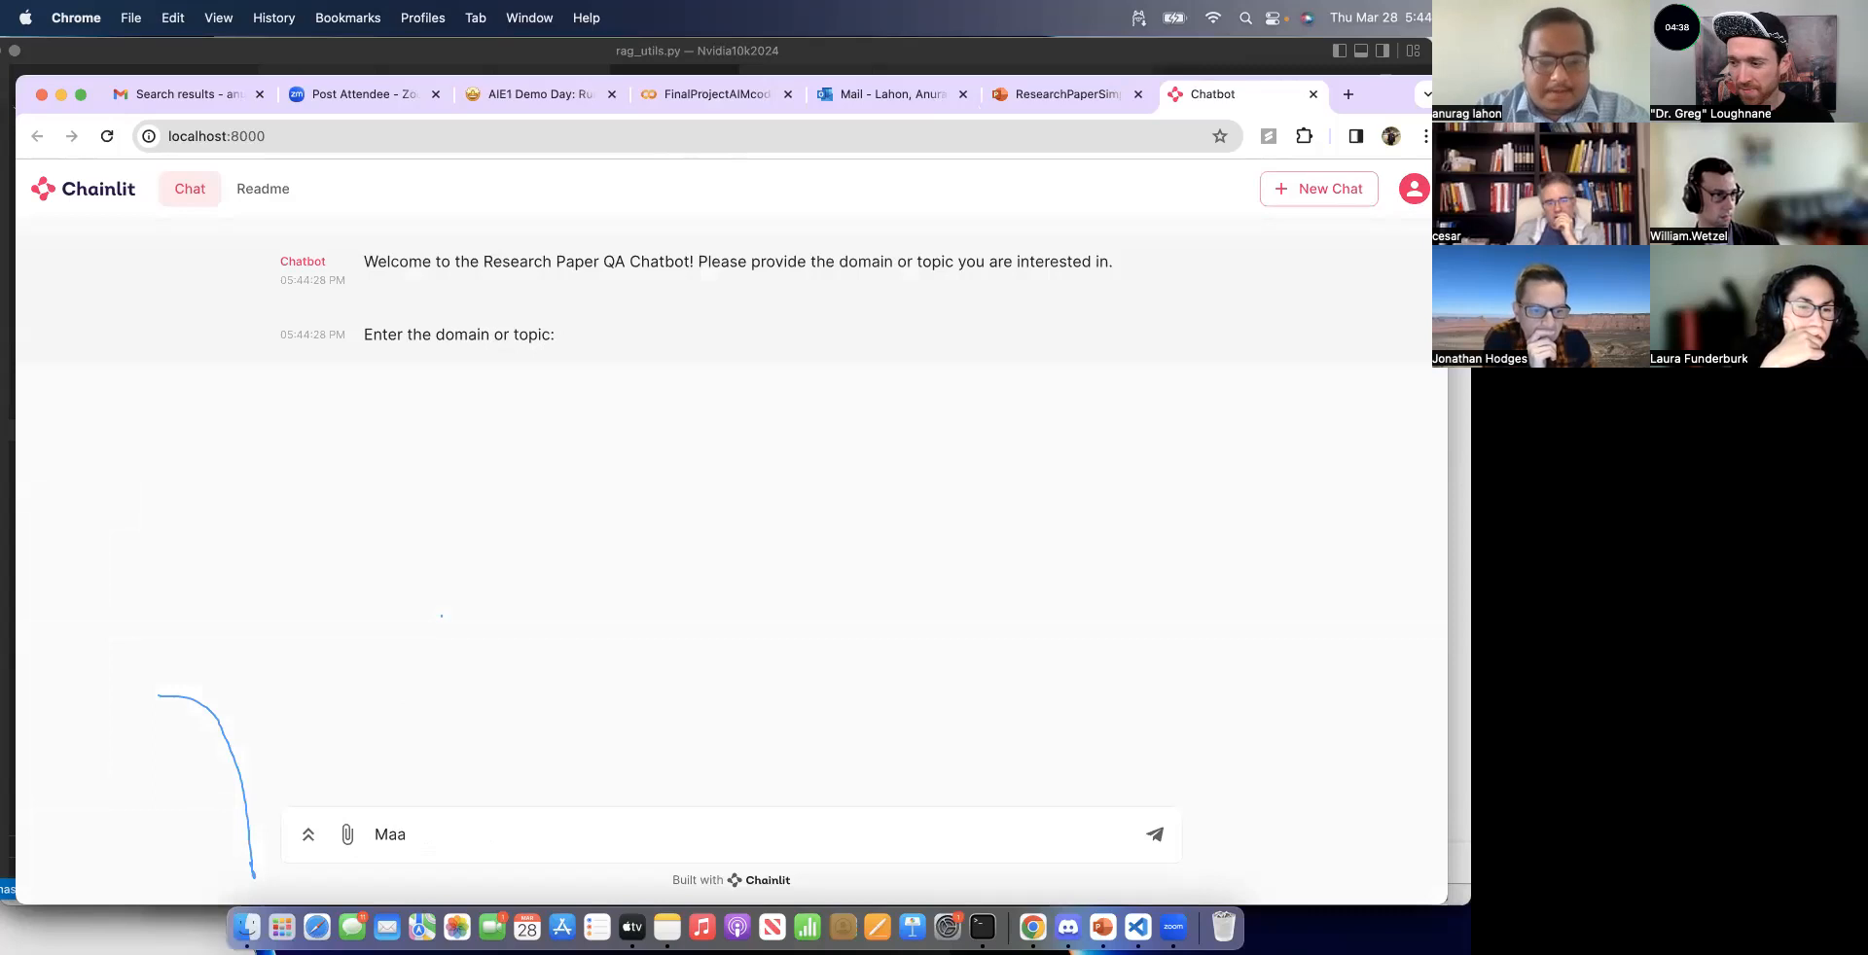
text(Machine L)
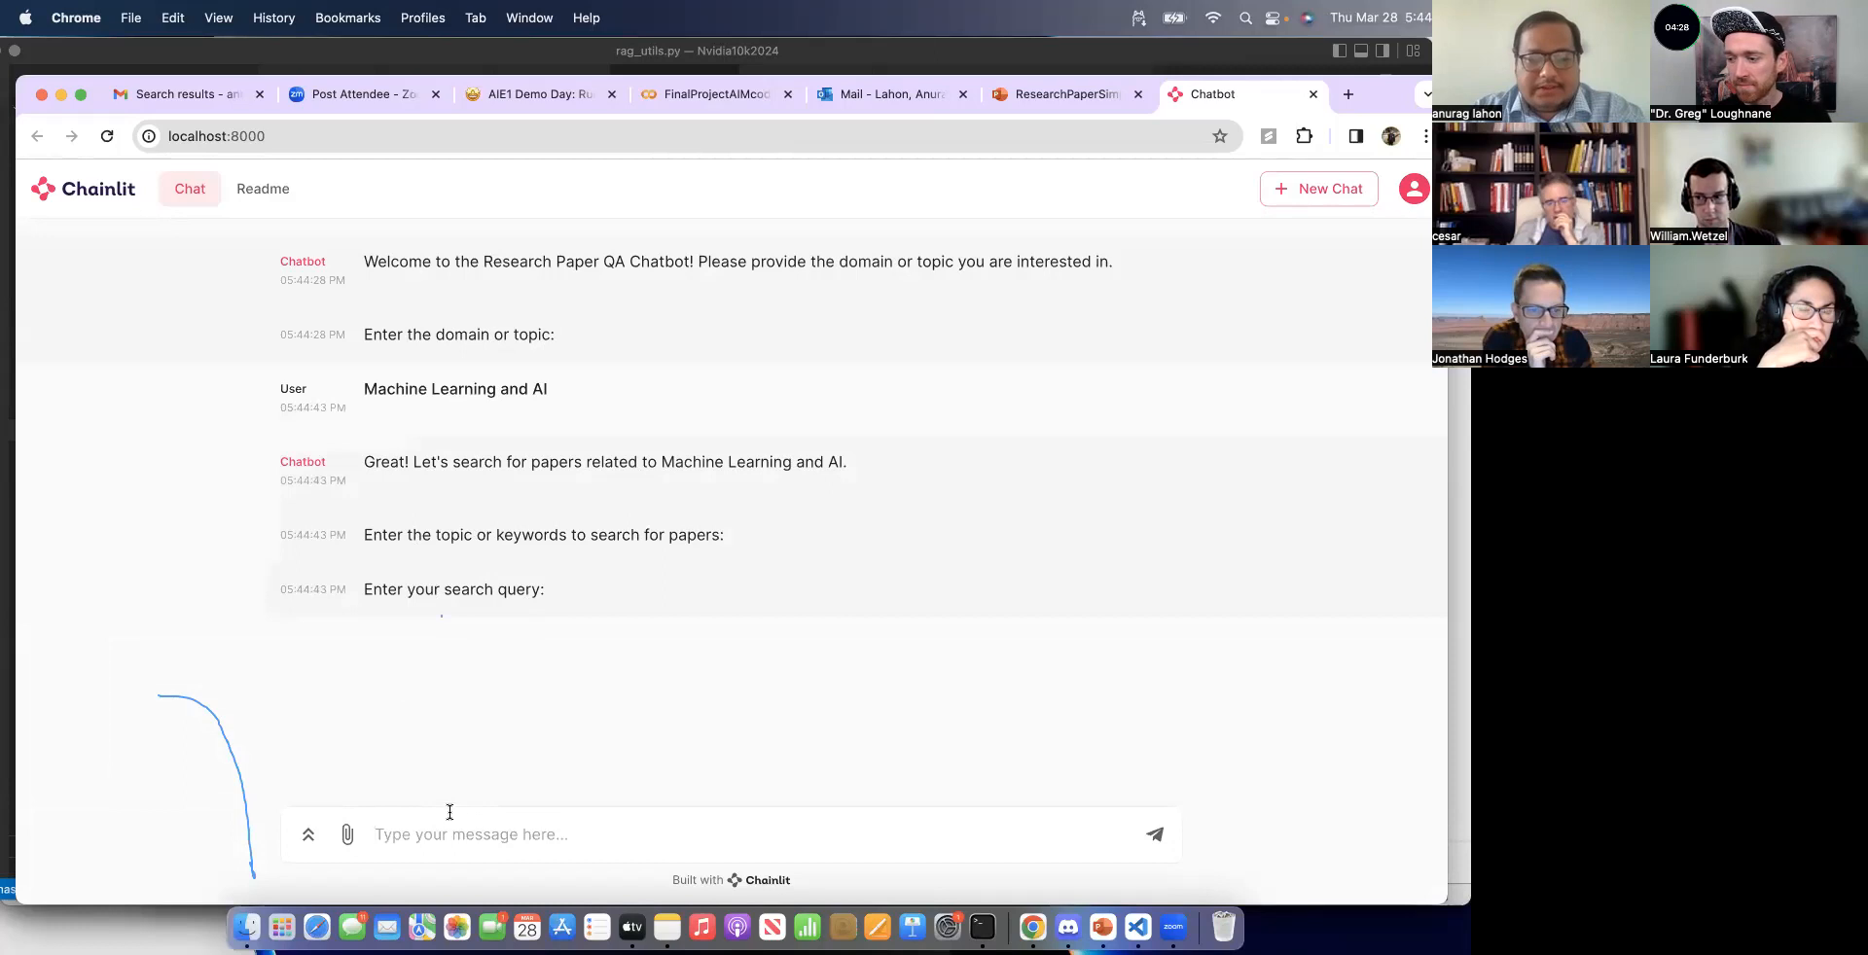
text(Lora fine t)
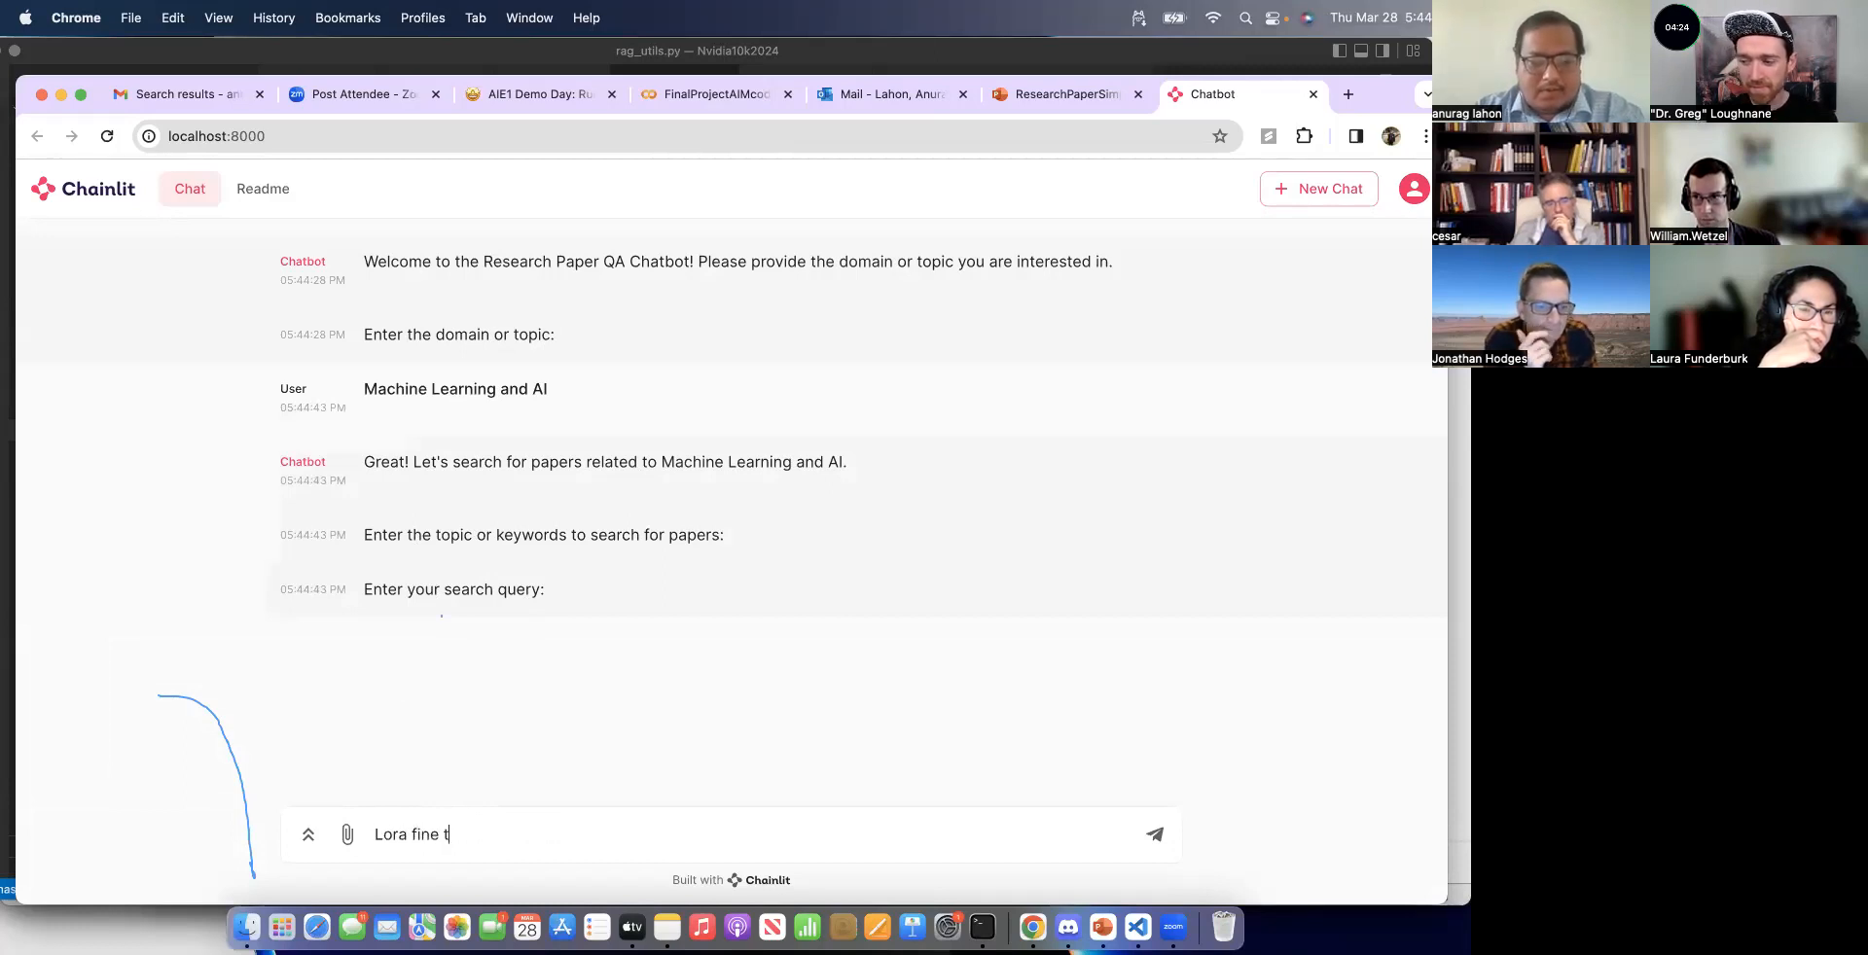
text(unning)
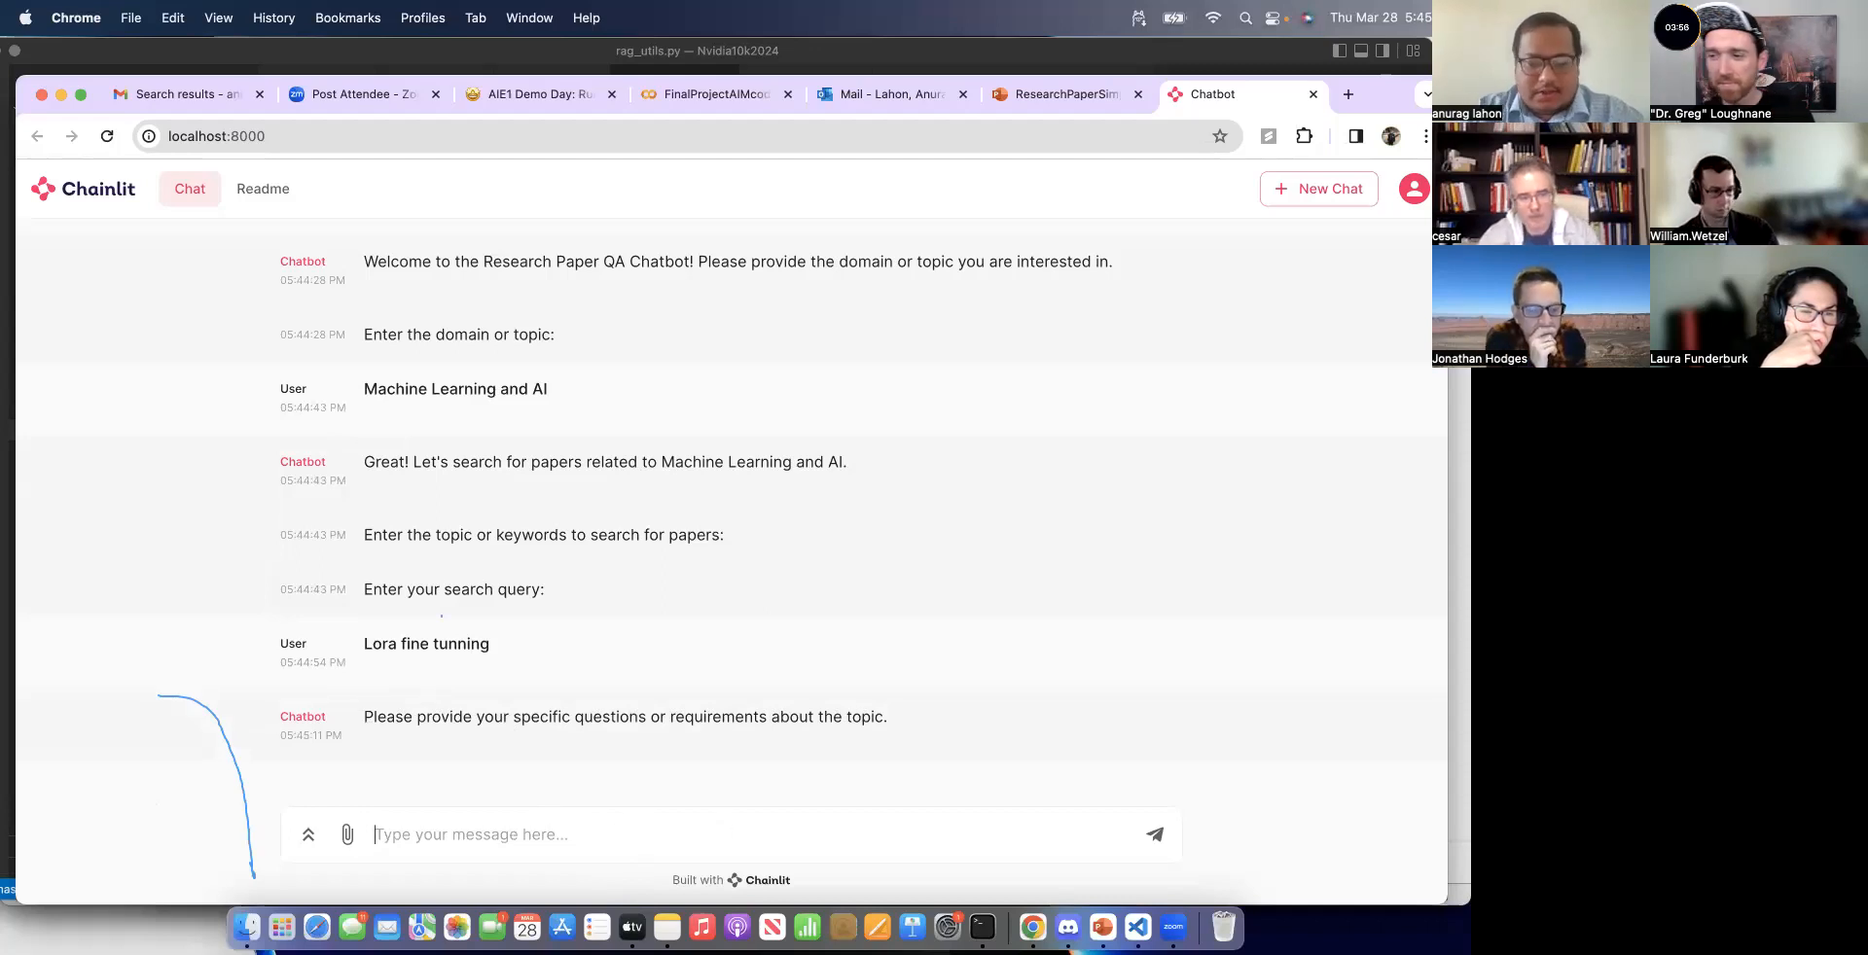
Step: Type the question 'I want to learn about Low Rank Adaptation (Lora)'
text(I want to)
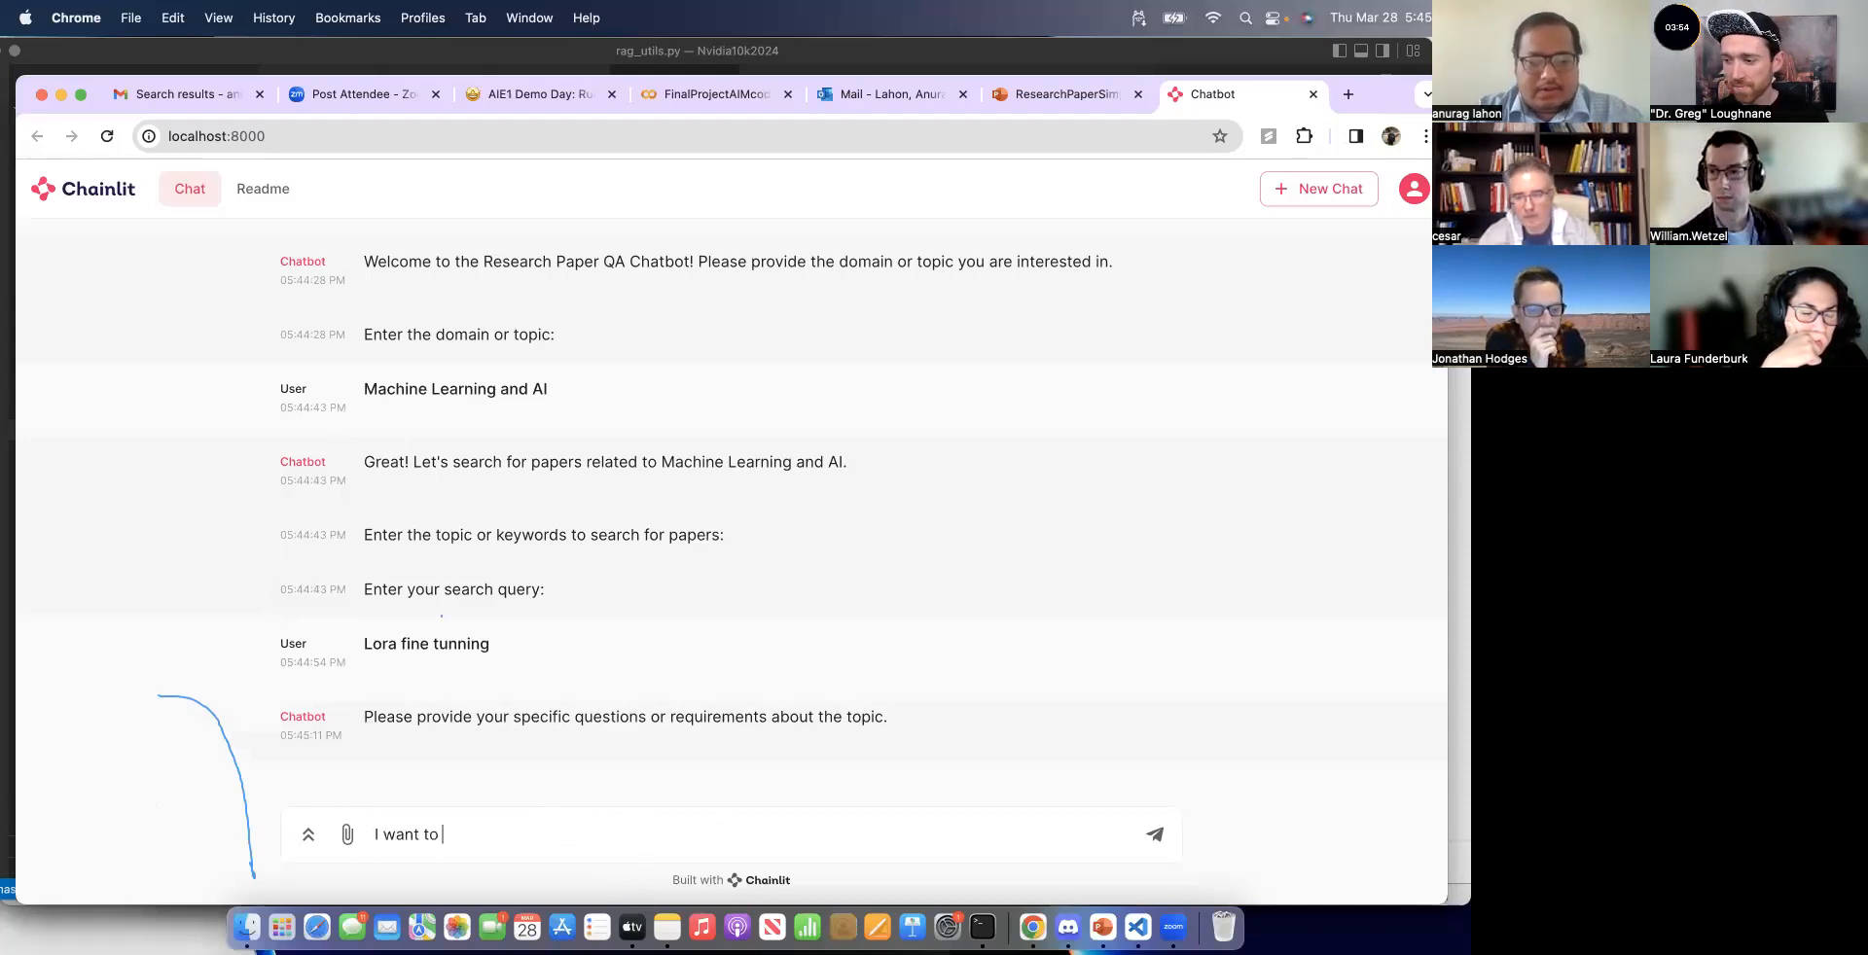
text(learn)
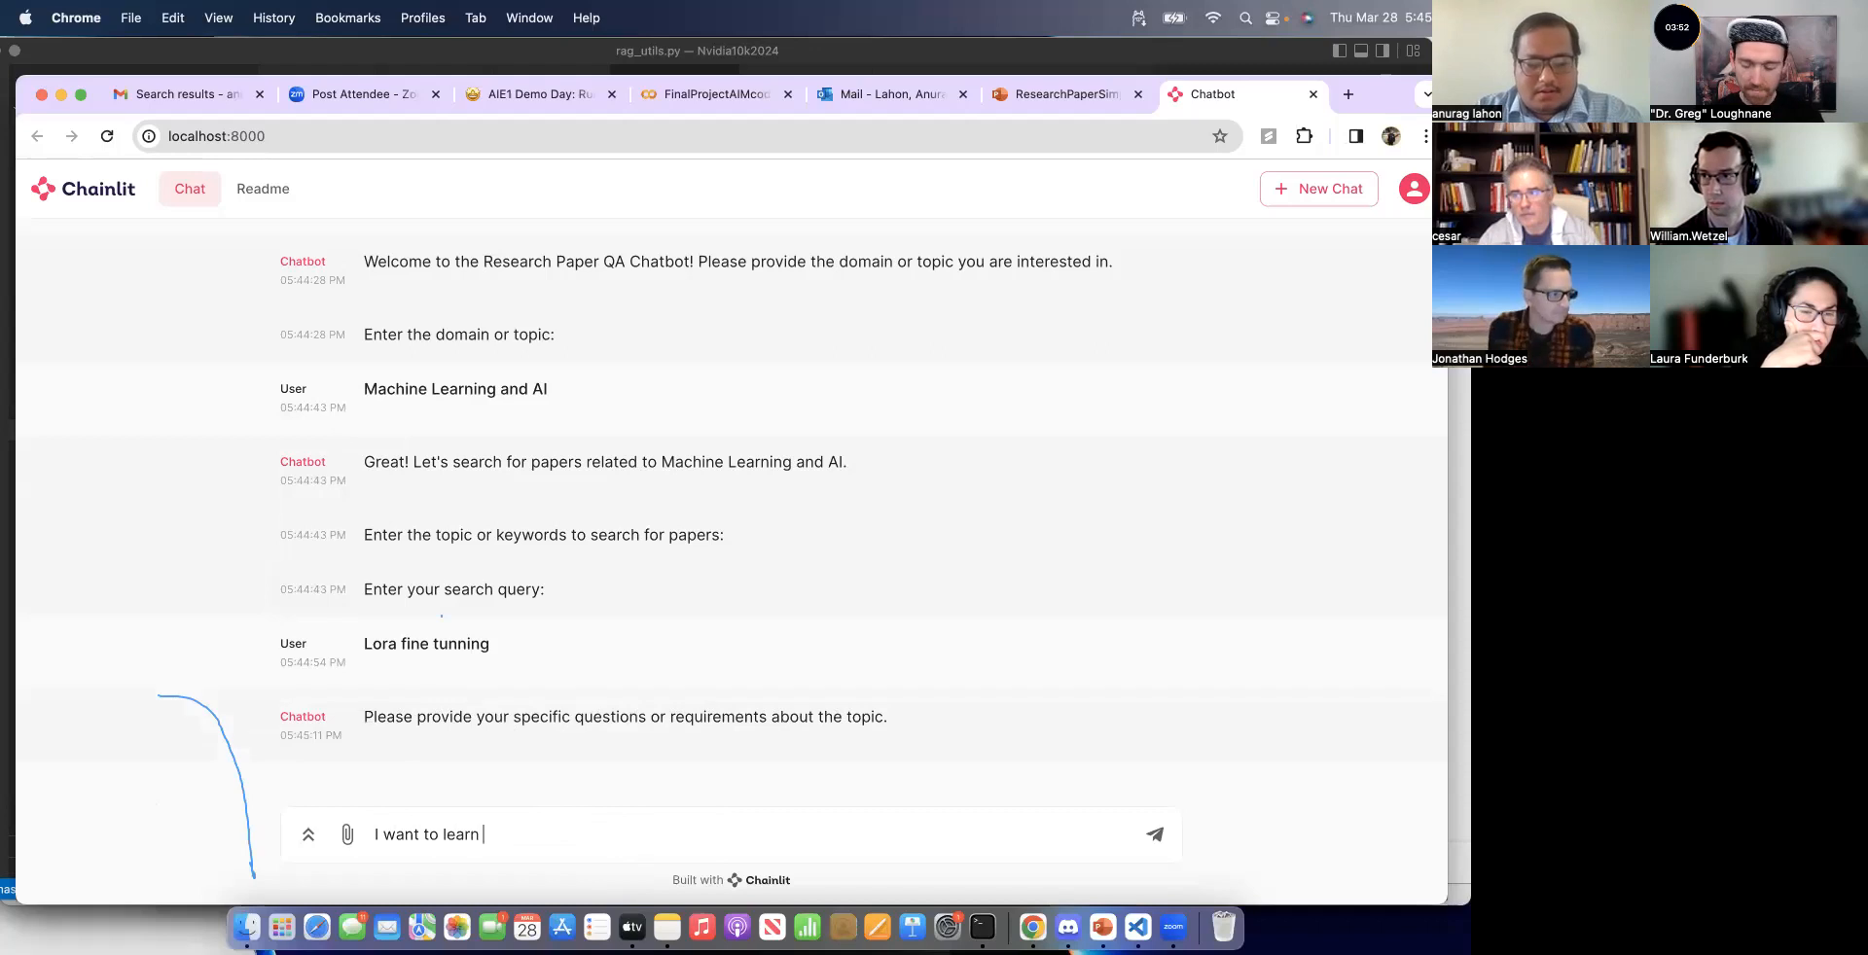
text(abour)
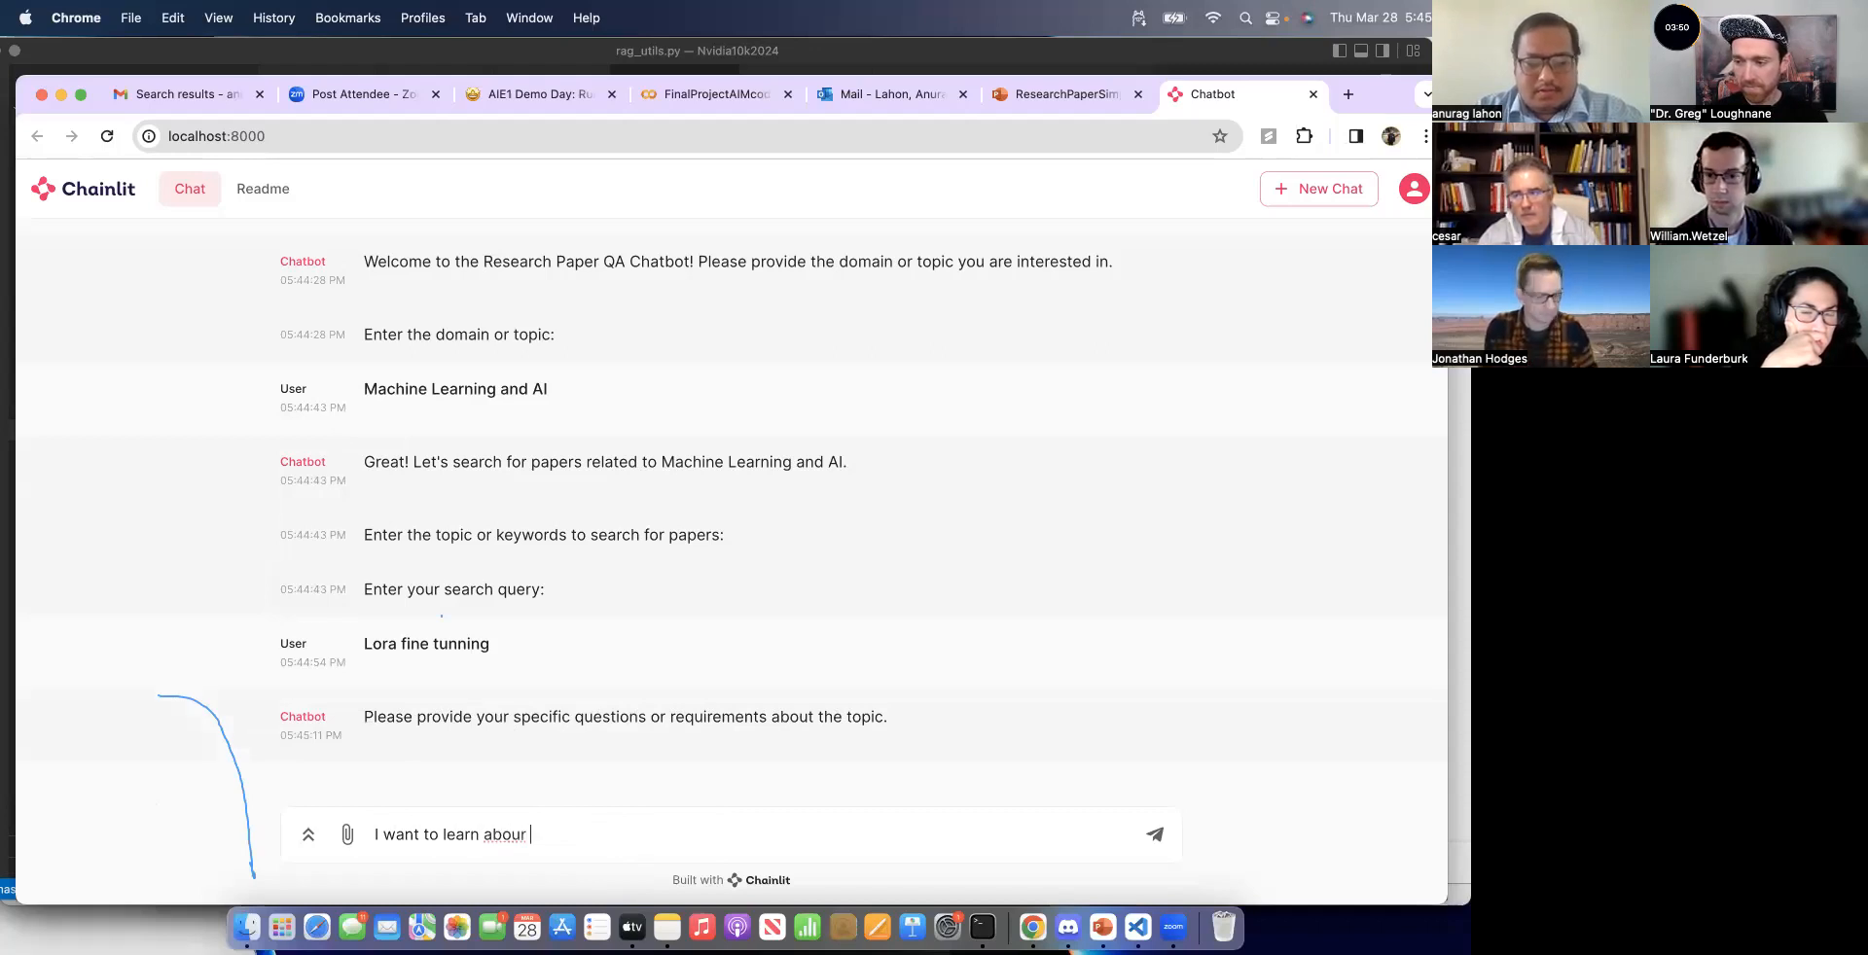
text(about Low. Ran)
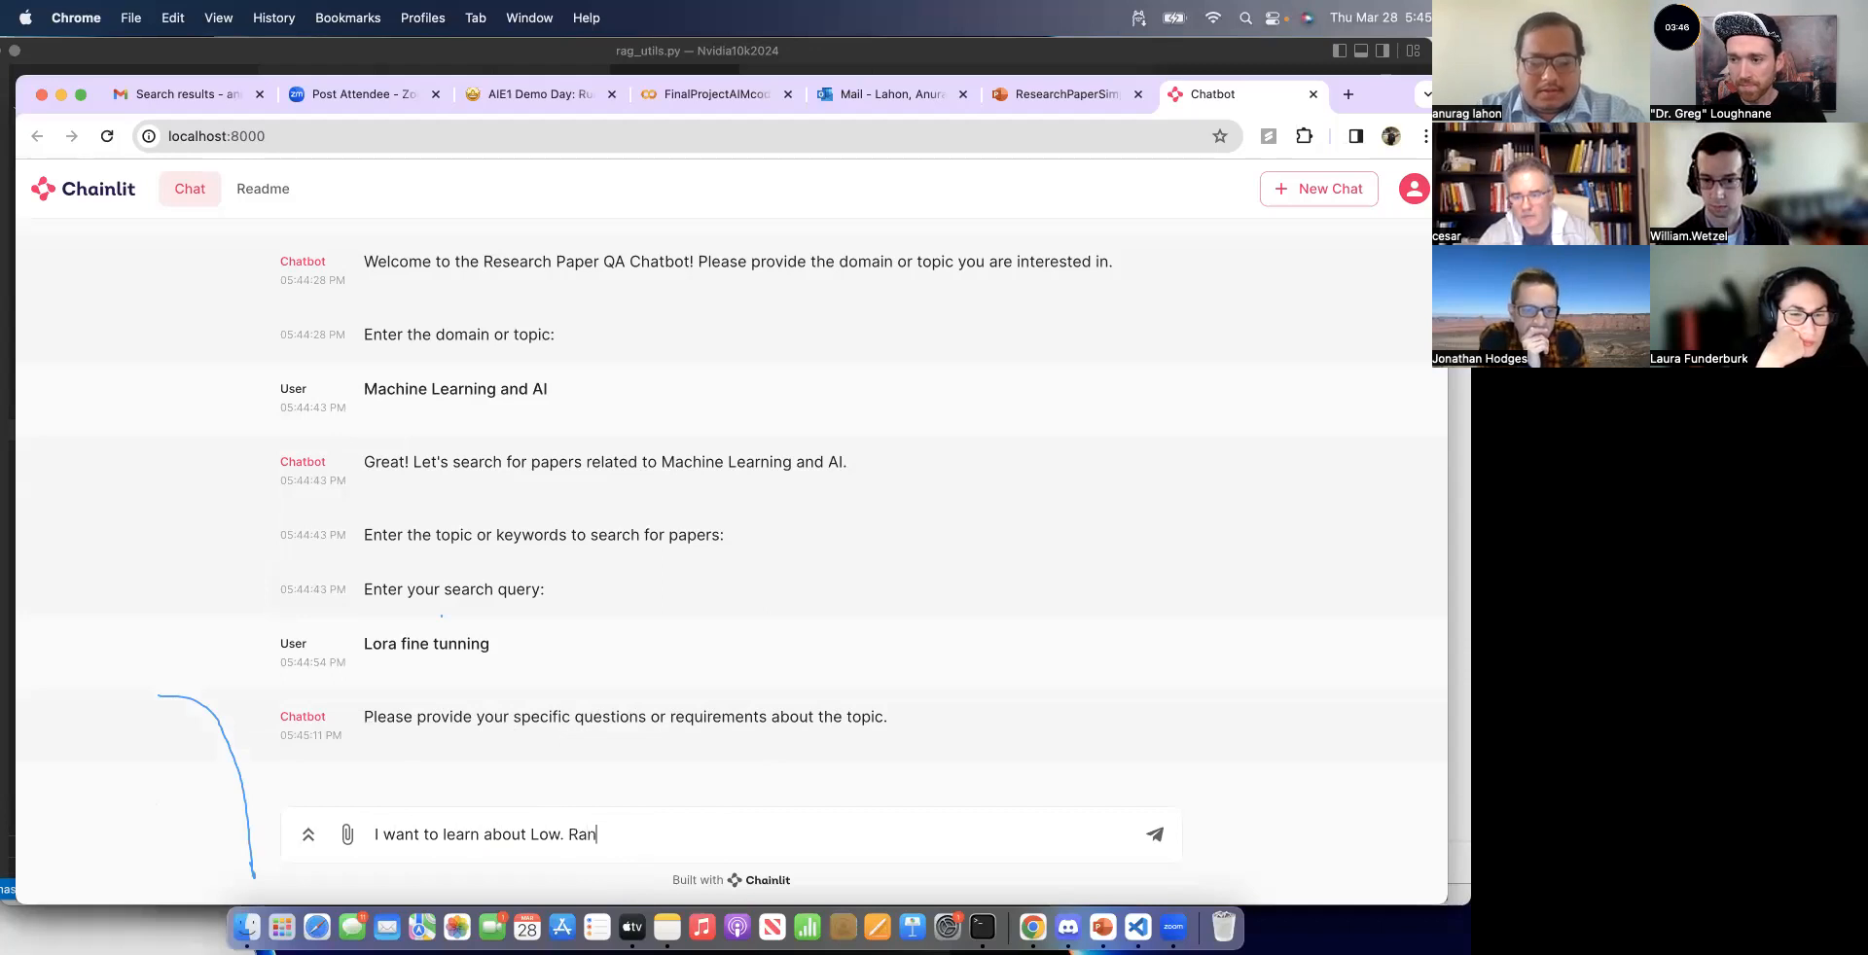
key(Backspace)
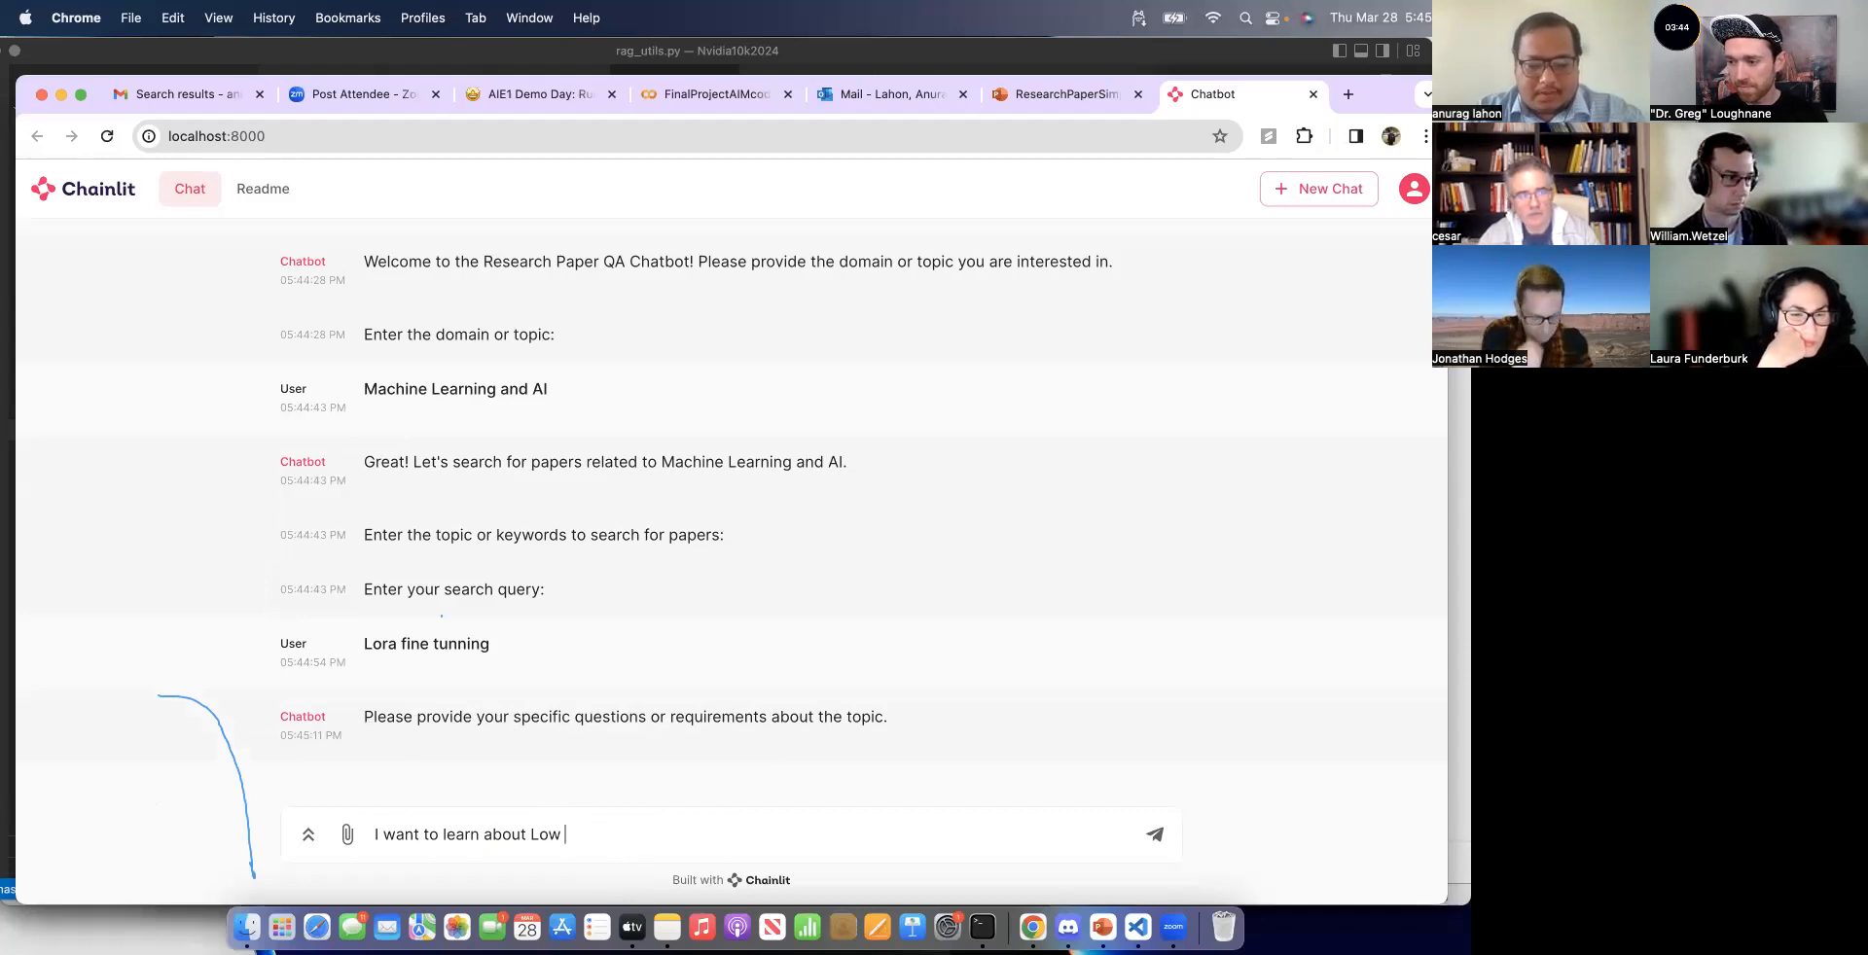
text(Rank Adapation)
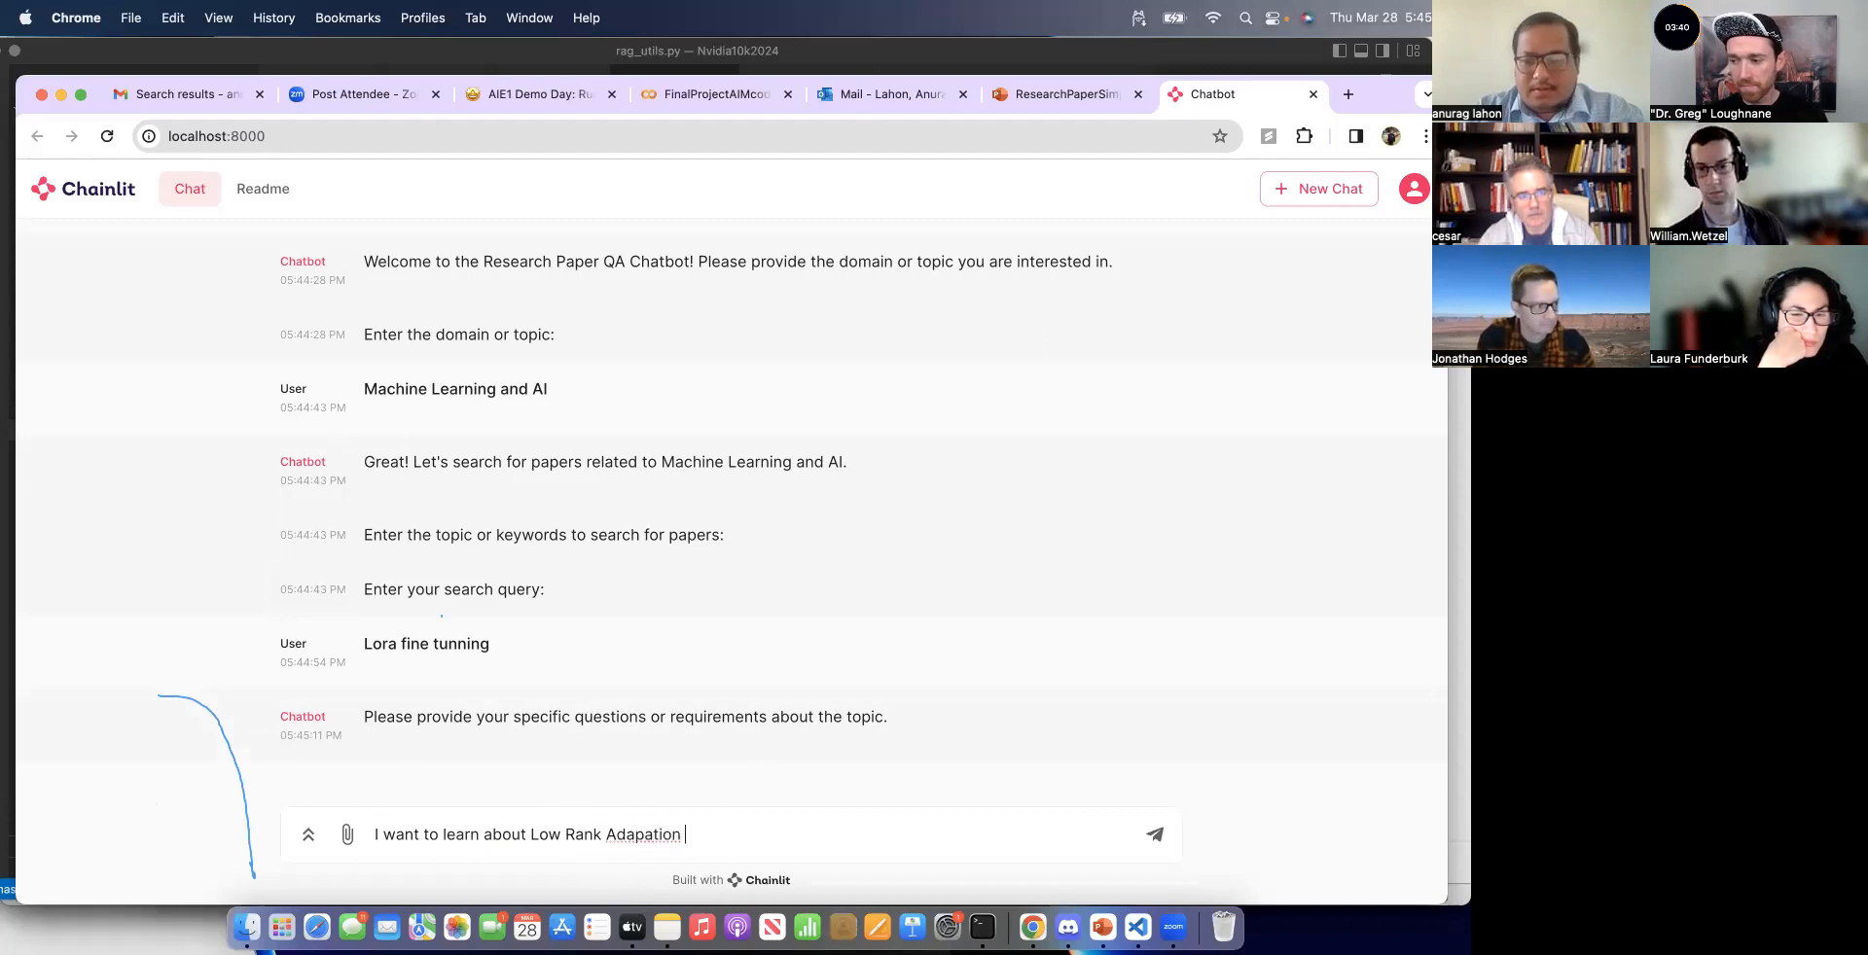
text((Lora)
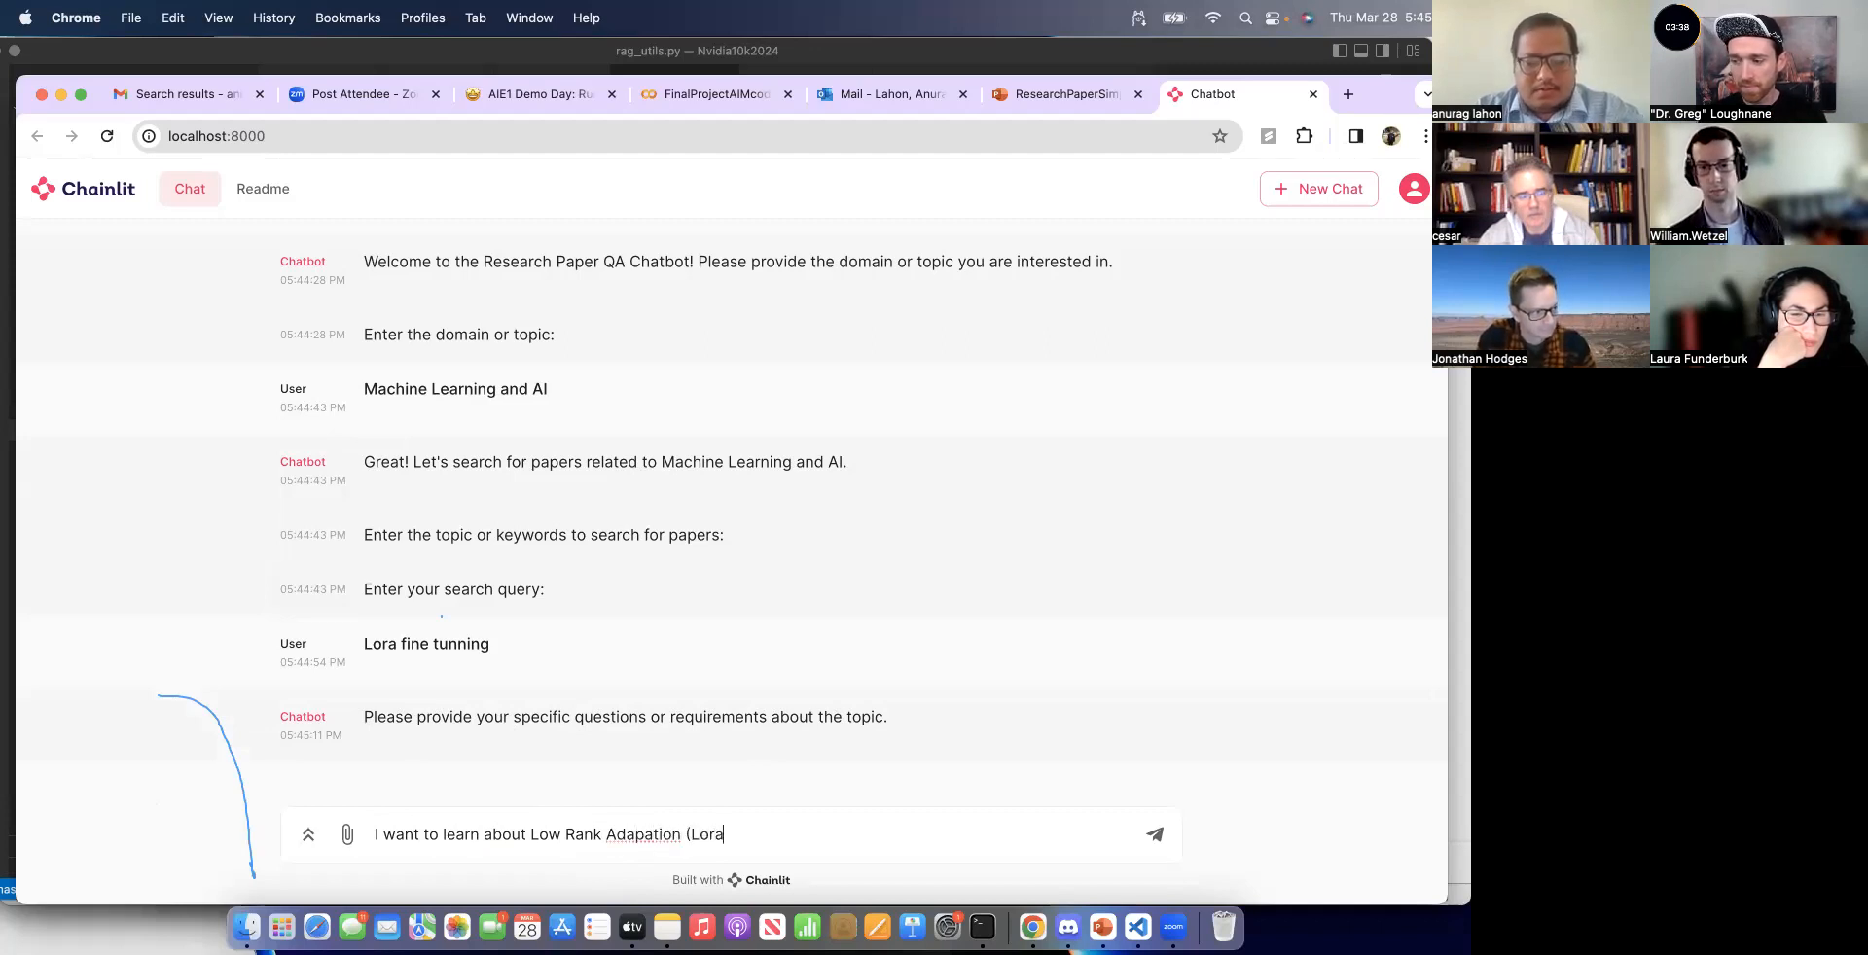
Step: Send the Low Rank Adaptation question, then reuse its text and send it again
click(1154, 835)
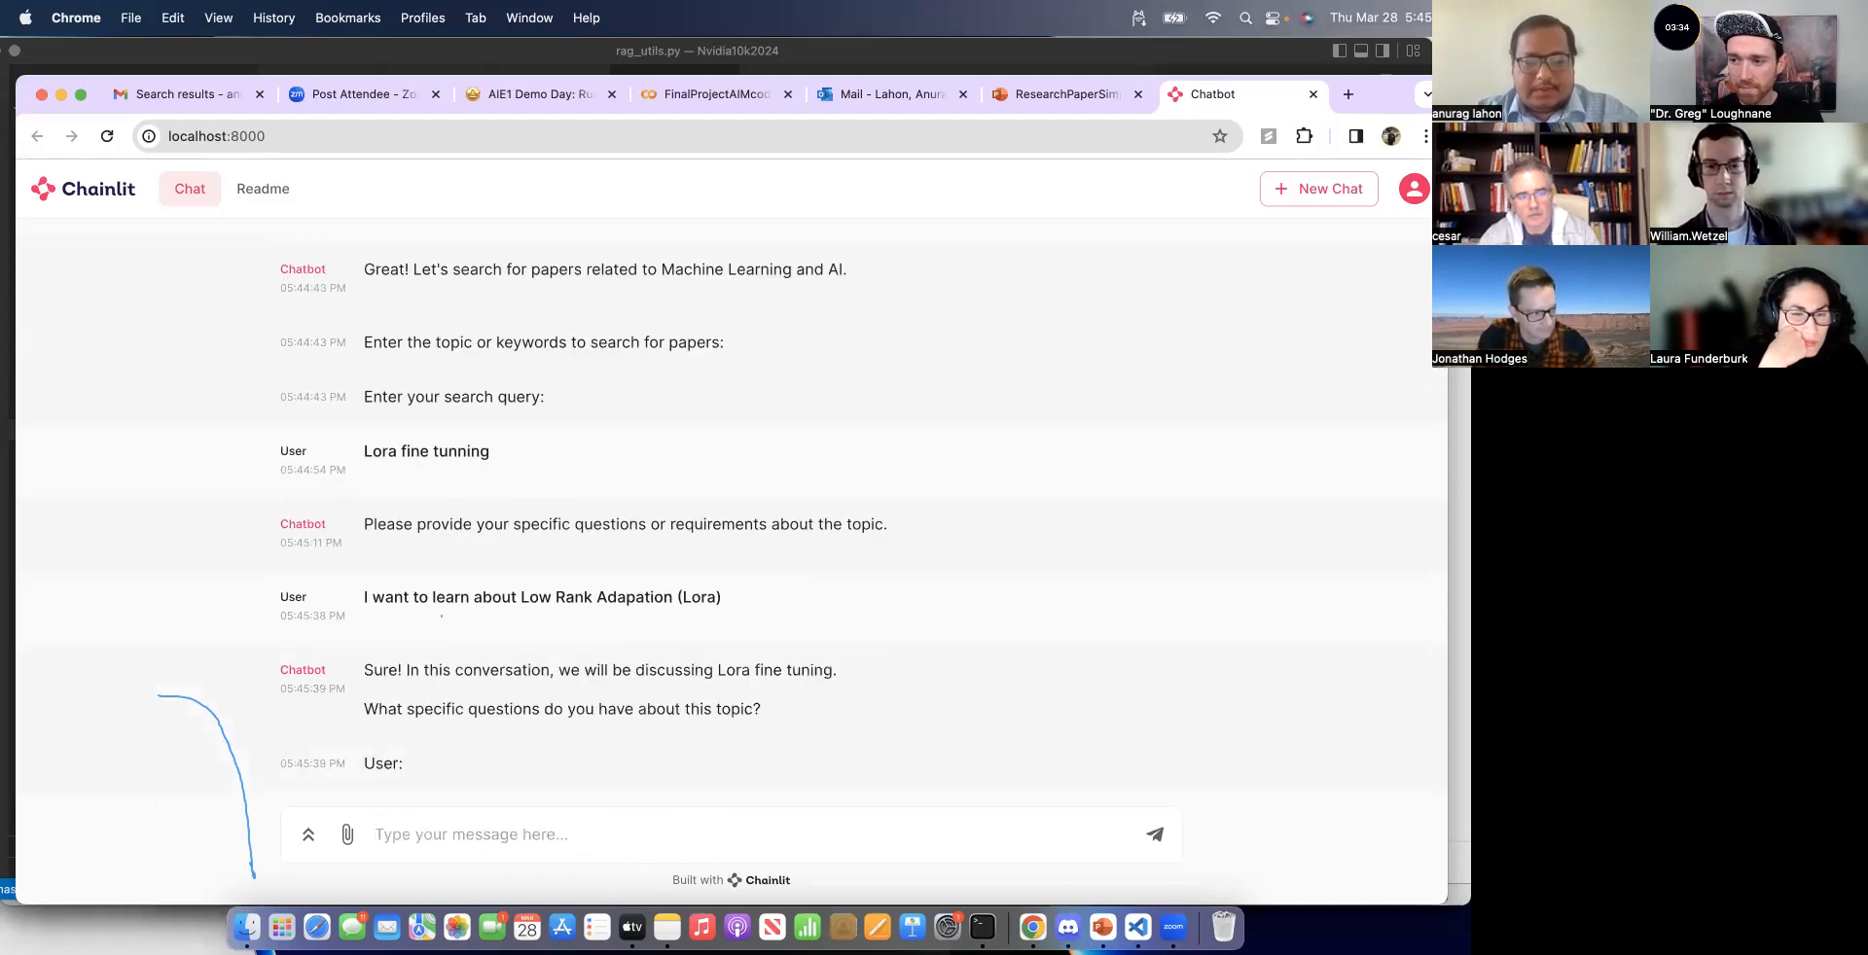
drag(432, 598, 720, 598)
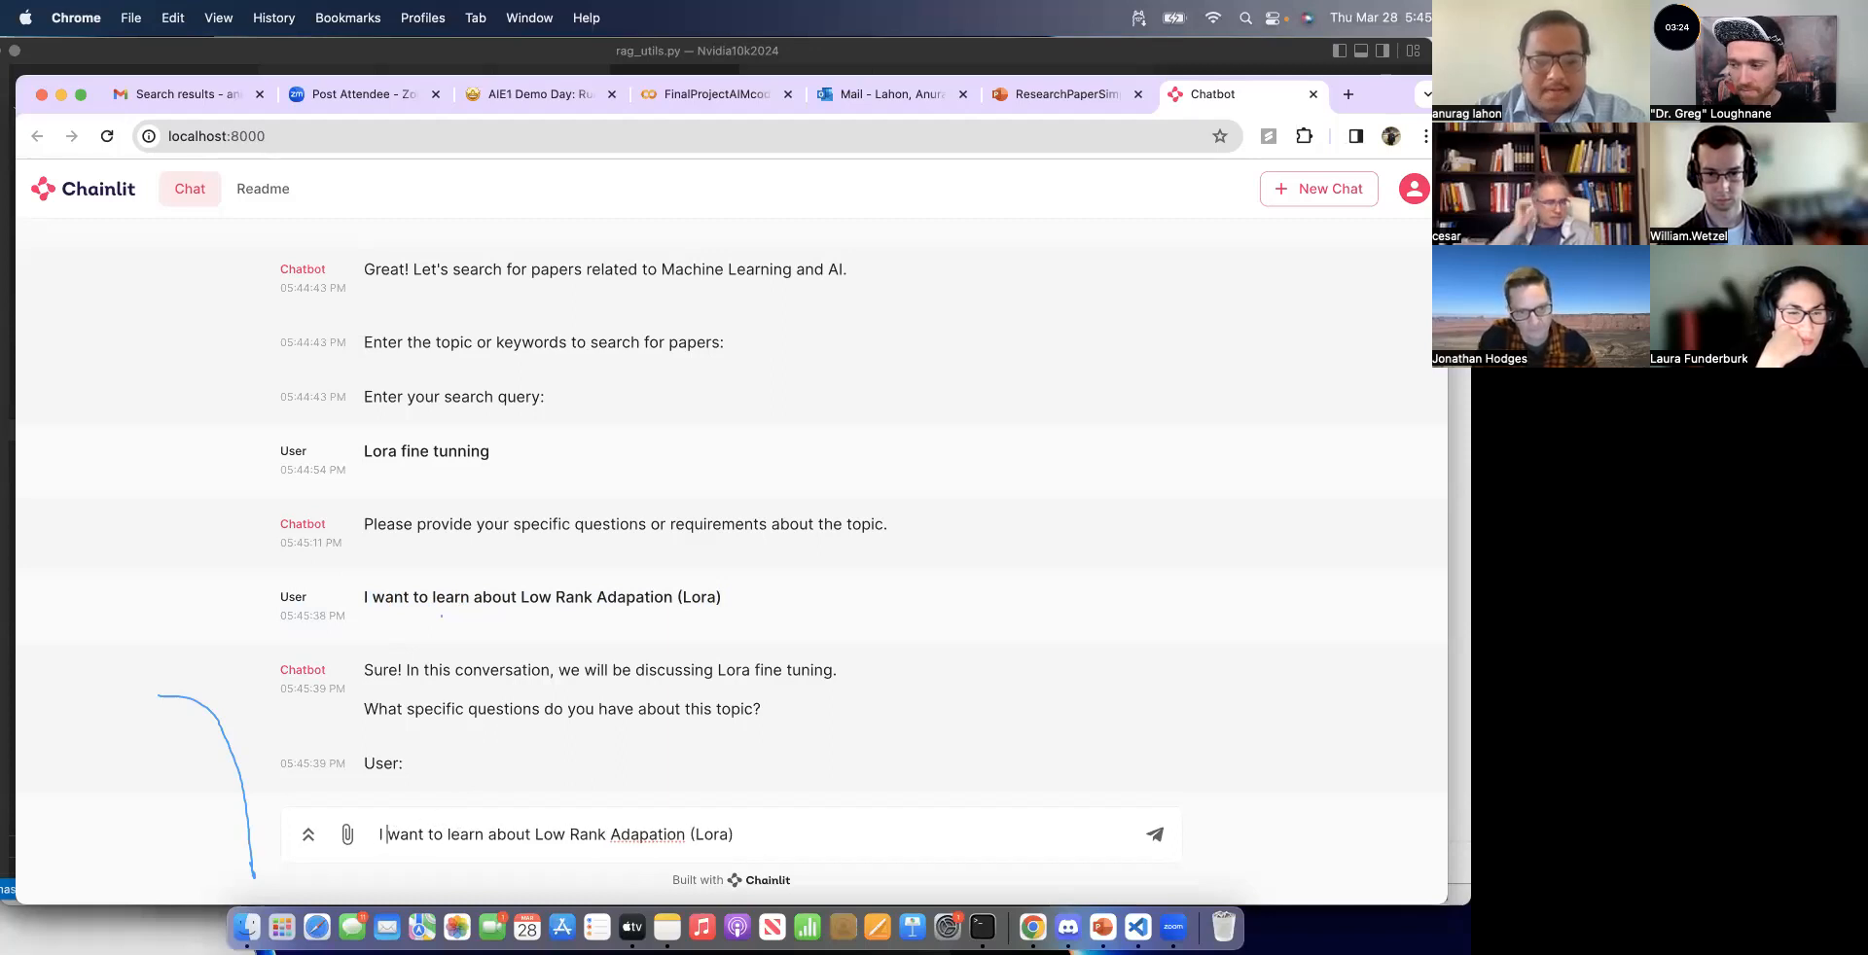
click(1152, 835)
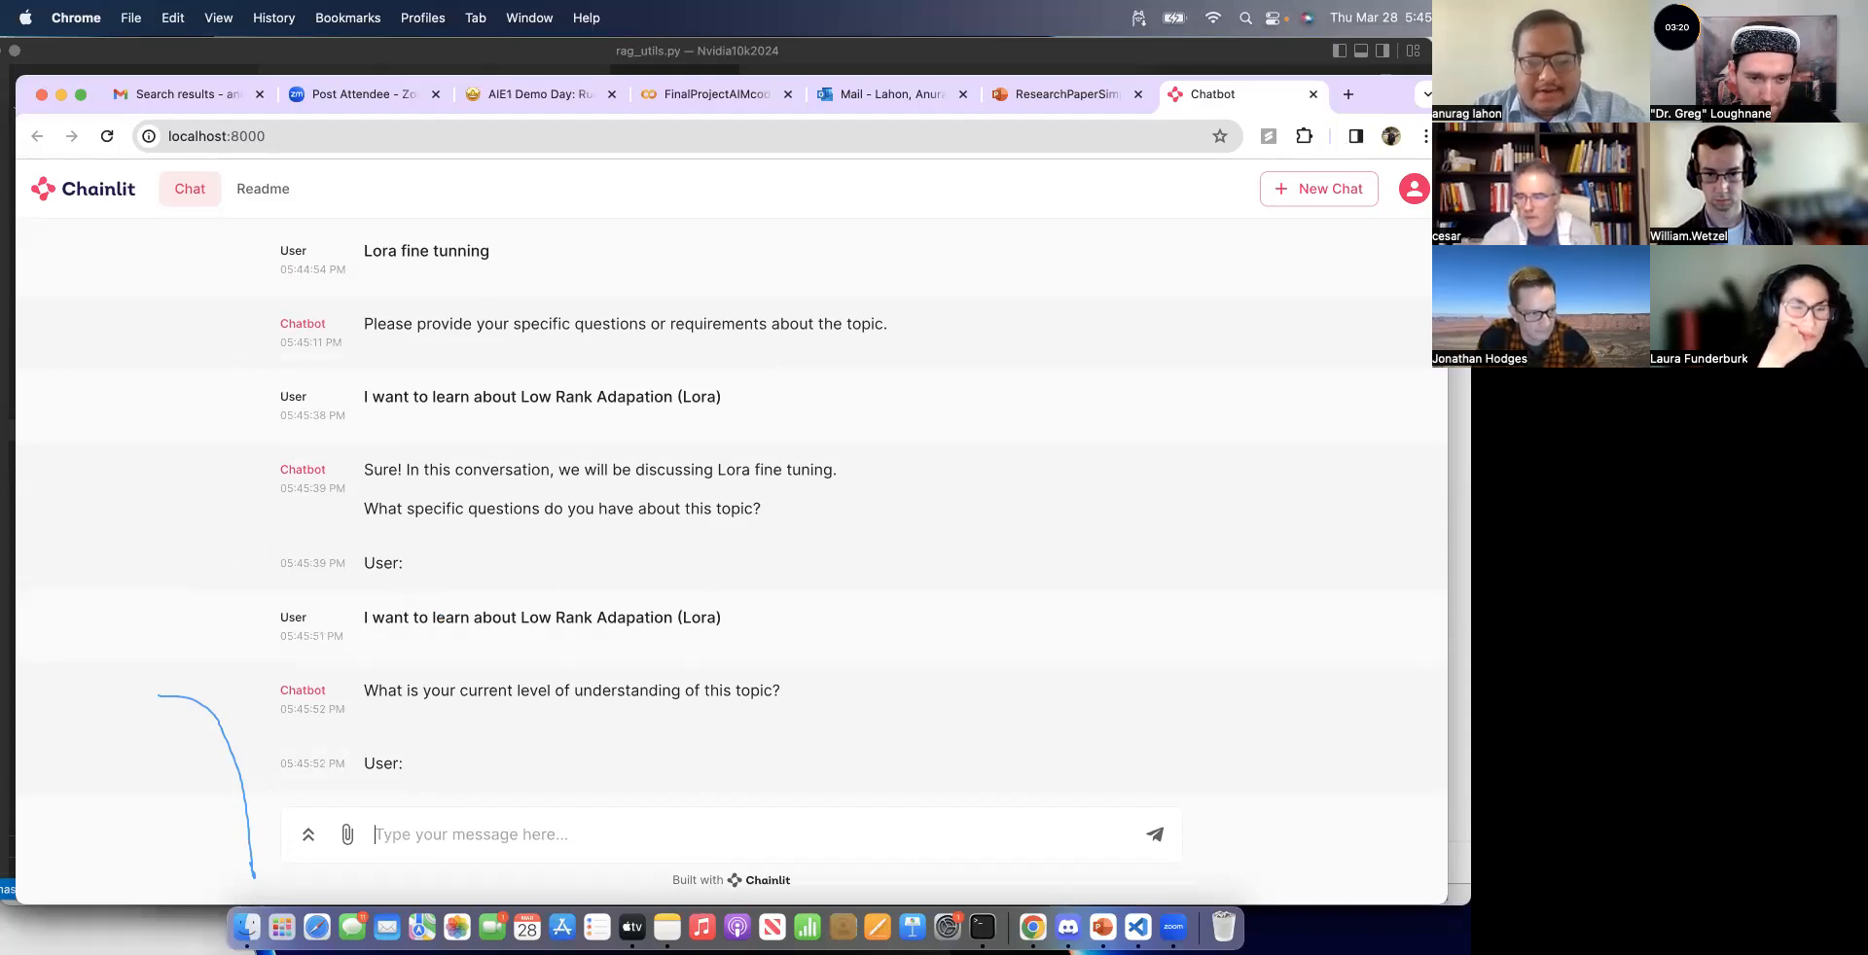
Step: Send 'novice' as the level and begin typing 'Compare Lora and QLora'
text(novic)
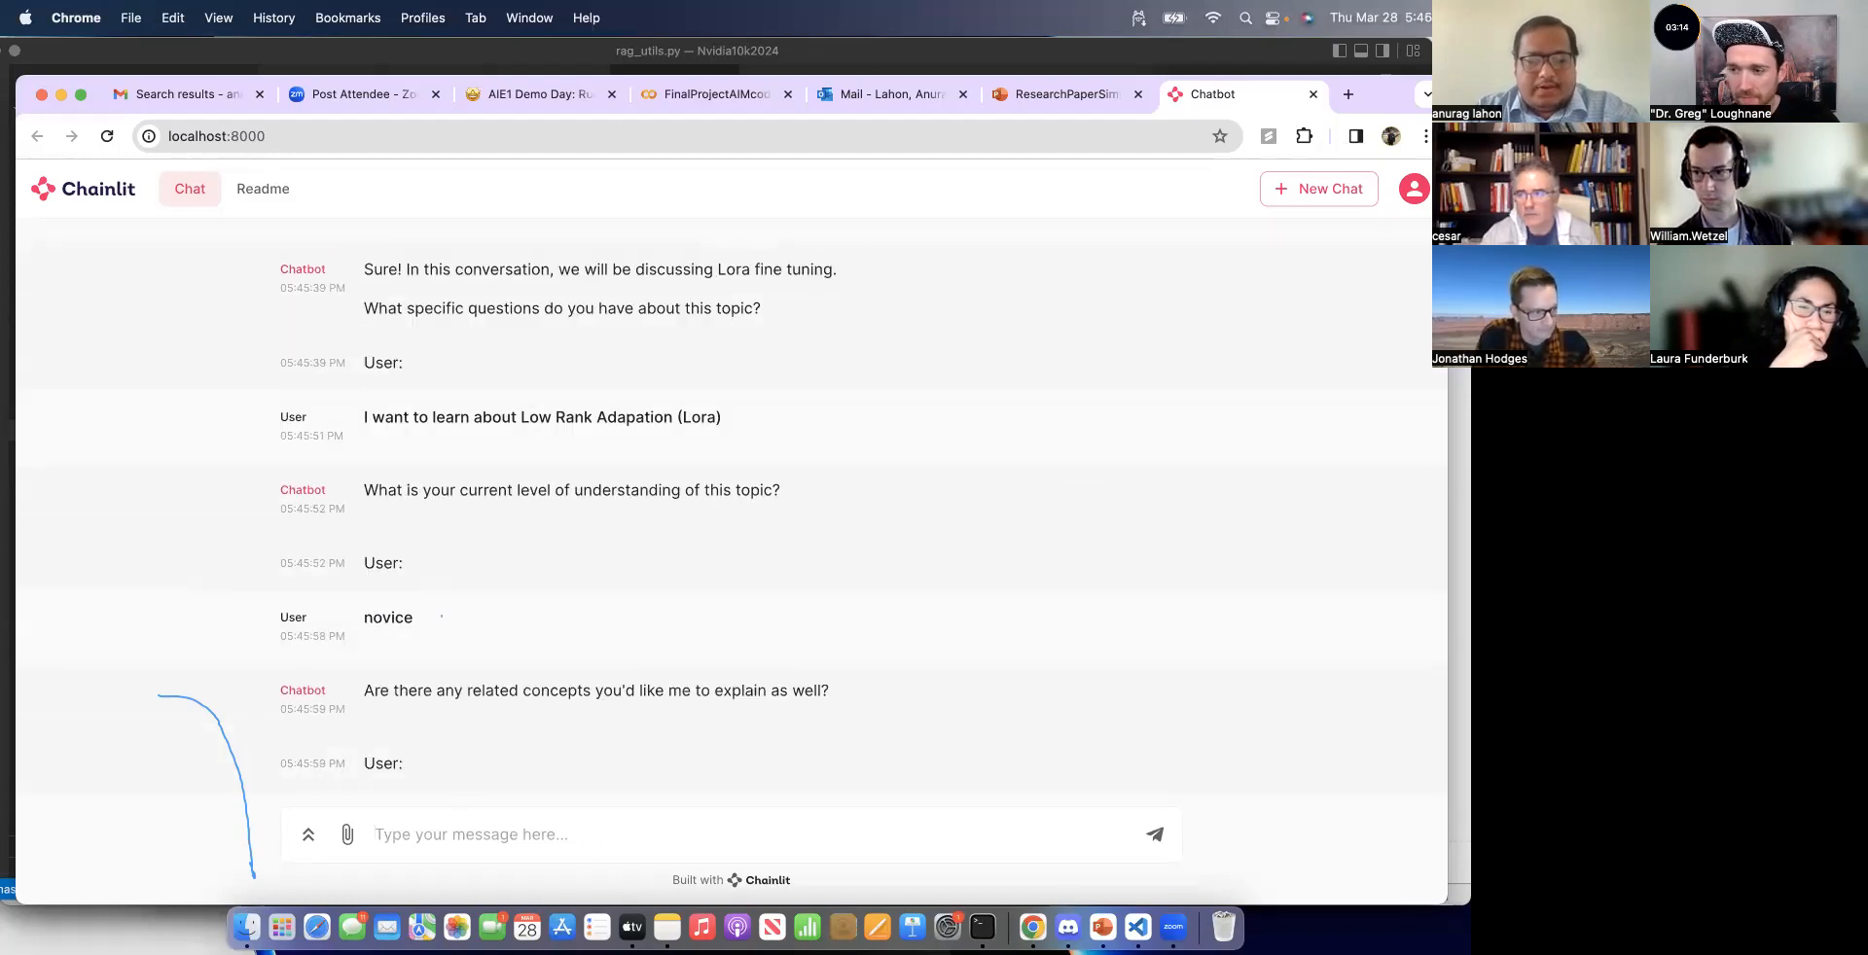
text(Compare)
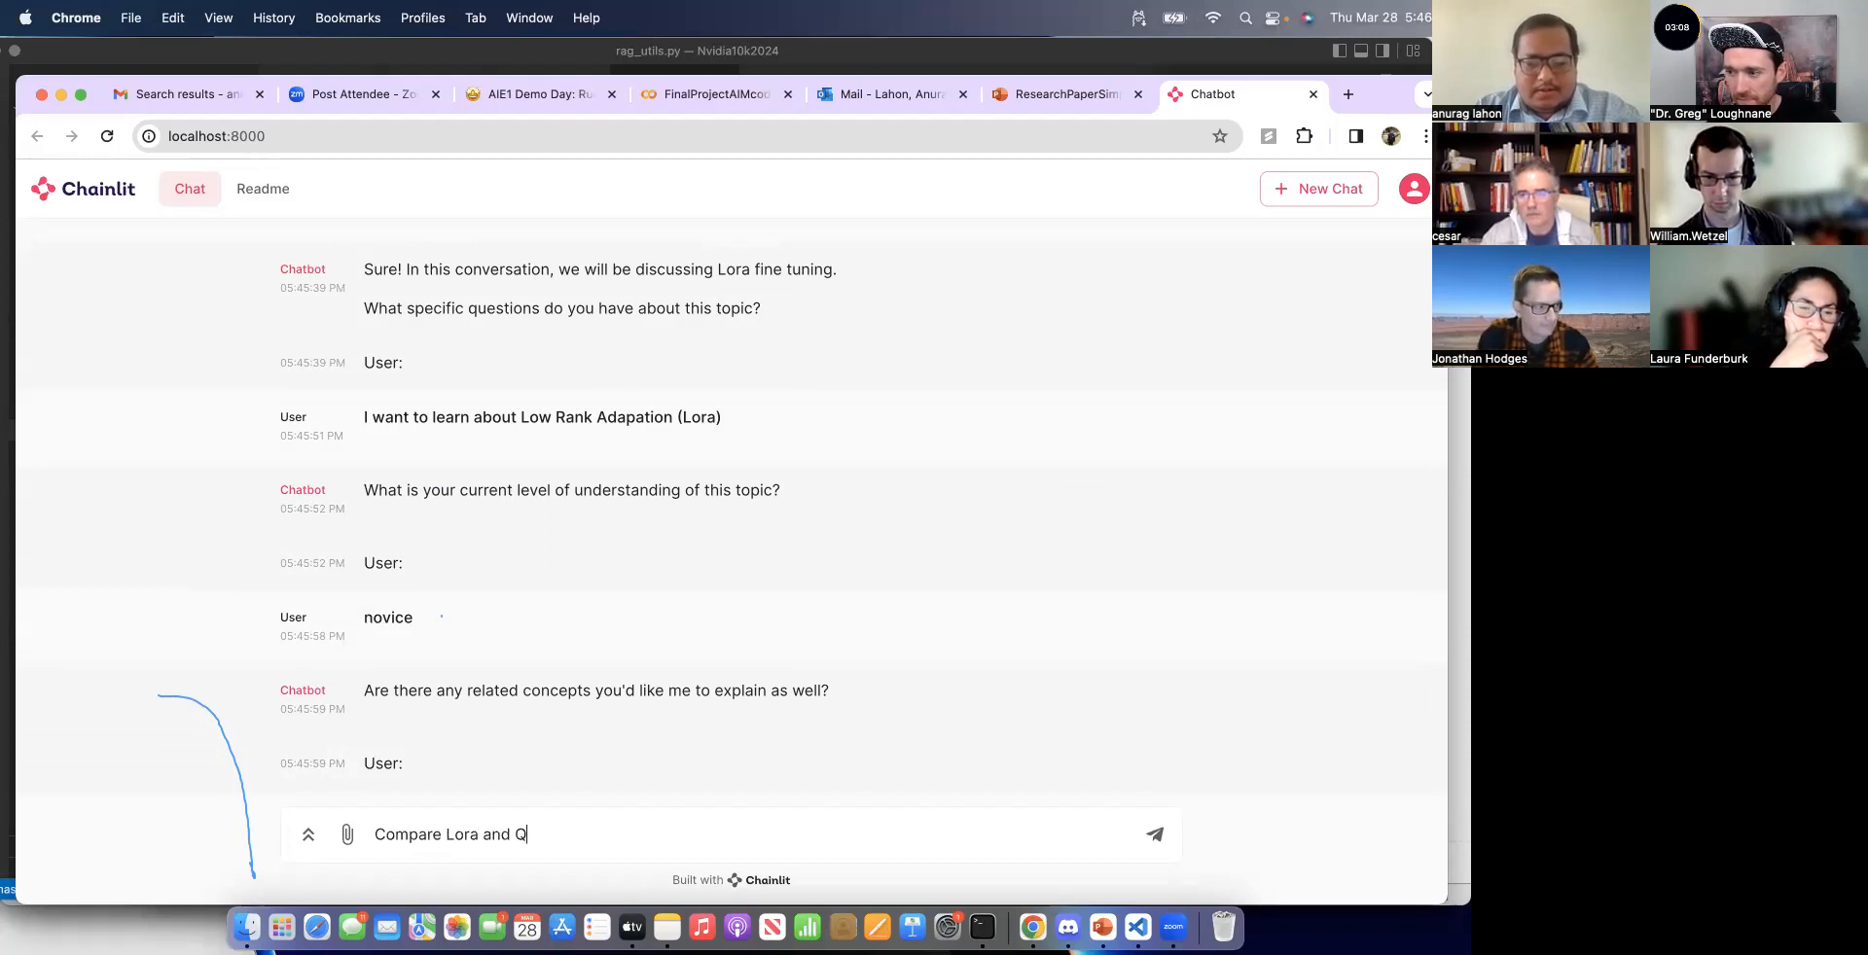
text(Lora)
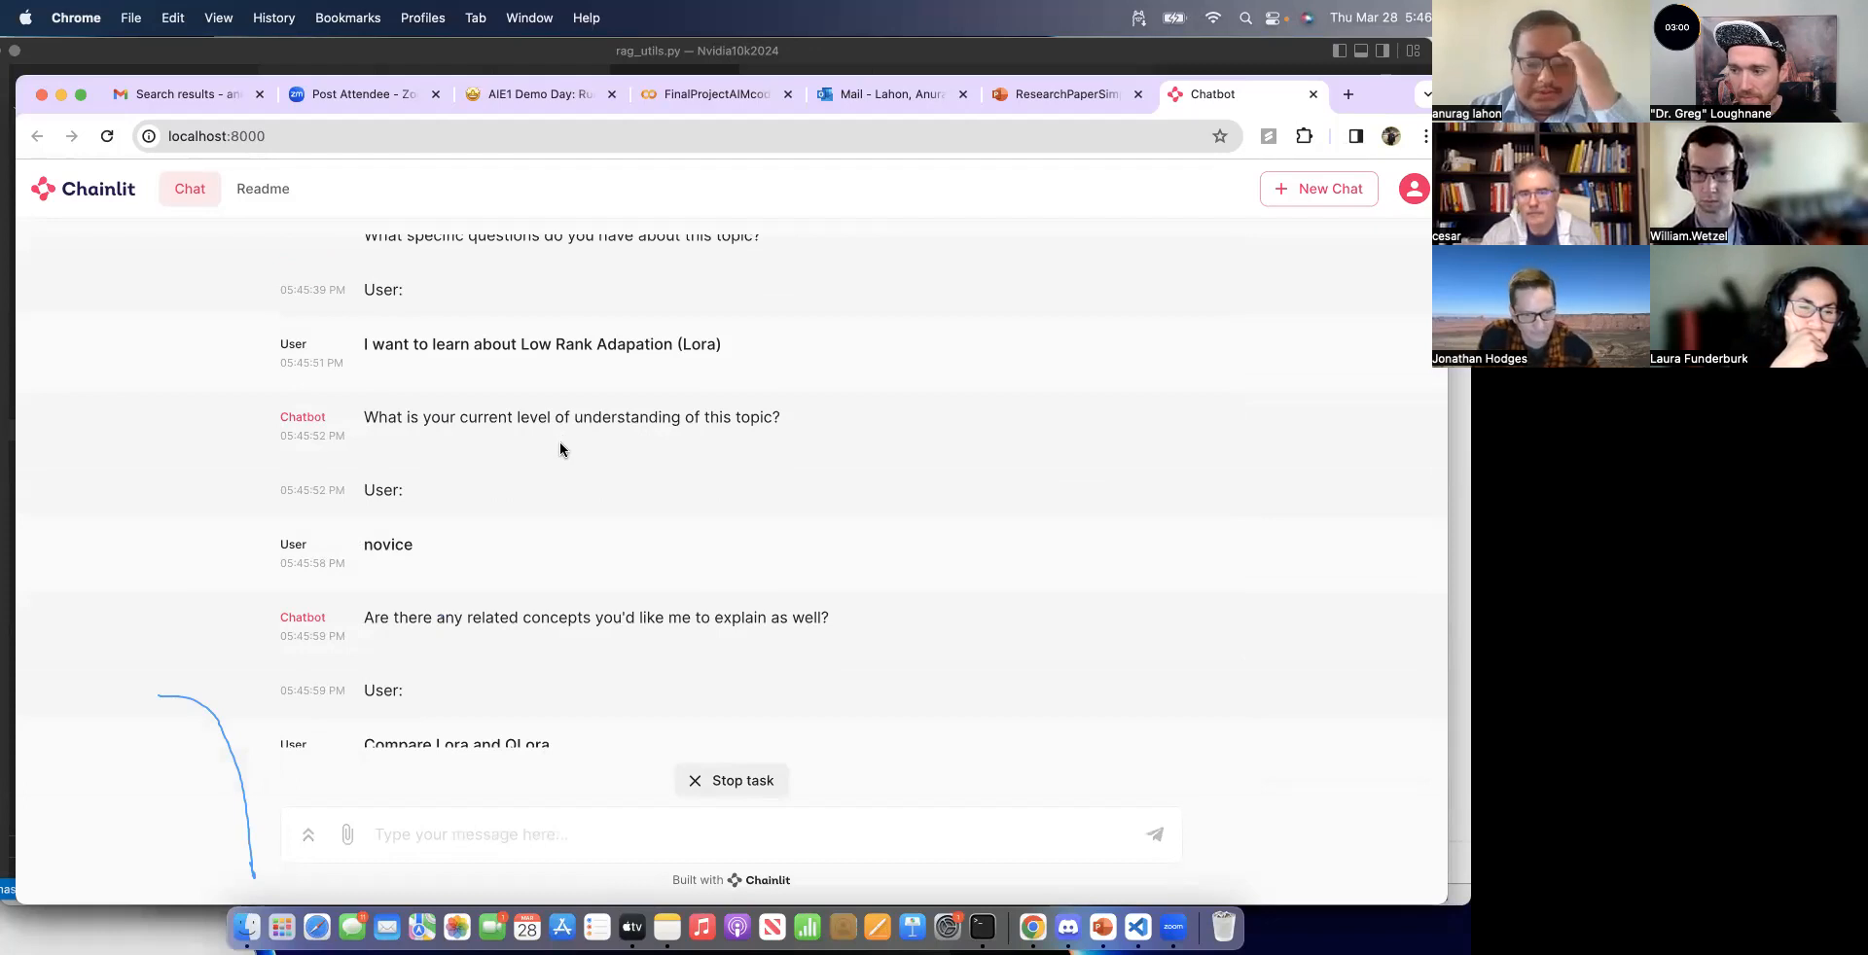
mouse_move(714, 537)
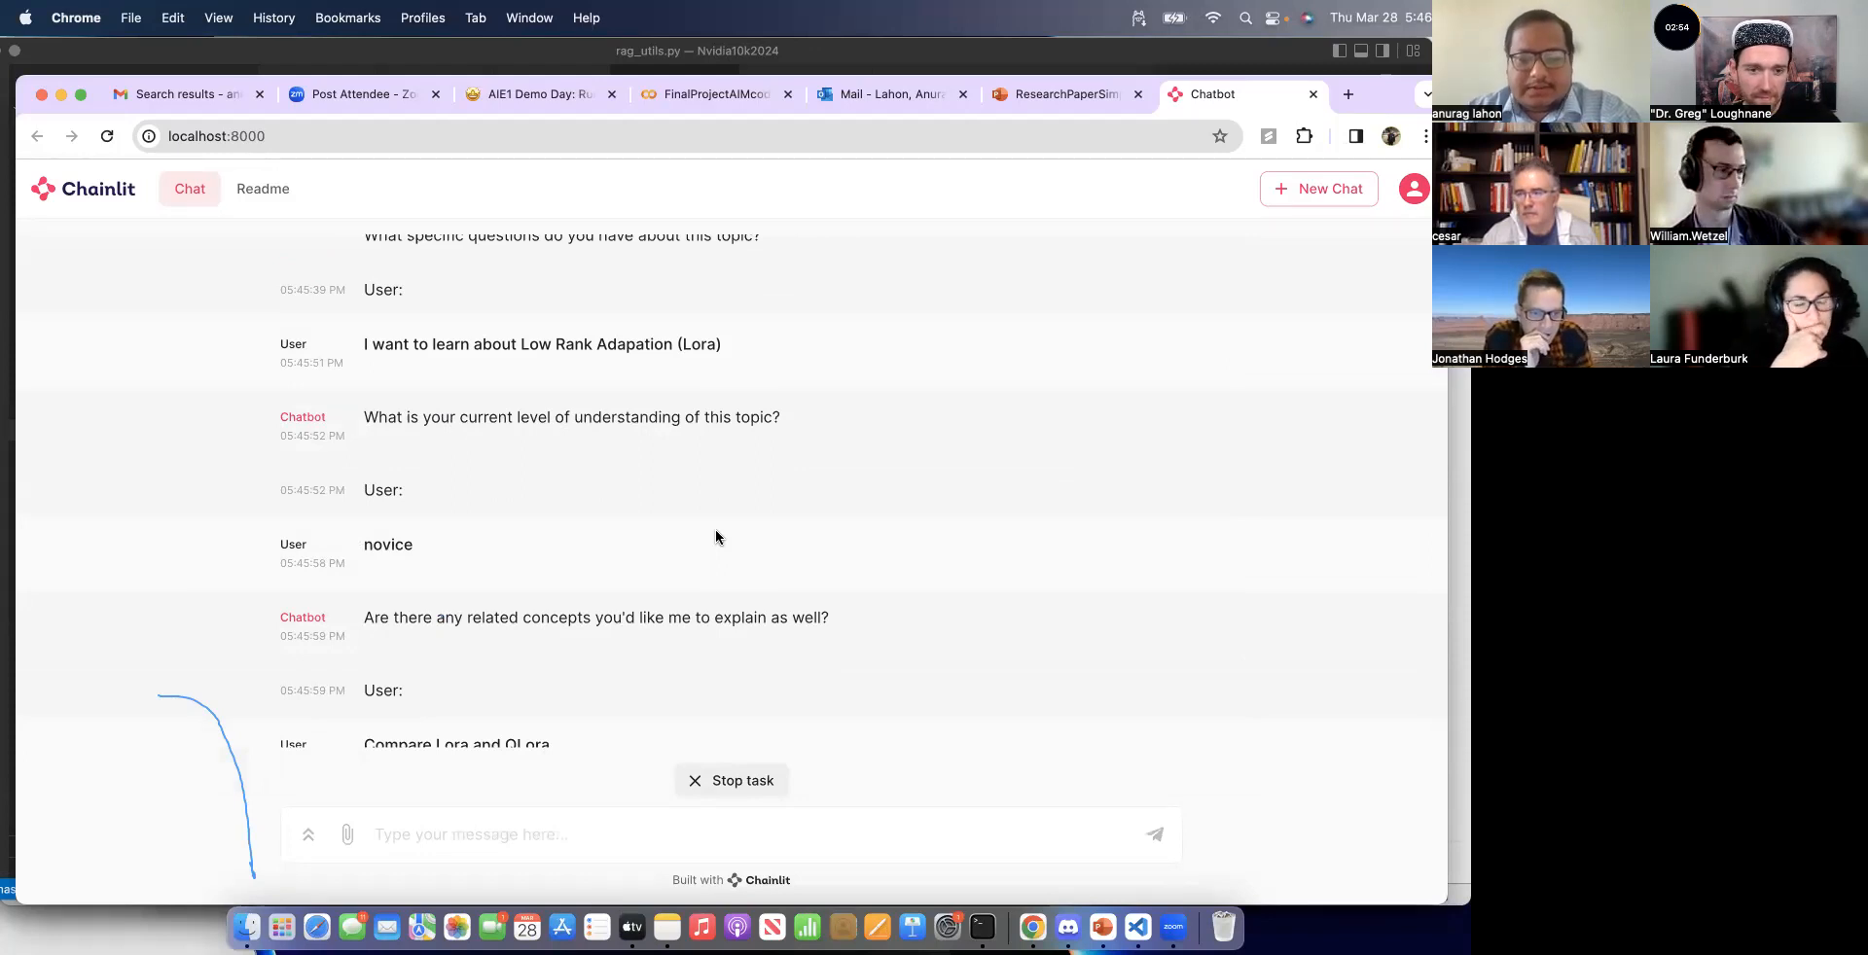
mouse_move(584, 481)
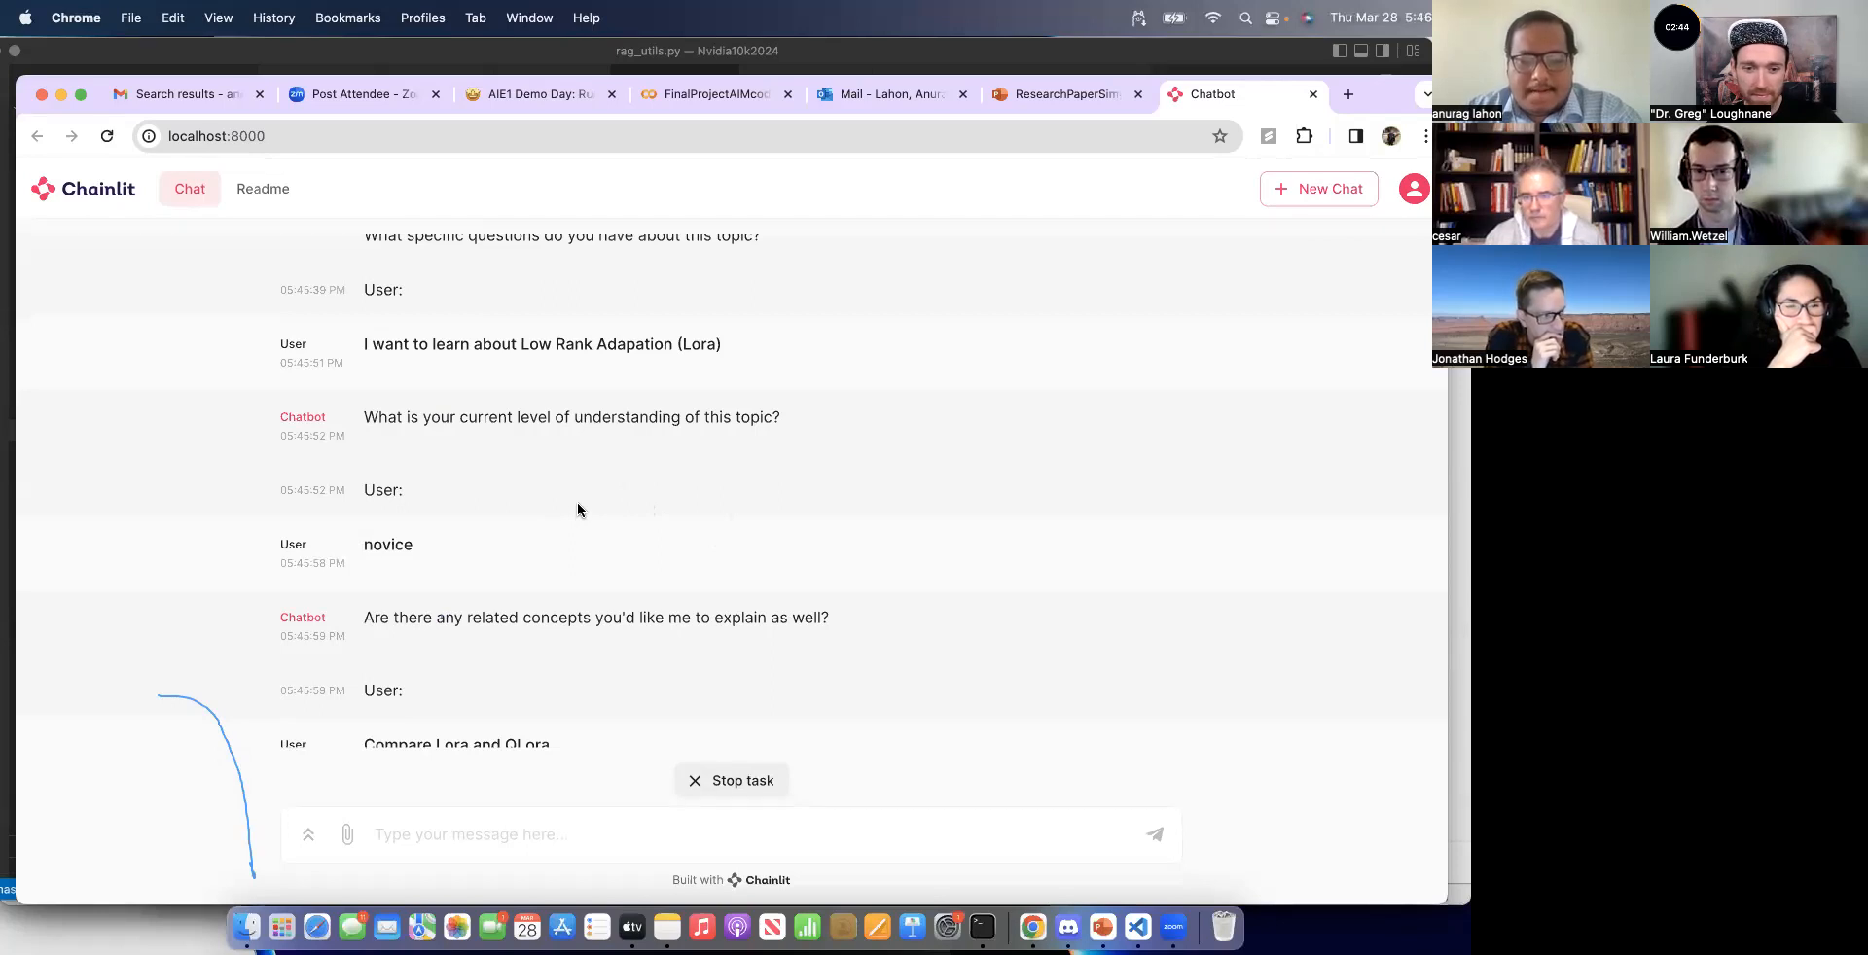
mouse_move(1086, 827)
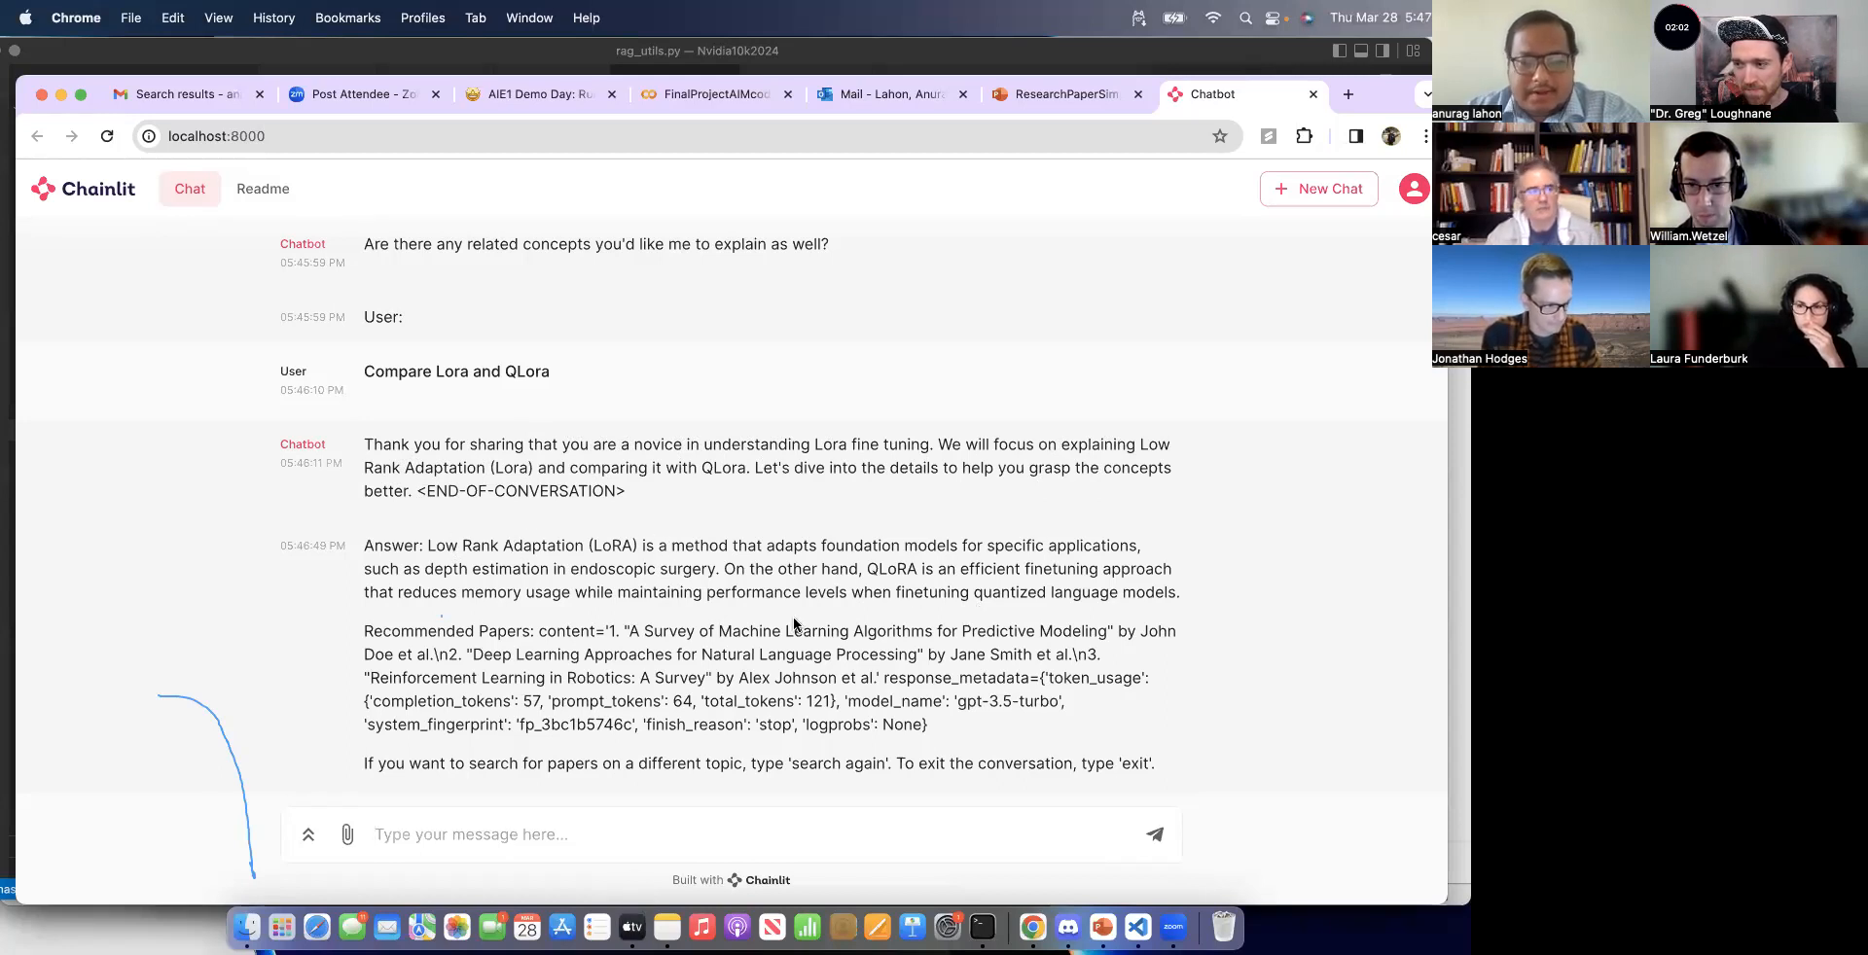
Step: Review the LoRA vs QLoRA answer with recommended papers, then start entering 'exit' in the message box
double_click(447, 630)
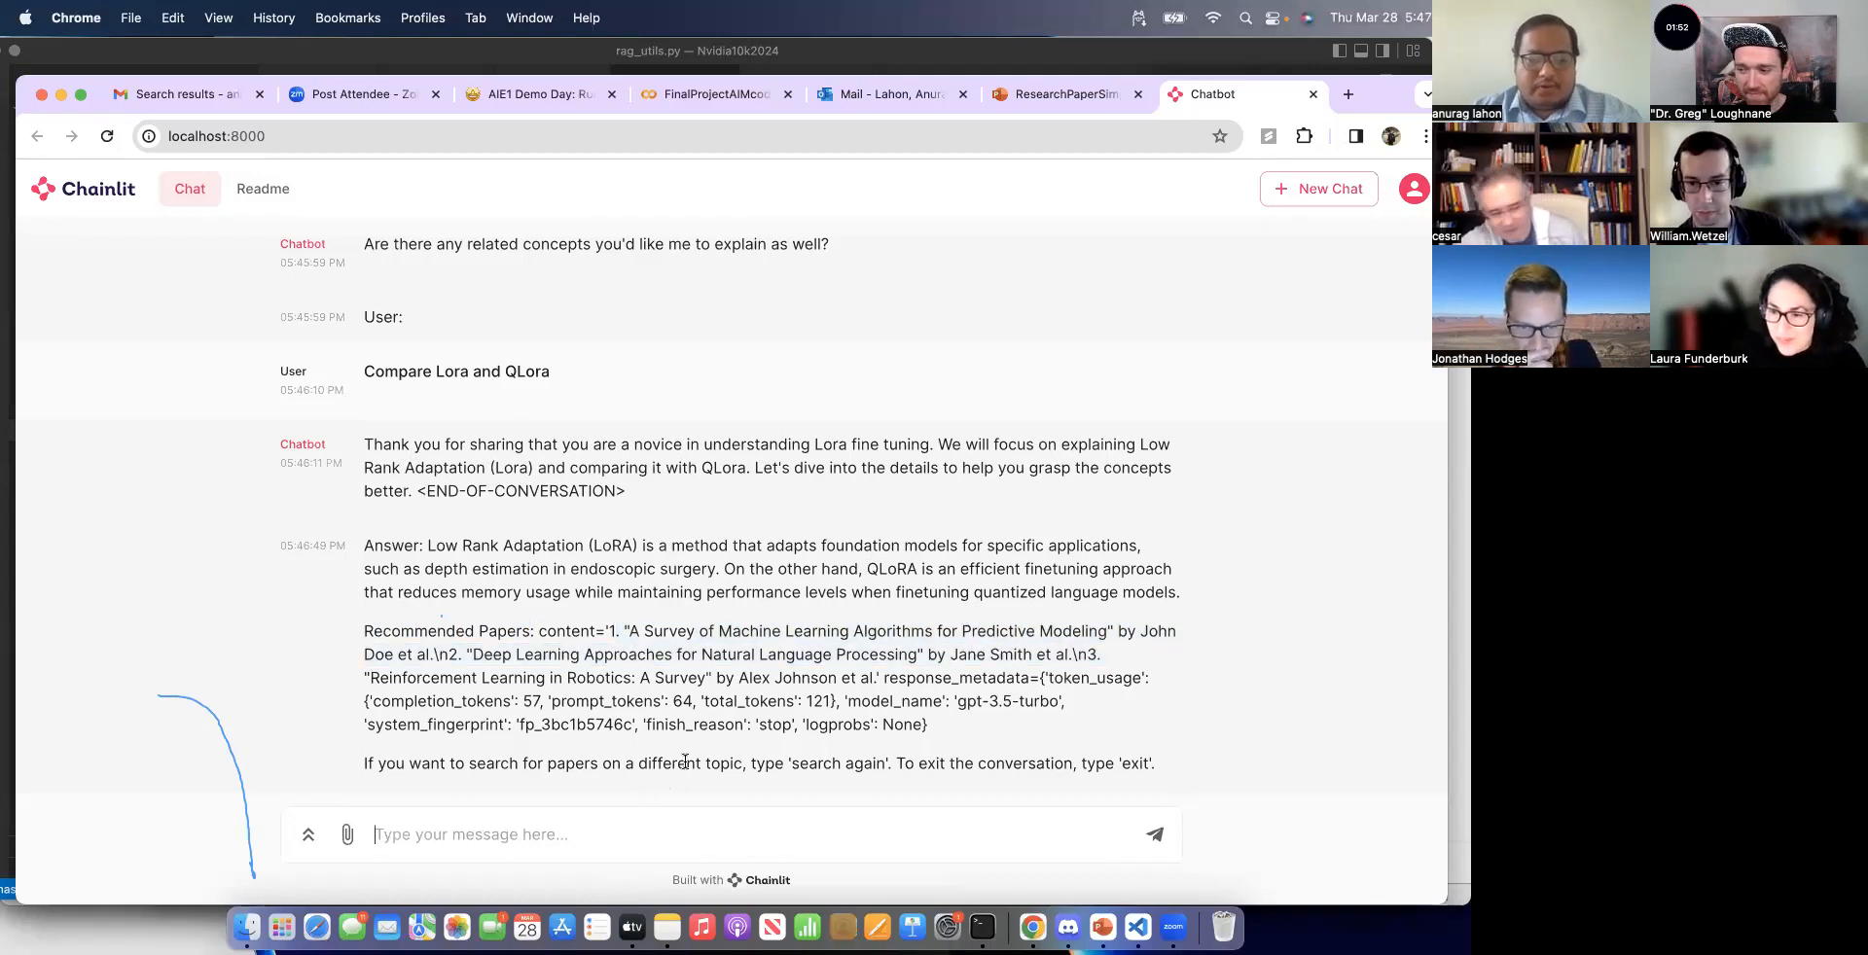
text(ex)
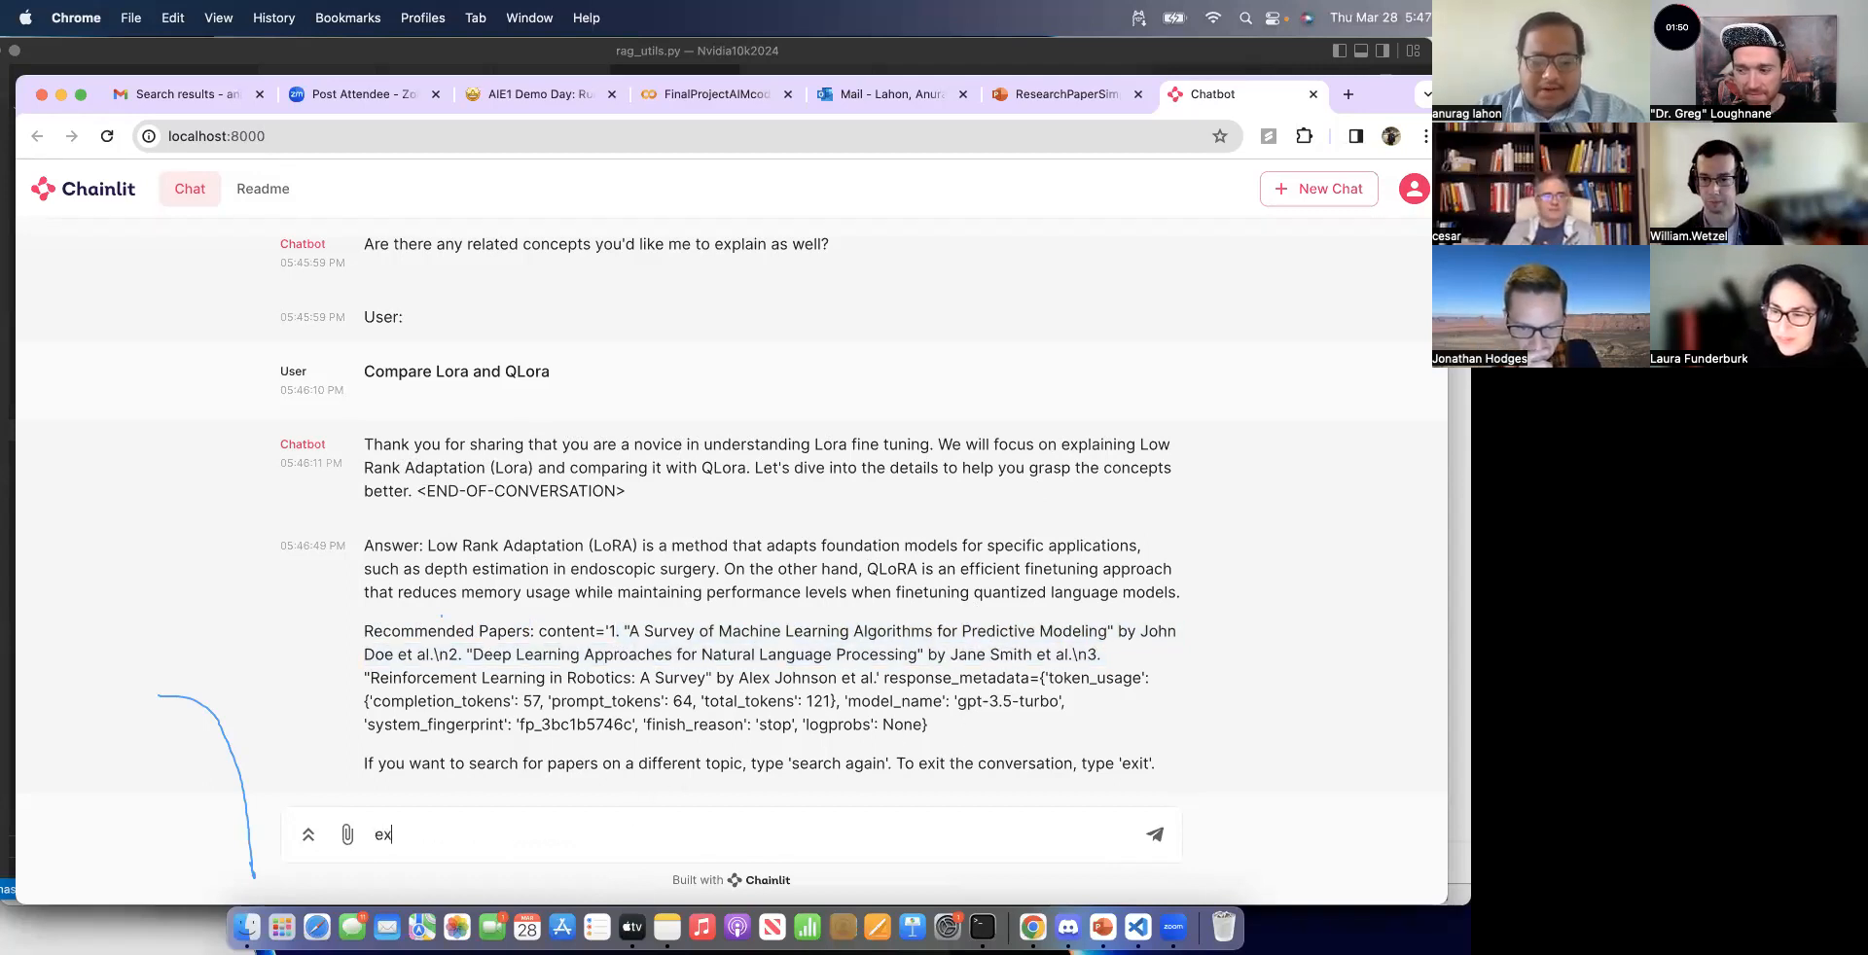